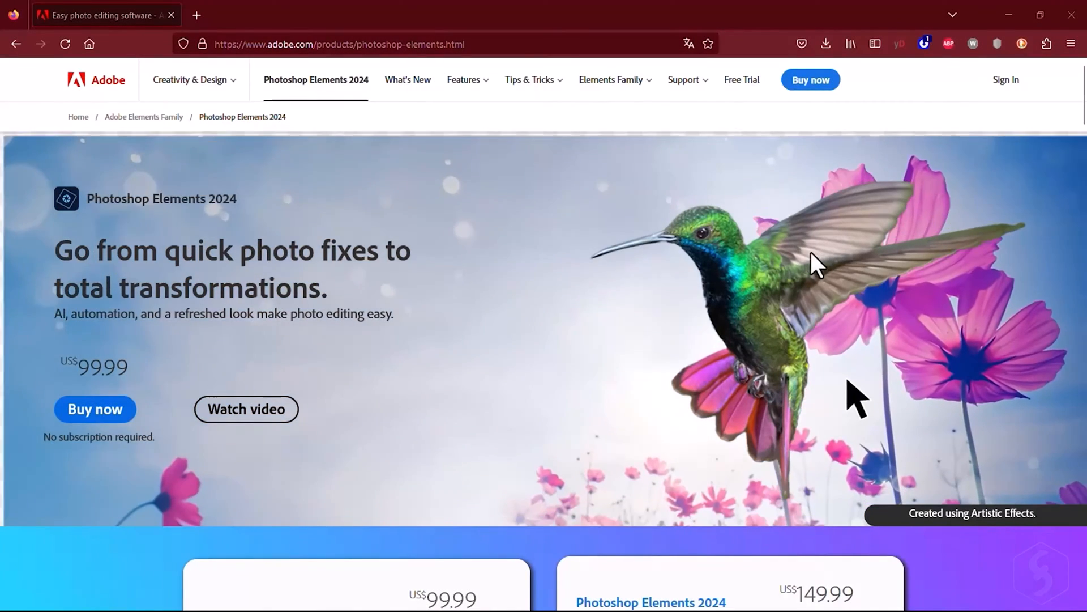
Scroll through the Photoshop Elements 2024 product page and the Elements Family overview page
{"action": "scroll", "scroll_direction": "down", "scroll_amount": 3}
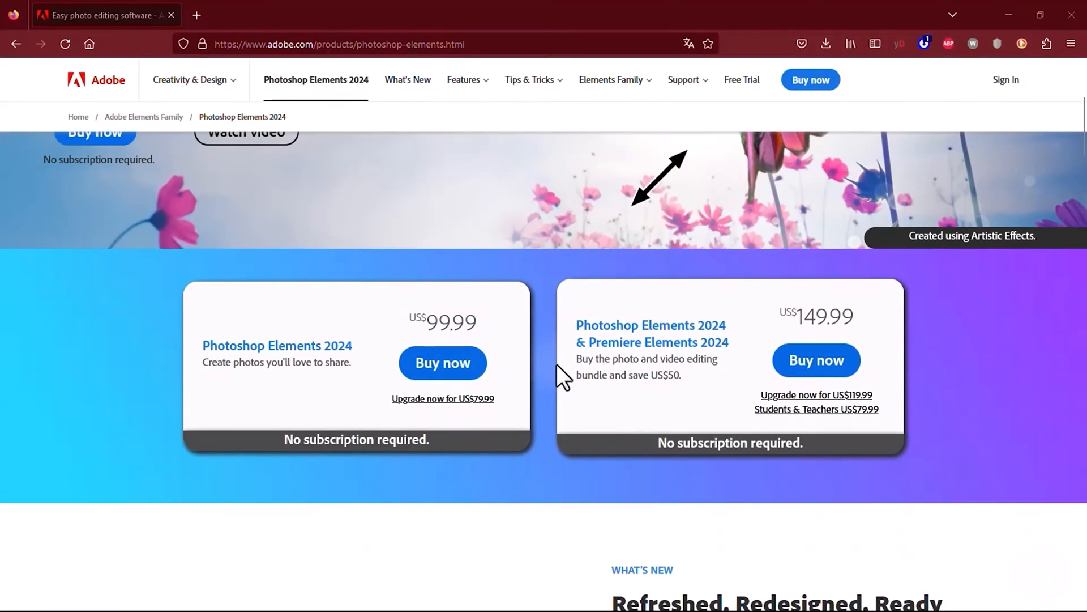
{"action": "scroll", "scroll_direction": "down", "scroll_amount": 3}
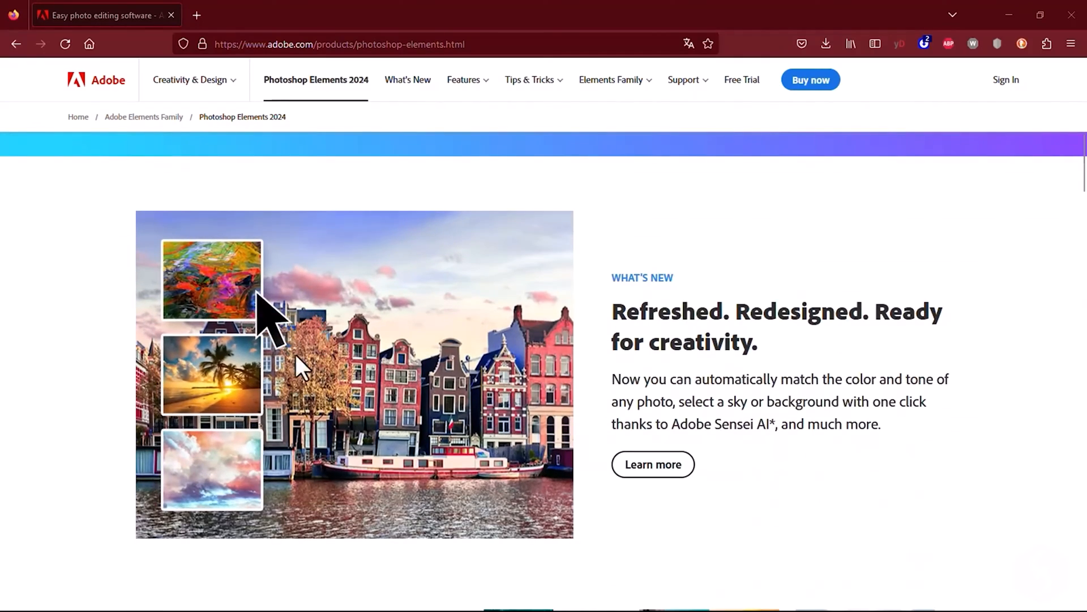
{"action": "scroll", "scroll_direction": "down", "scroll_amount": 3}
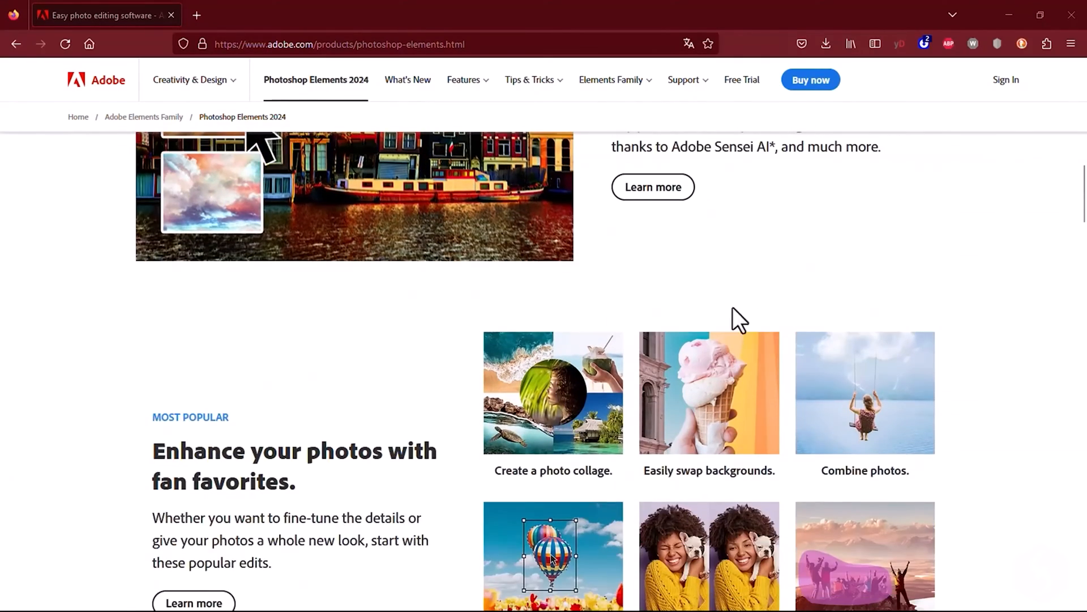
{"action": "scroll", "scroll_direction": "down", "scroll_amount": 3}
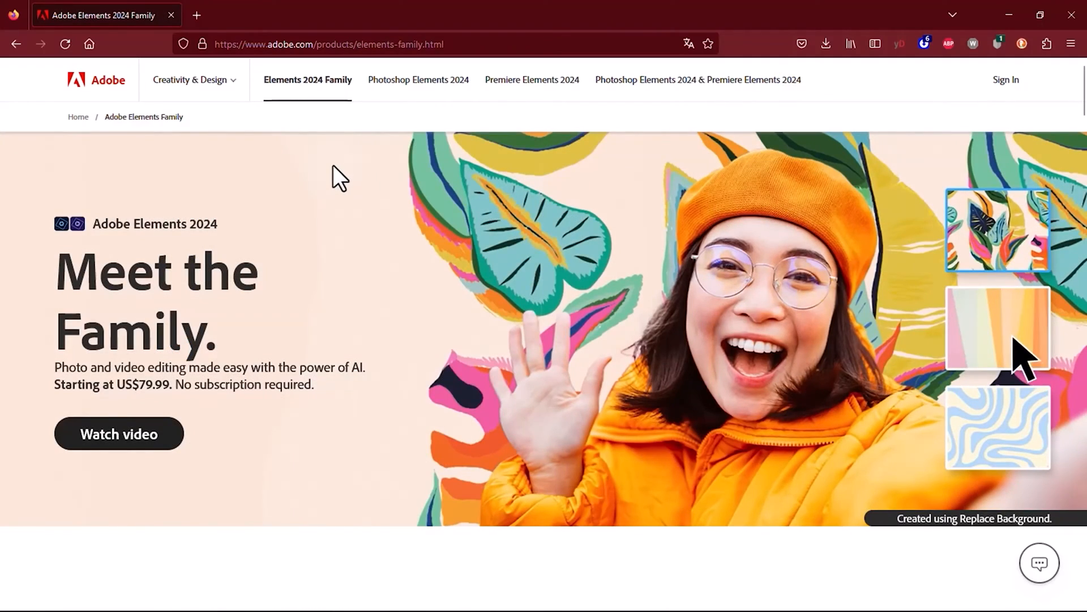
{"action": "scroll", "scroll_direction": "down", "scroll_amount": 3}
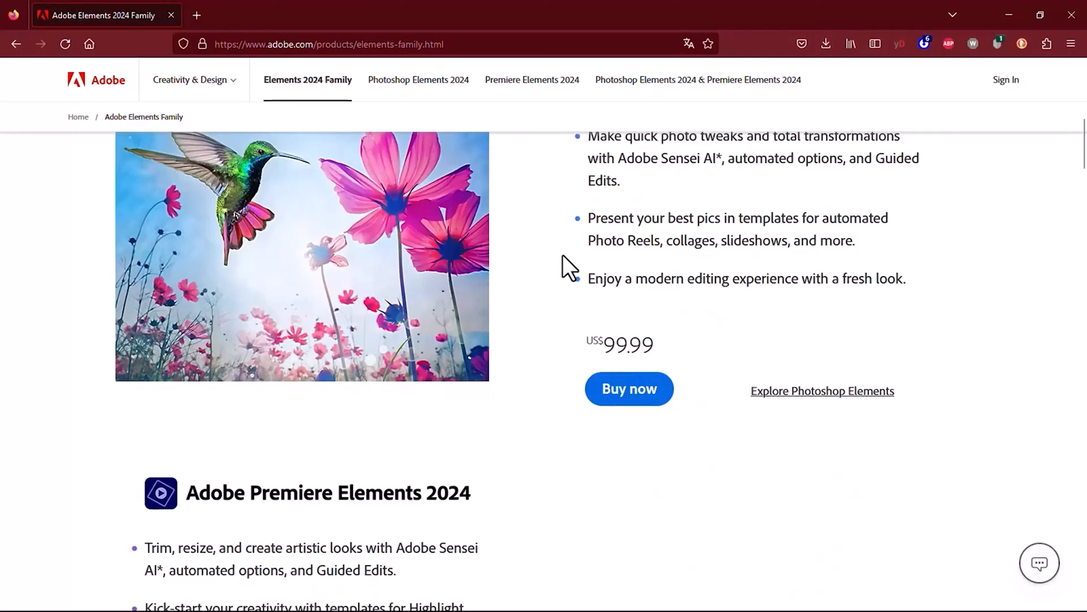
{"action": "scroll", "scroll_direction": "down", "scroll_amount": 3}
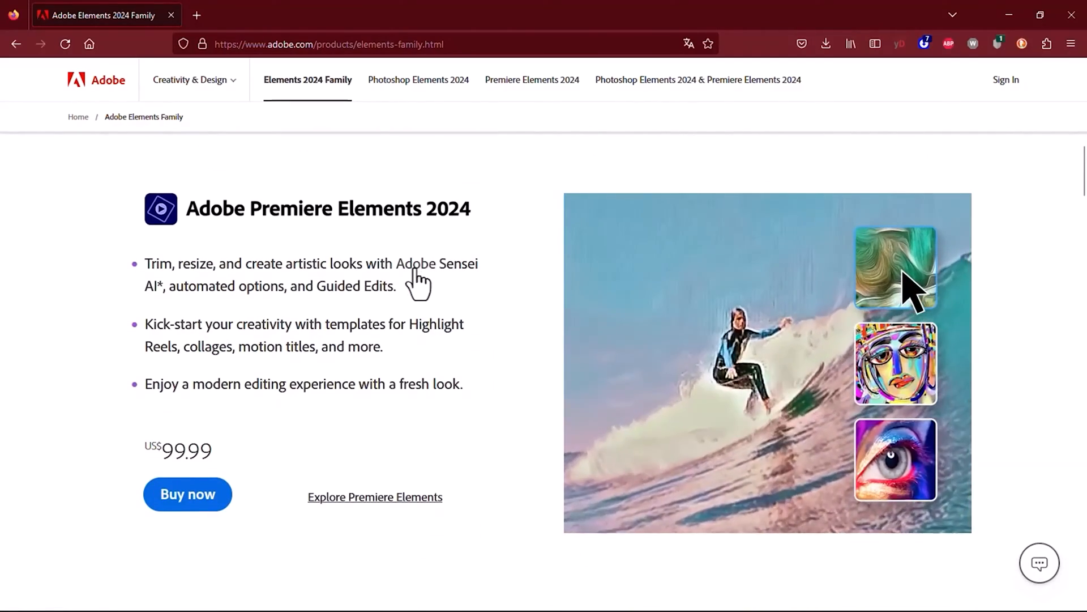
{"action": "scroll", "scroll_direction": "down", "scroll_amount": 3}
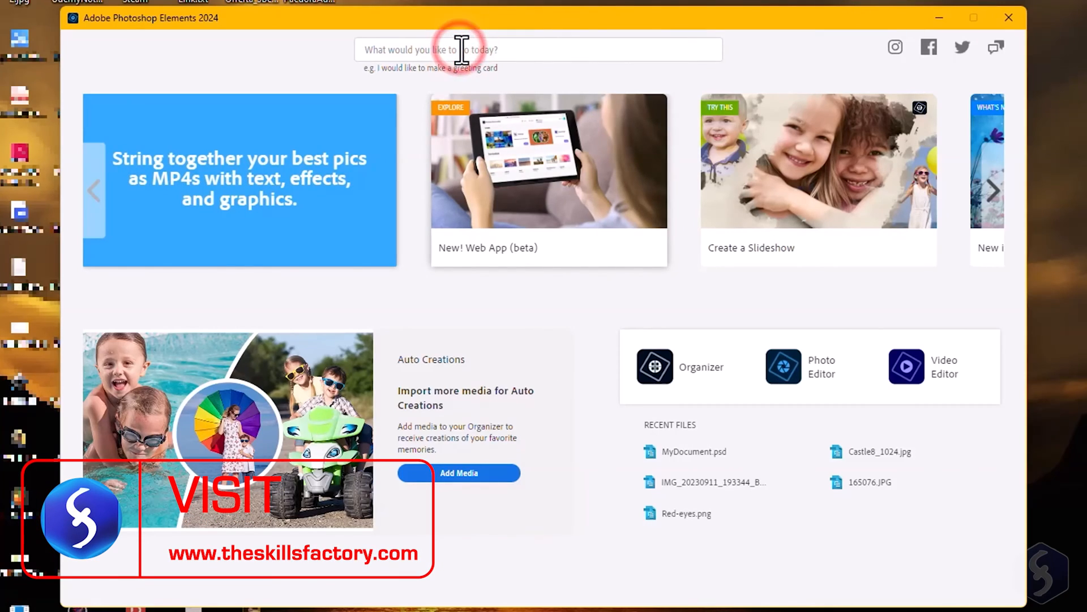
Search 'new features', open Adjust facial features, try Video Editor, then launch Photo Editor
{"action": "type", "text": "new features"}
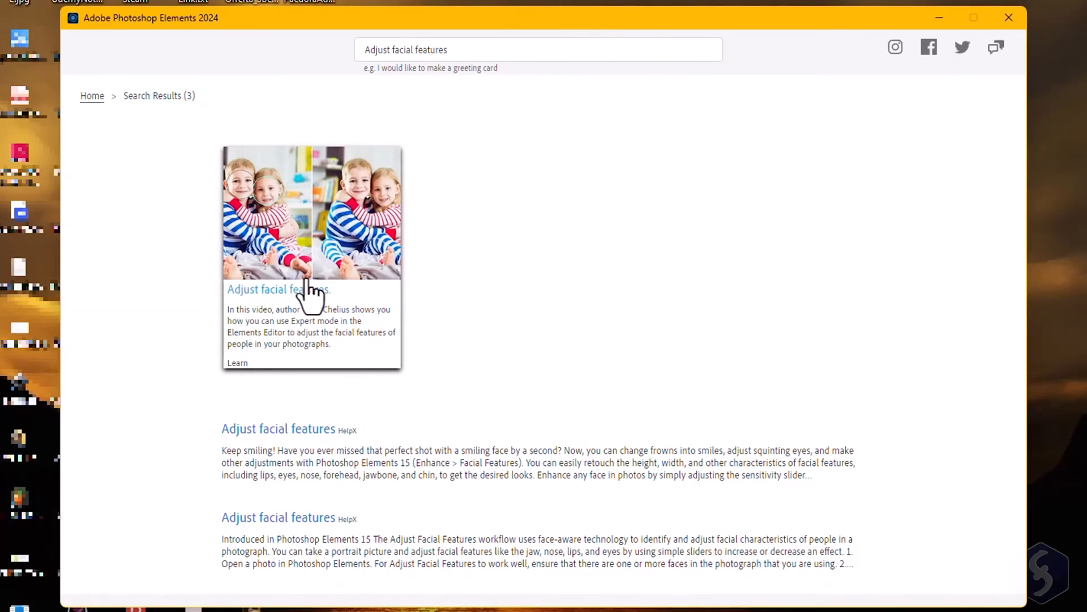
{"action": "left_click", "coordinate": [92, 96]}
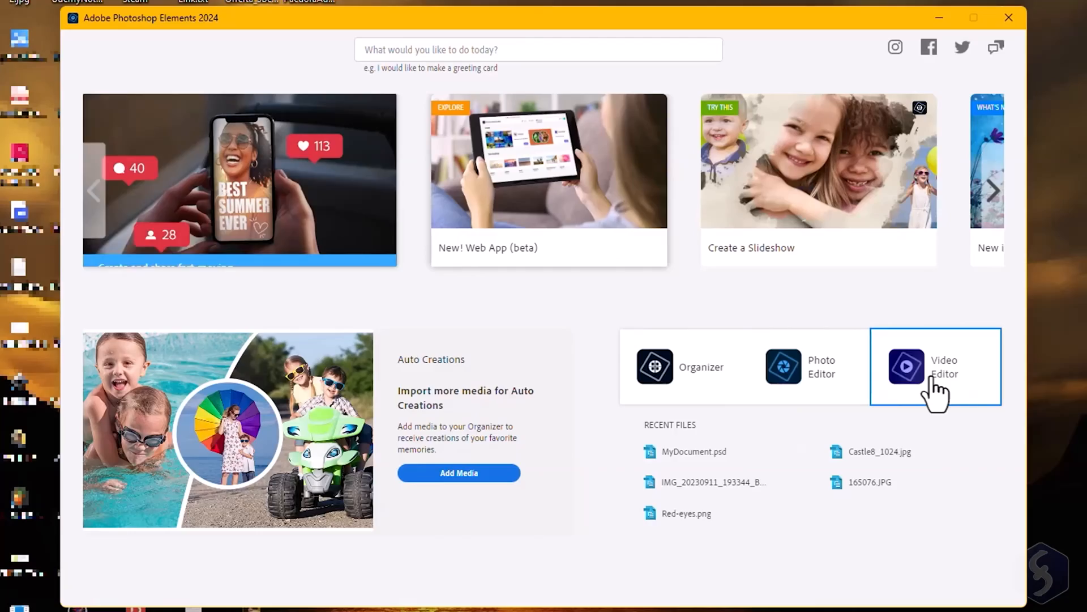
{"action": "left_click", "coordinate": [936, 366]}
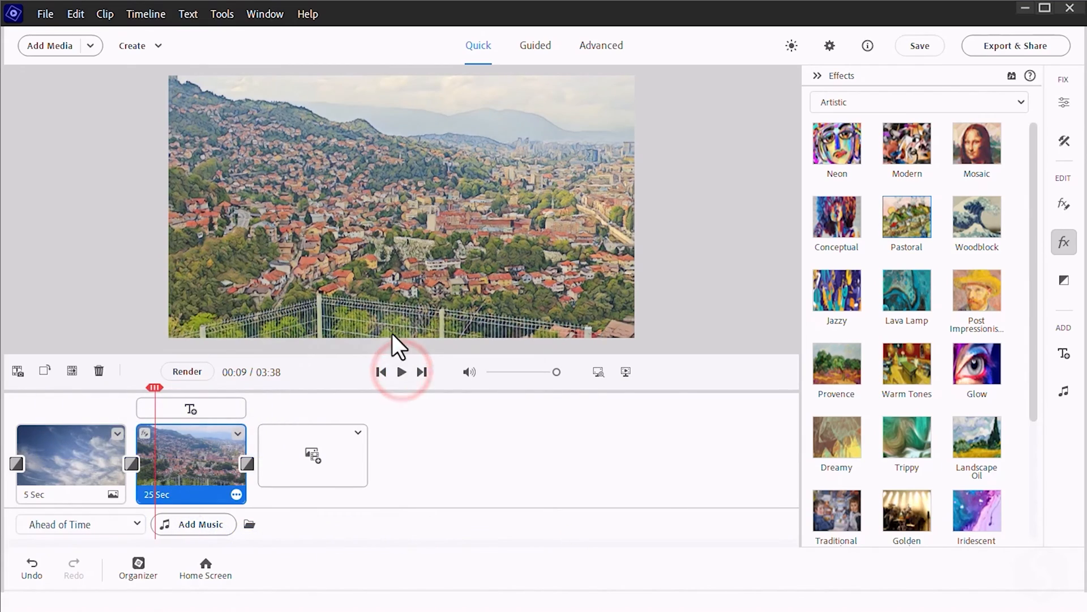
{"action": "left_click", "coordinate": [821, 366]}
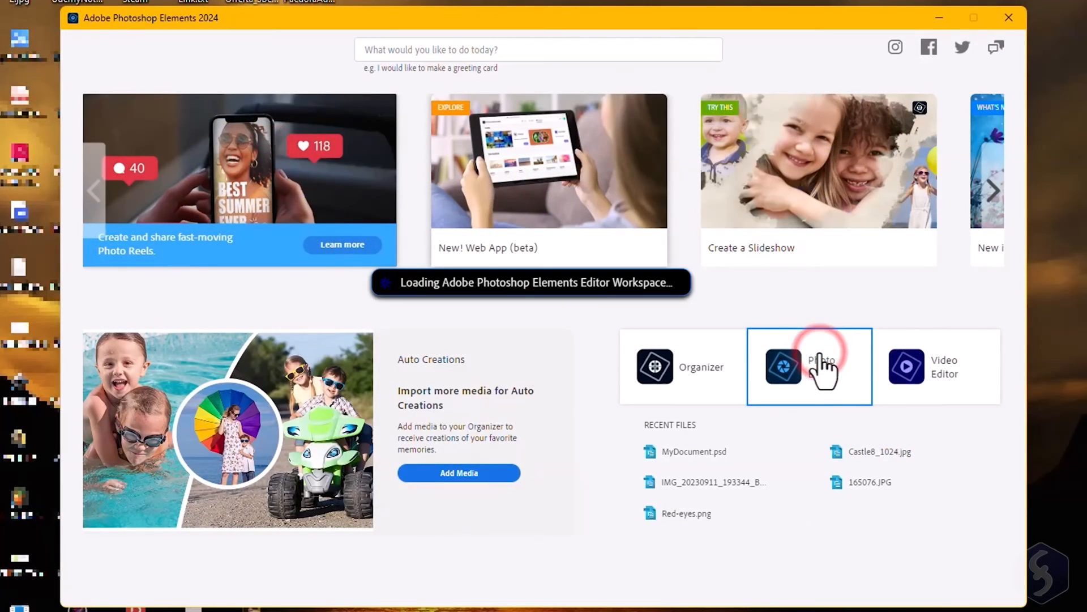
Open existing photos into the Photo Editor's Quick mode
{"action": "left_click", "coordinate": [810, 366]}
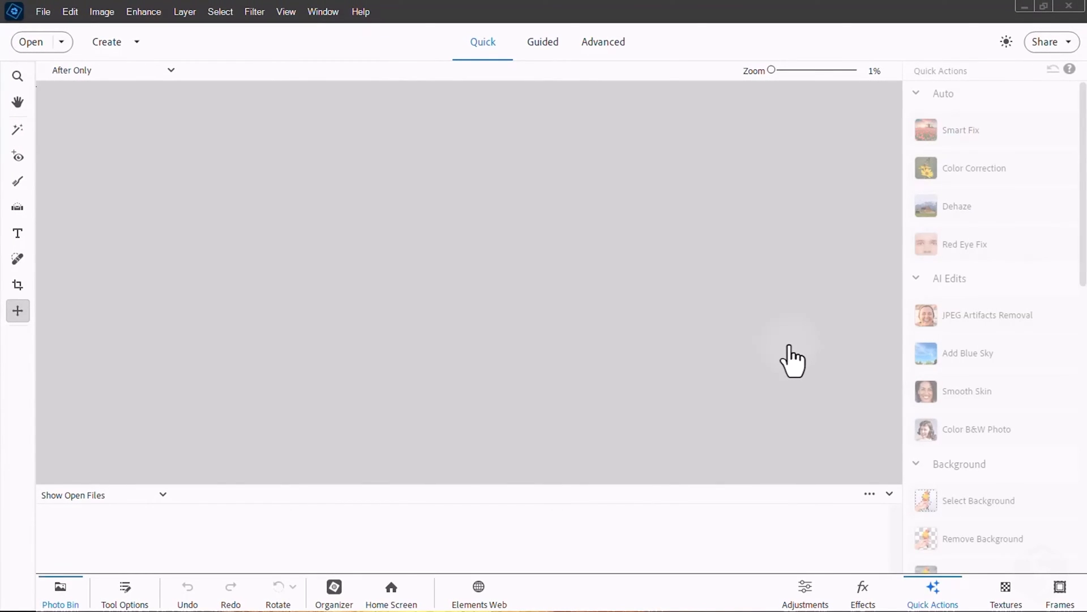
{"action": "left_click", "coordinate": [390, 591]}
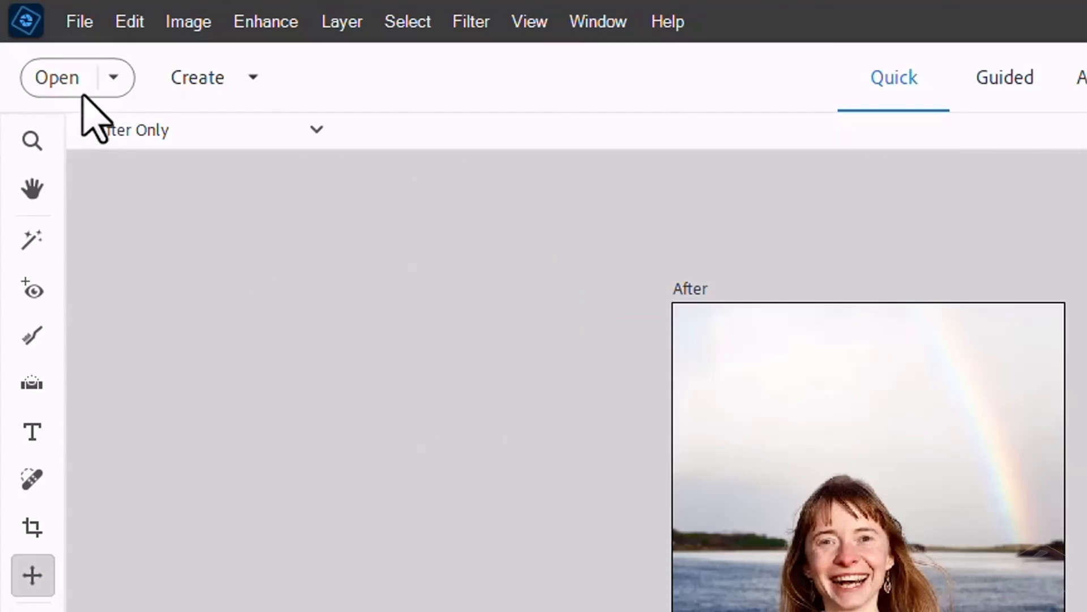
{"action": "left_click", "coordinate": [56, 77]}
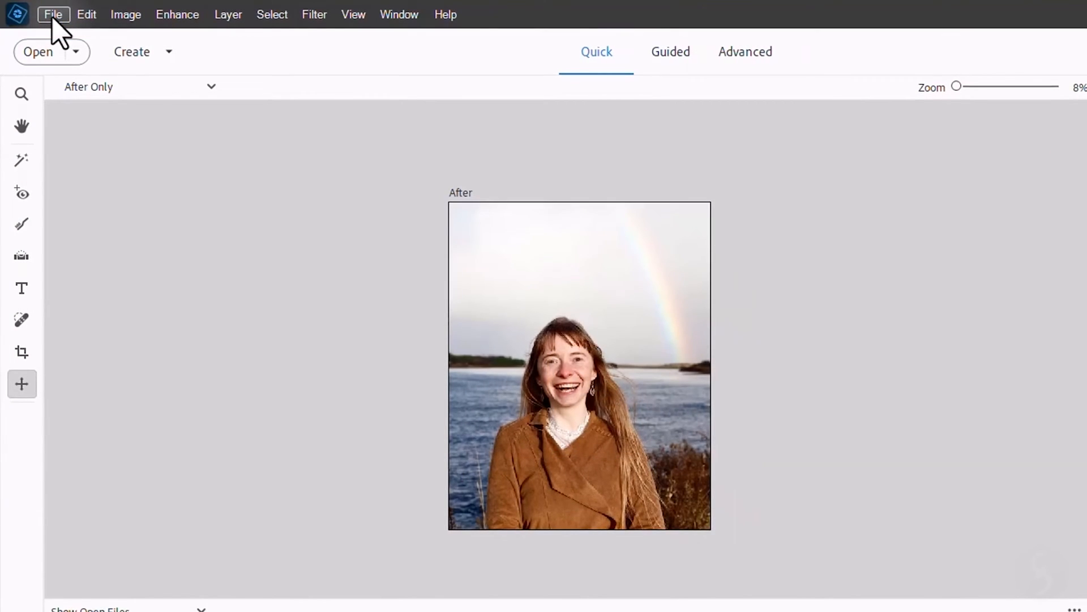
Browse Adobe Stock mountain photos, then view the bridge town and rainbow portrait photos
{"action": "left_click", "coordinate": [52, 14]}
{"action": "type", "text": "mountains"}
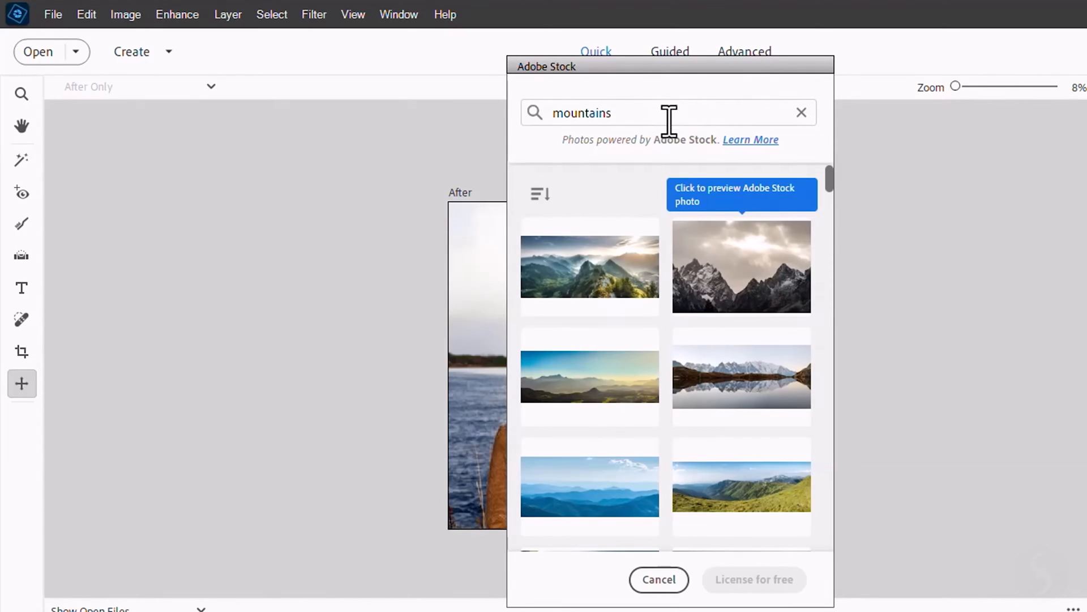
{"action": "scroll", "scroll_direction": "down", "scroll_amount": 3}
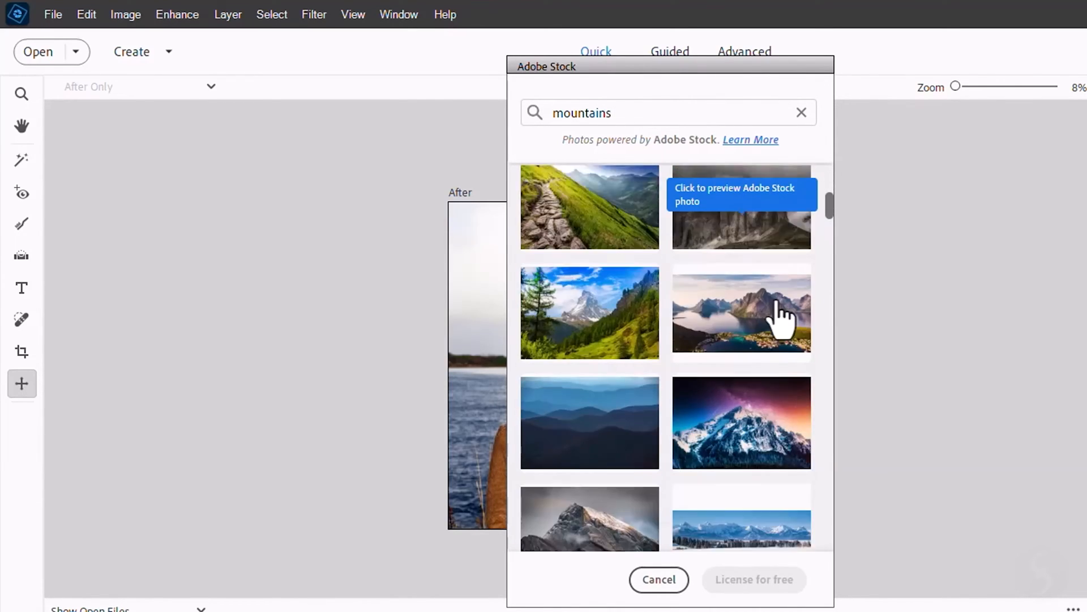
{"action": "left_click", "coordinate": [657, 578]}
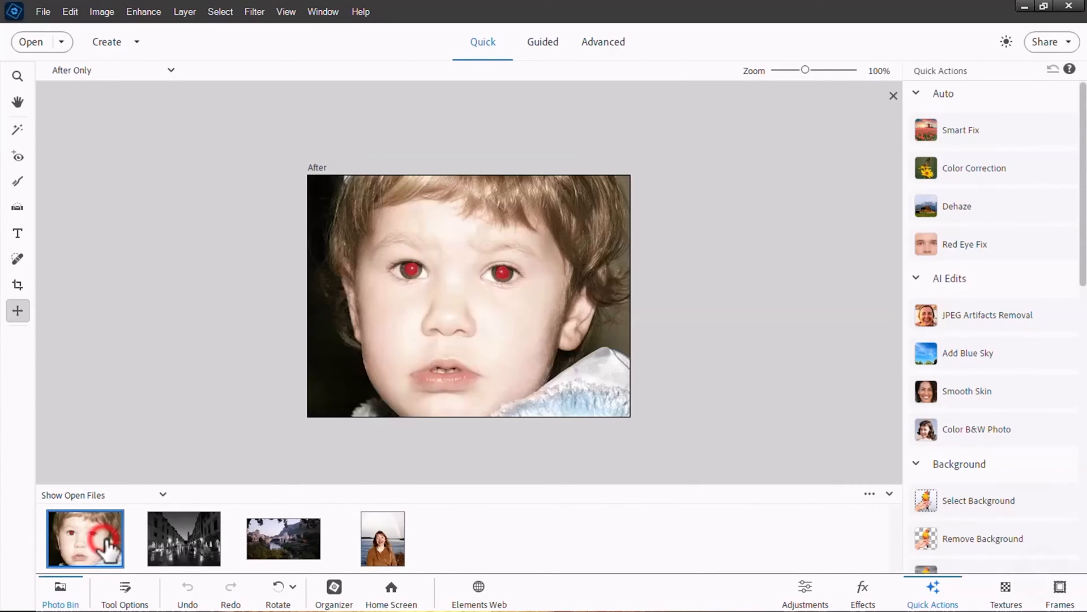
{"action": "left_click", "coordinate": [183, 538]}
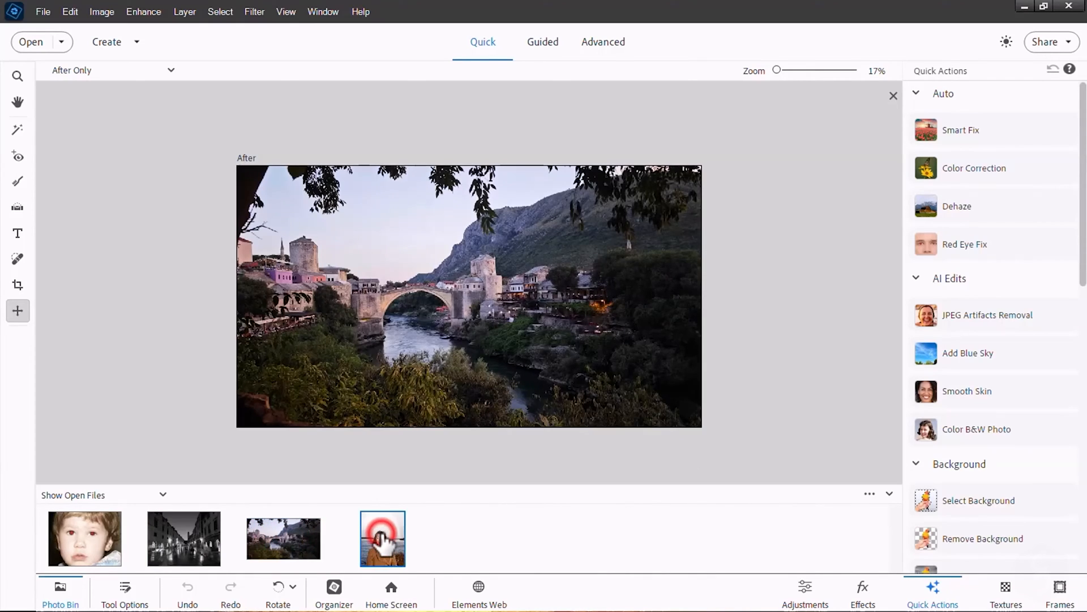
{"action": "left_click", "coordinate": [383, 538]}
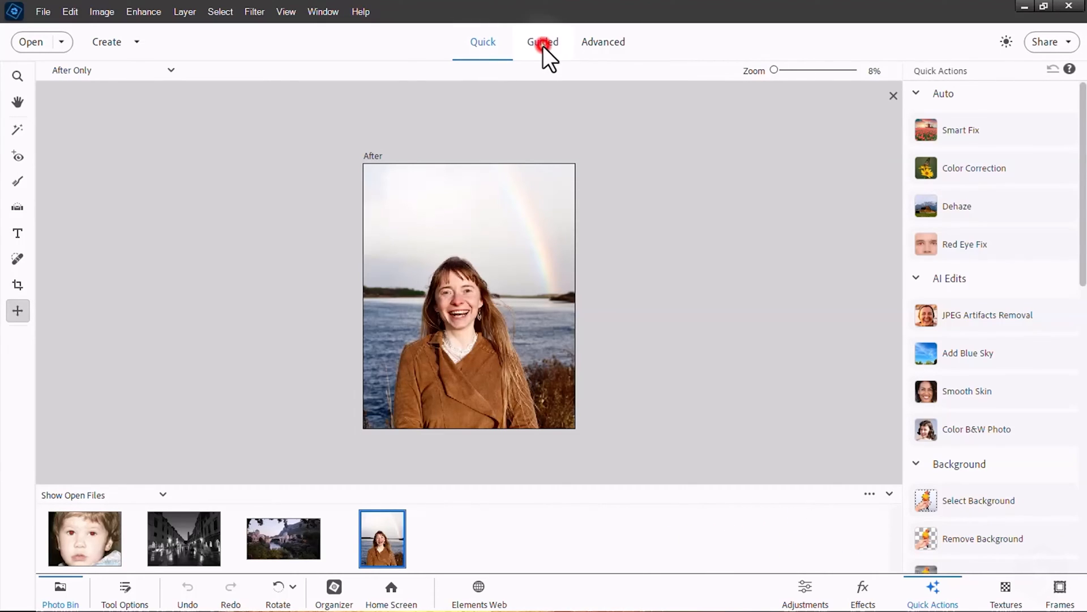
Browse Guided Basics and Fun Edits, then enter Advanced mode with RedEyes.jpg active
{"action": "left_click", "coordinate": [542, 41]}
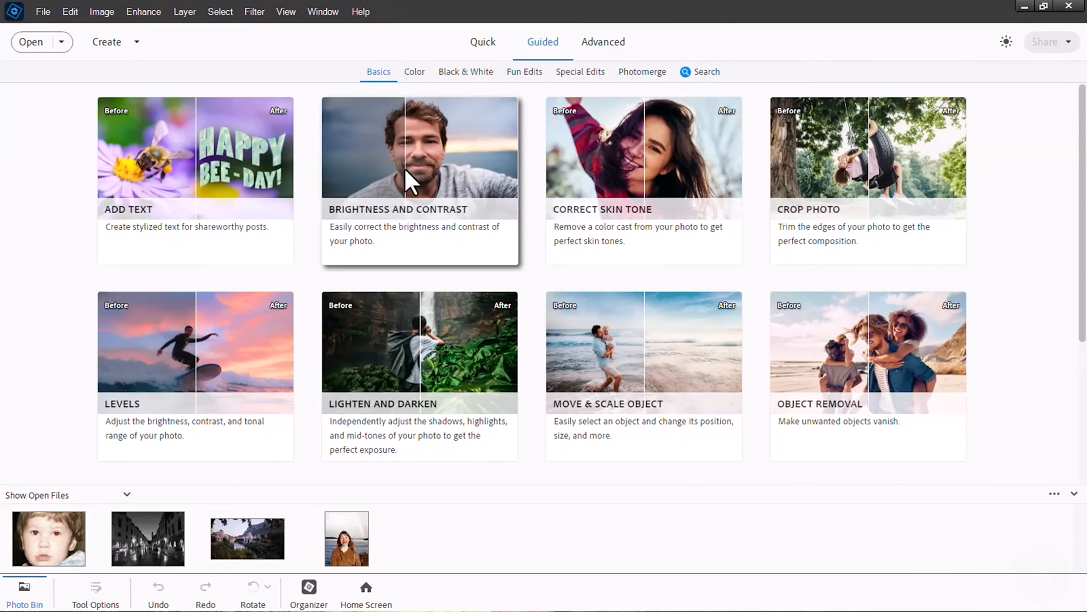
{"action": "left_click", "coordinate": [525, 72]}
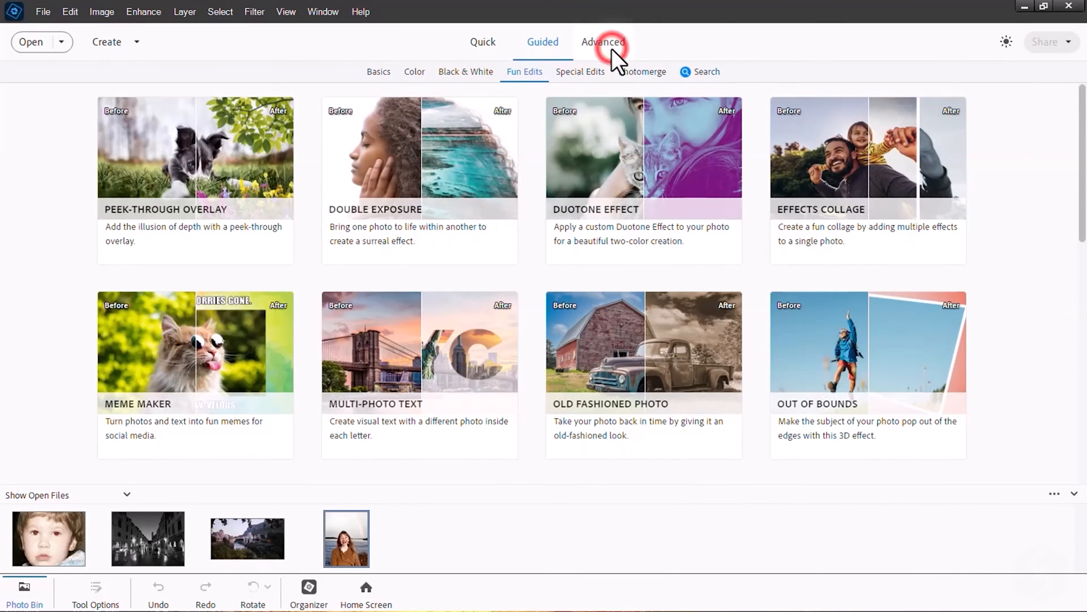
{"action": "left_click", "coordinate": [603, 41]}
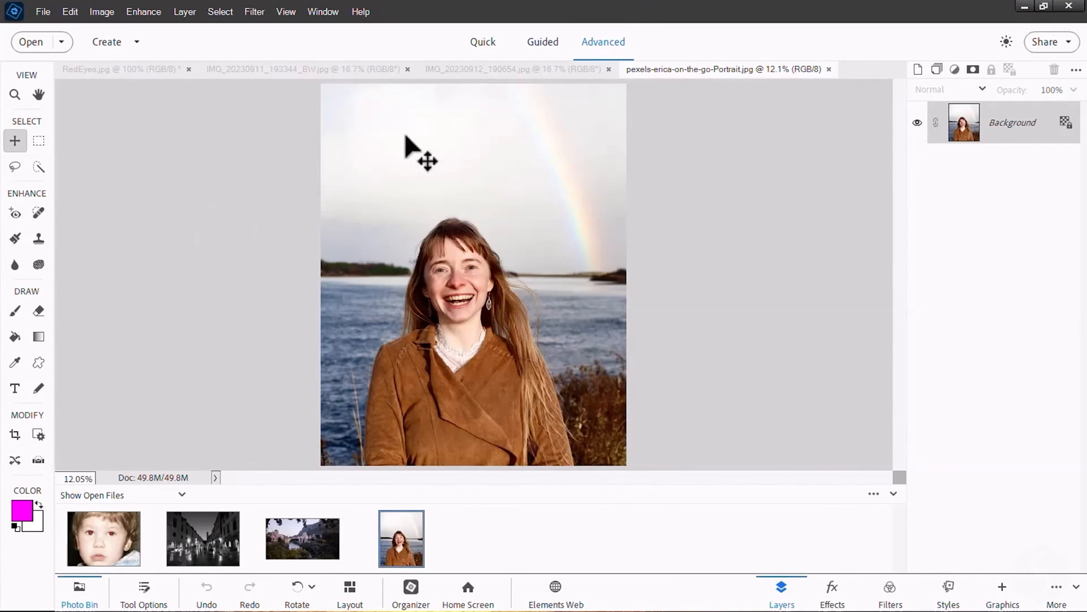
{"action": "left_click", "coordinate": [121, 68]}
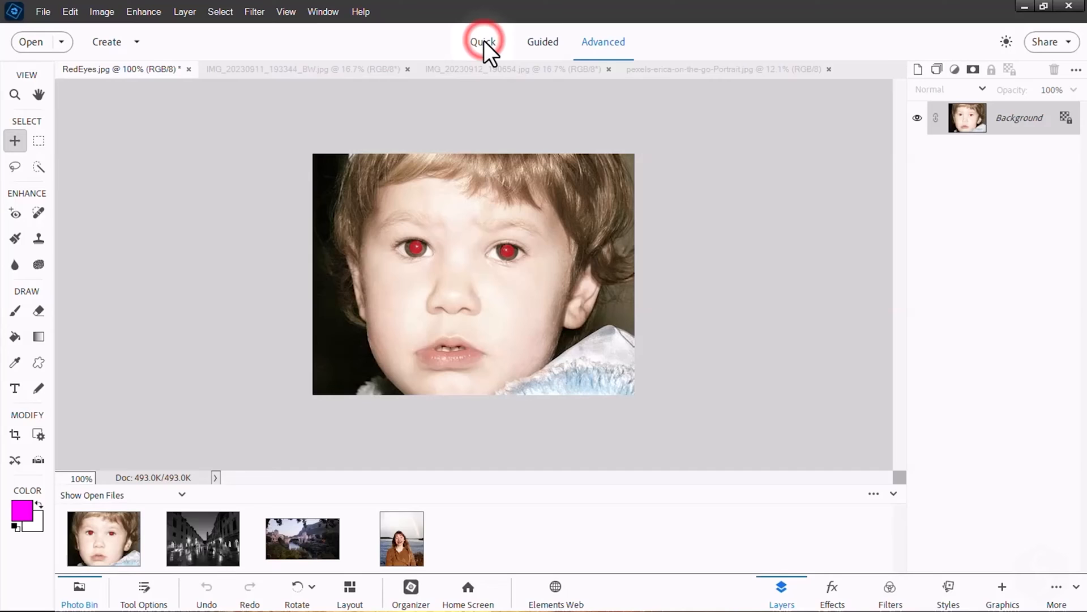
{"action": "left_click", "coordinate": [483, 41]}
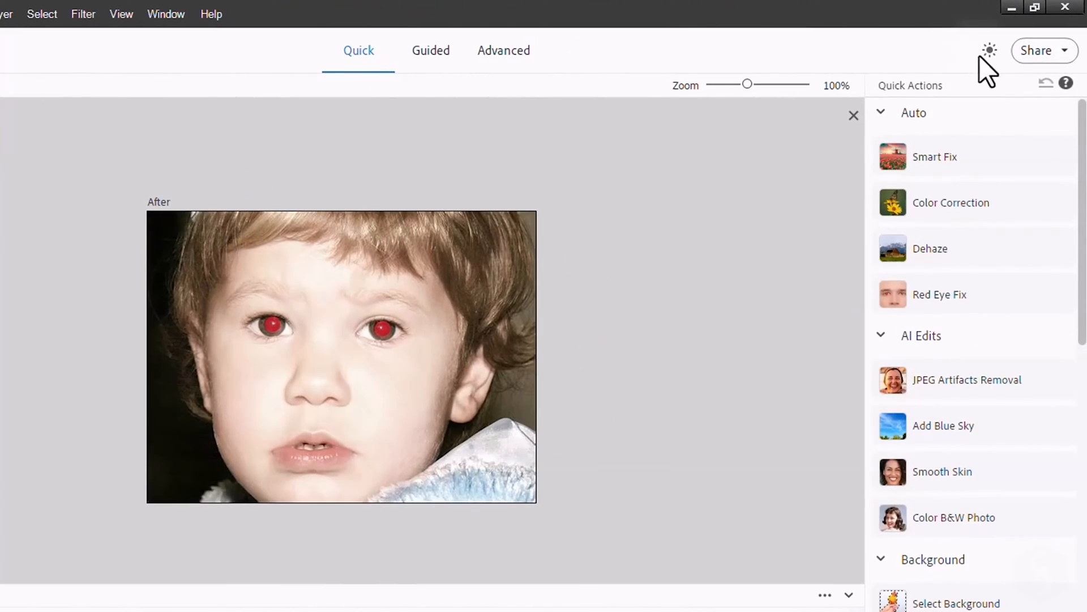
{"action": "left_click", "coordinate": [989, 50]}
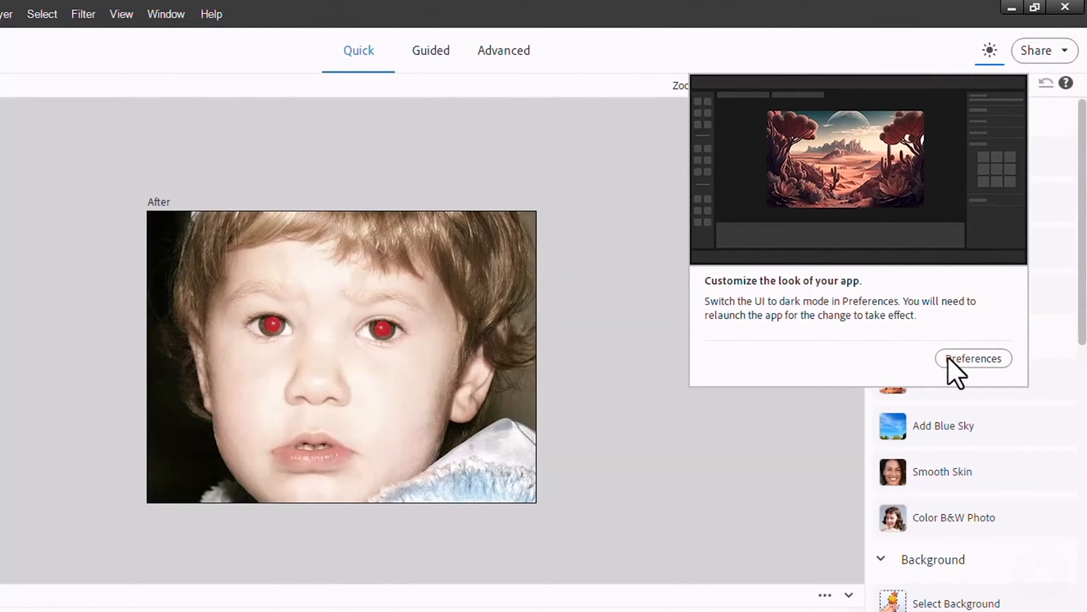
{"action": "left_click", "coordinate": [972, 358]}
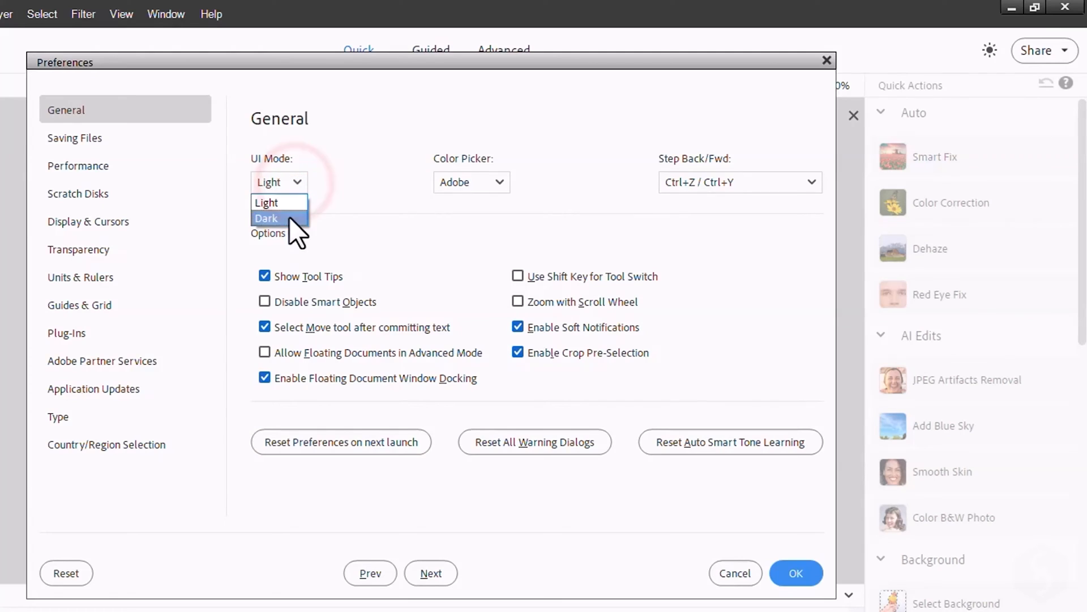
{"action": "left_click", "coordinate": [795, 573]}
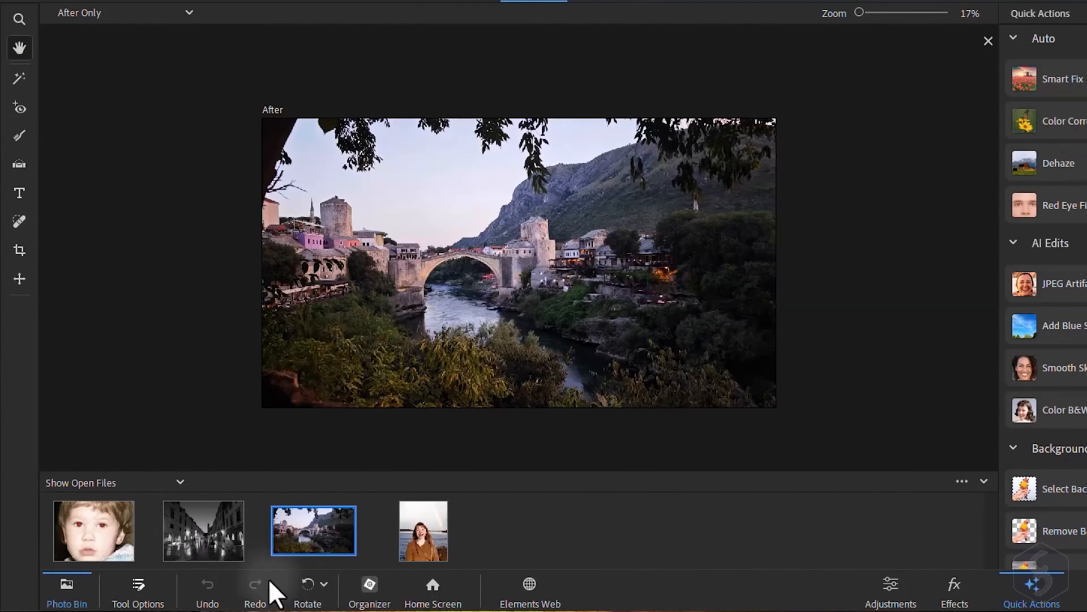
{"action": "left_click", "coordinate": [307, 583]}
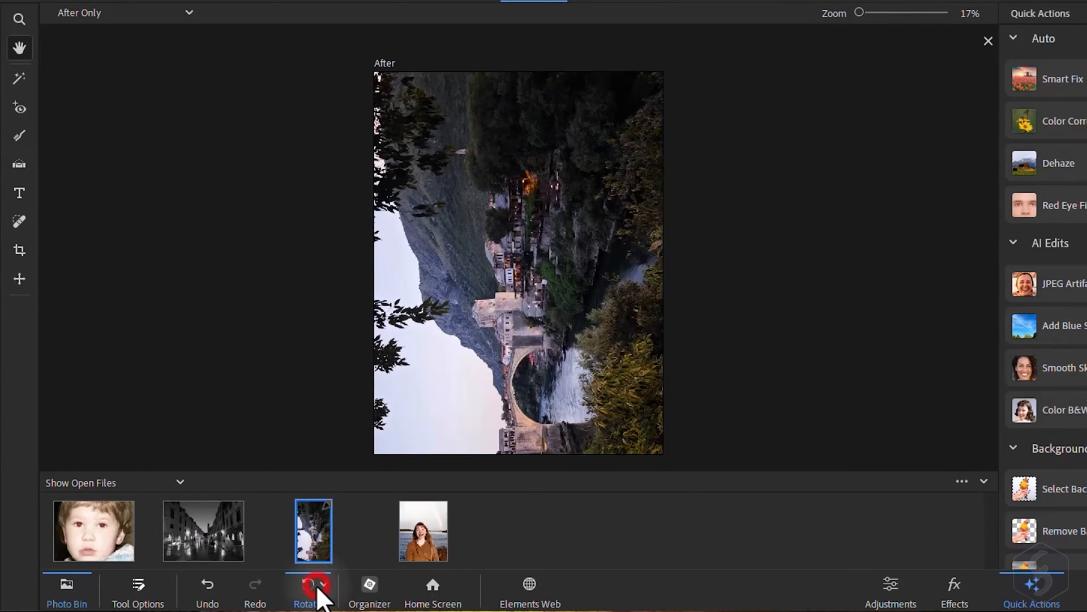
{"action": "left_click", "coordinate": [312, 590]}
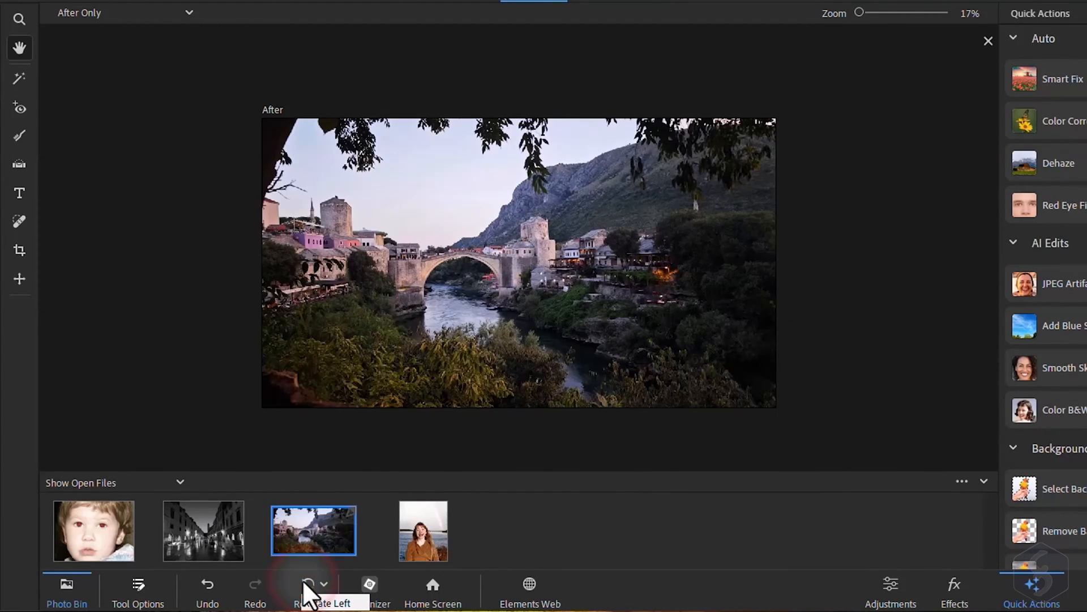
{"action": "left_click", "coordinate": [307, 590]}
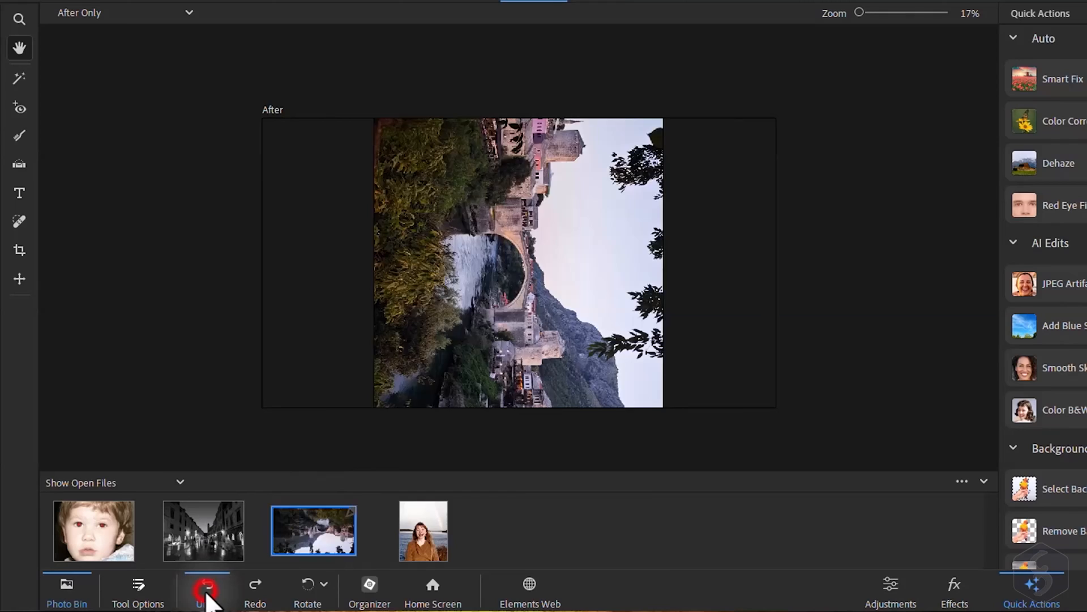
{"action": "left_click", "coordinate": [207, 584]}
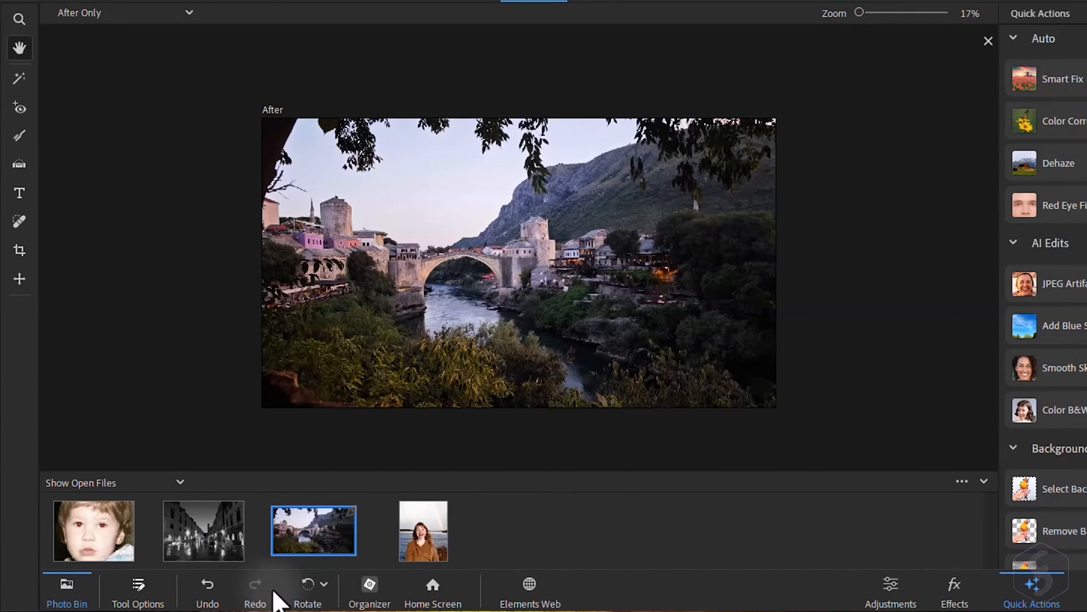
{"action": "mouse_move", "coordinate": [368, 593]}
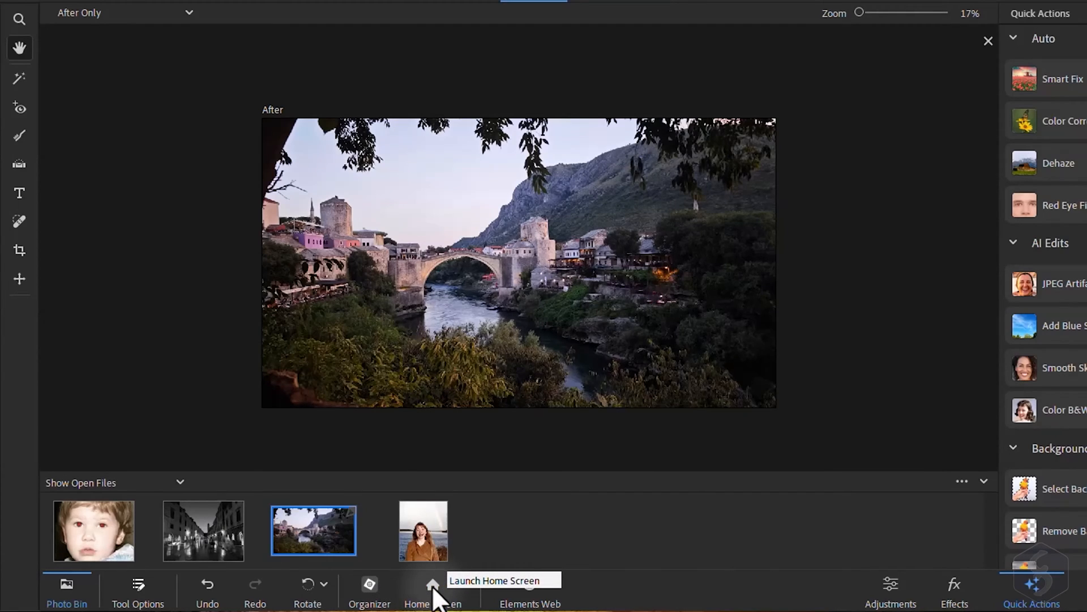
{"action": "mouse_move", "coordinate": [512, 499]}
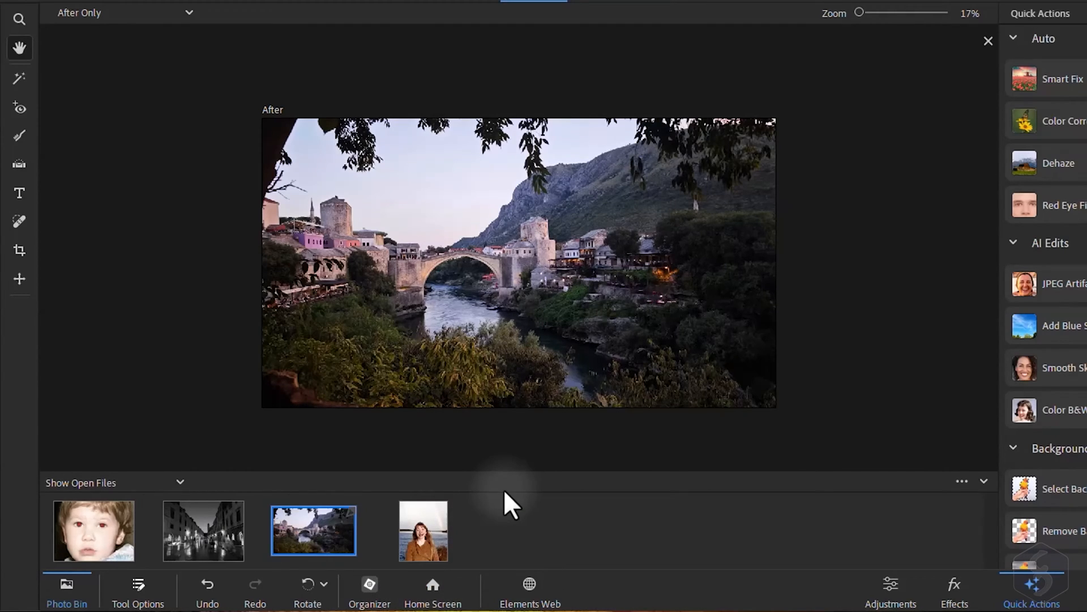
Straighten the bridge photo by drawing a level line along the riverside buildings
{"action": "left_click", "coordinate": [19, 78]}
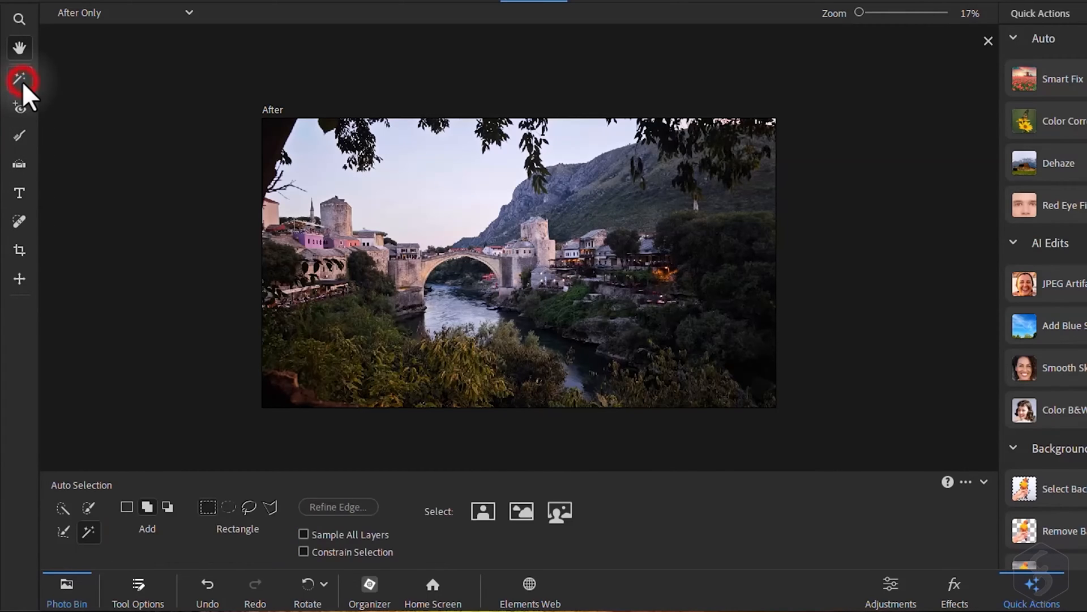
{"action": "left_click", "coordinate": [19, 135]}
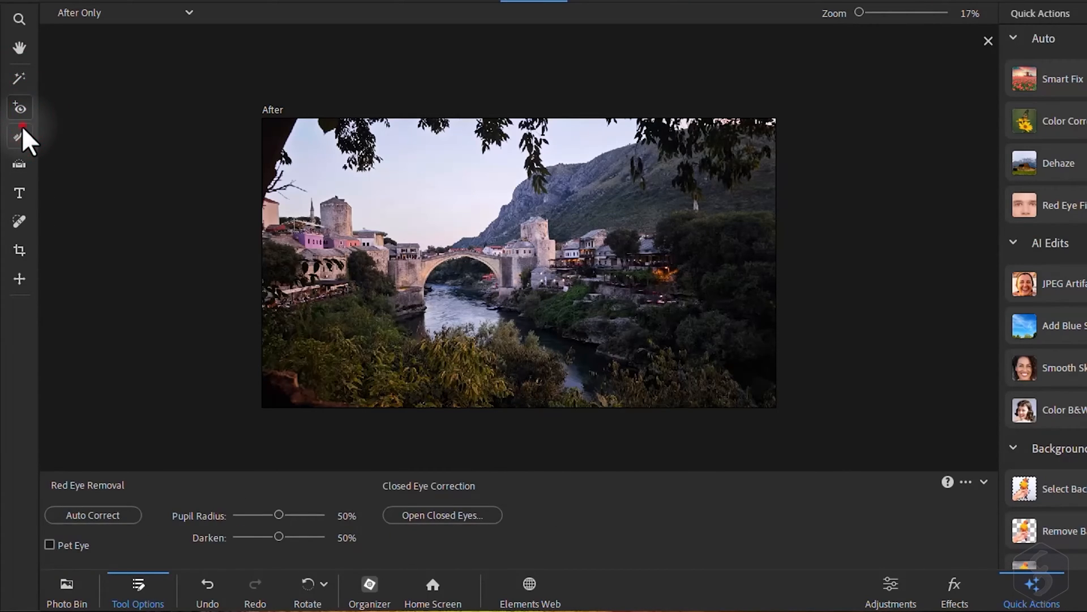
{"action": "left_click", "coordinate": [19, 164]}
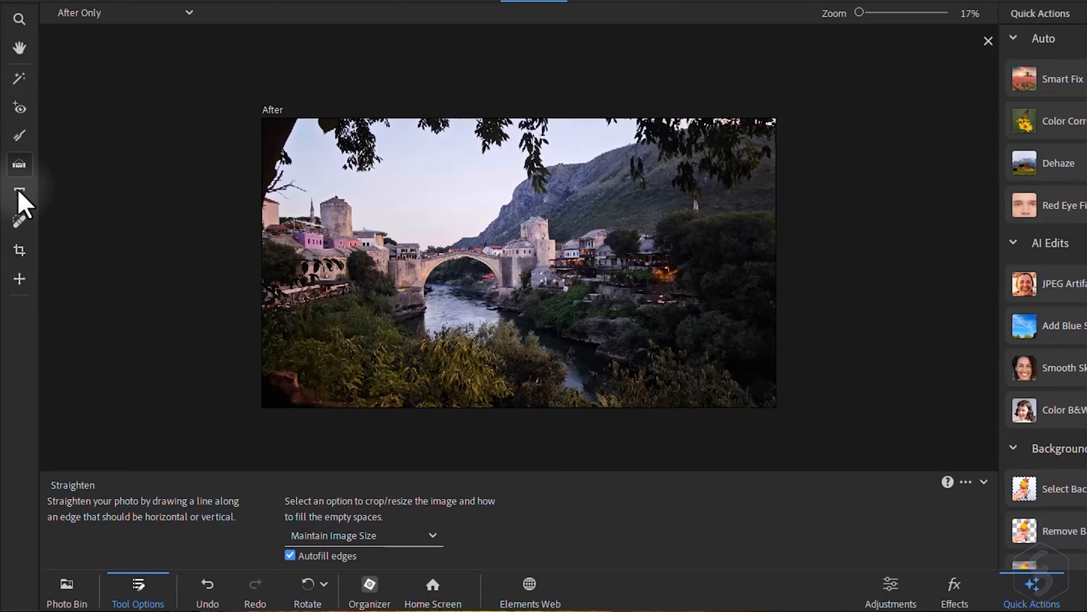
{"action": "left_click", "coordinate": [19, 193]}
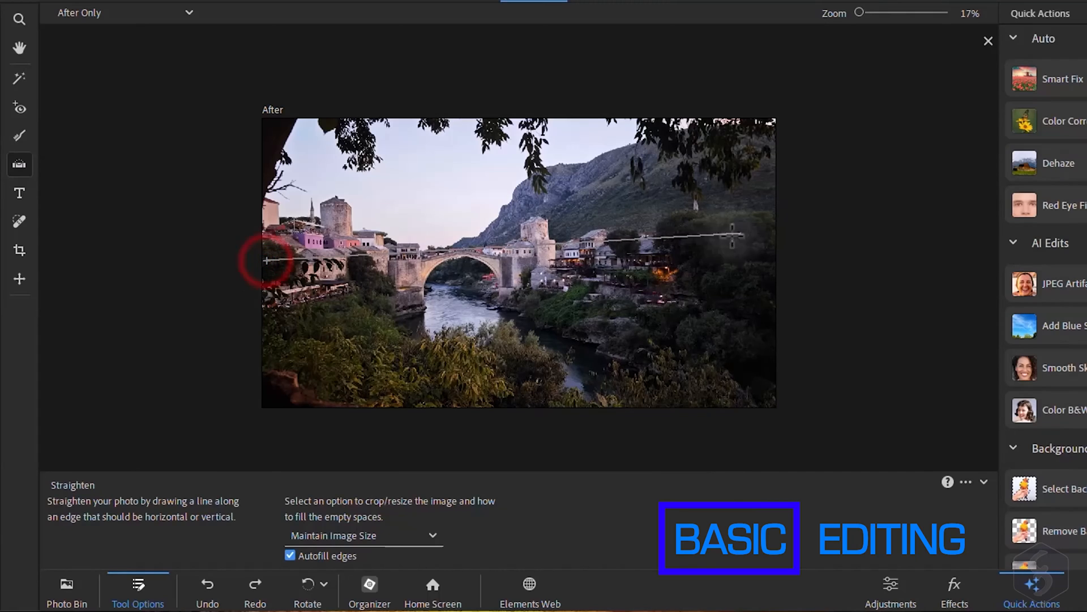
{"action": "left_click_drag", "start_coordinate": [267, 260], "coordinate": [776, 243]}
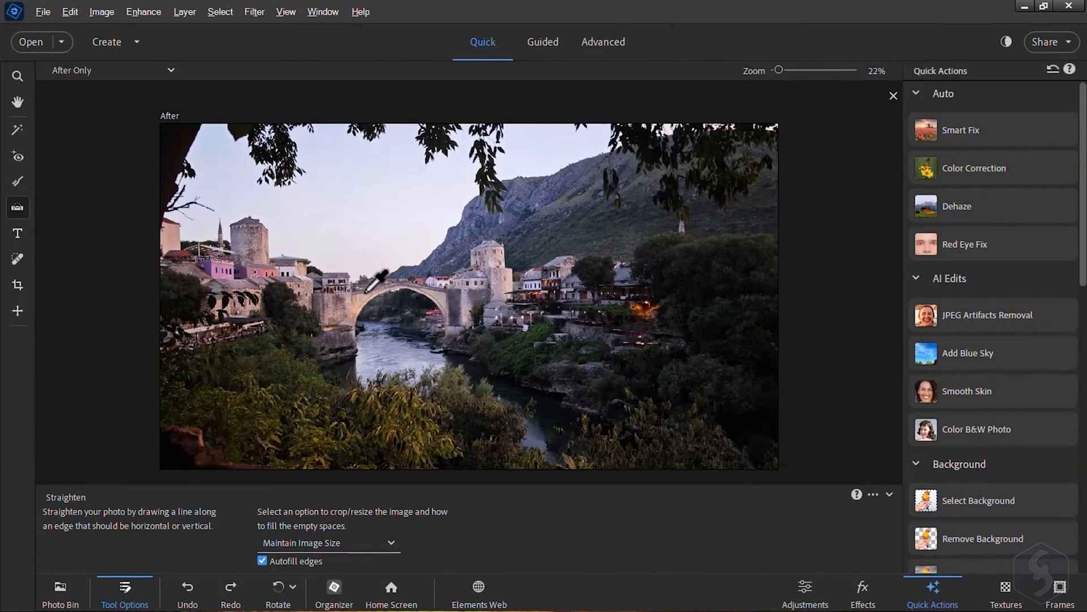
{"action": "left_click_drag", "start_coordinate": [778, 69], "coordinate": [787, 69]}
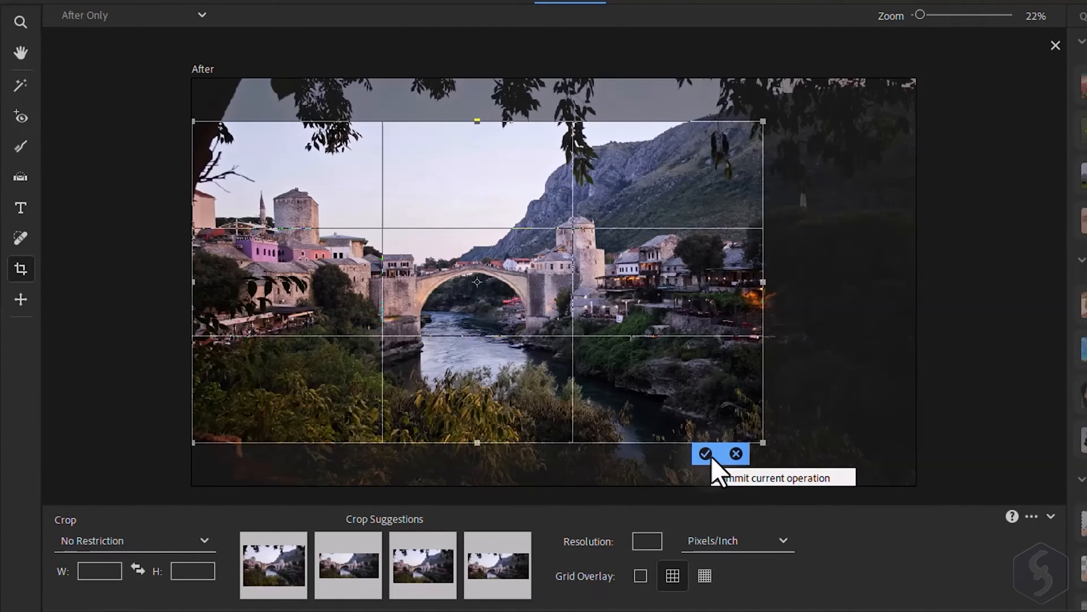
Commit the crop on the bridge photo with the green check
{"action": "left_click", "coordinate": [705, 453]}
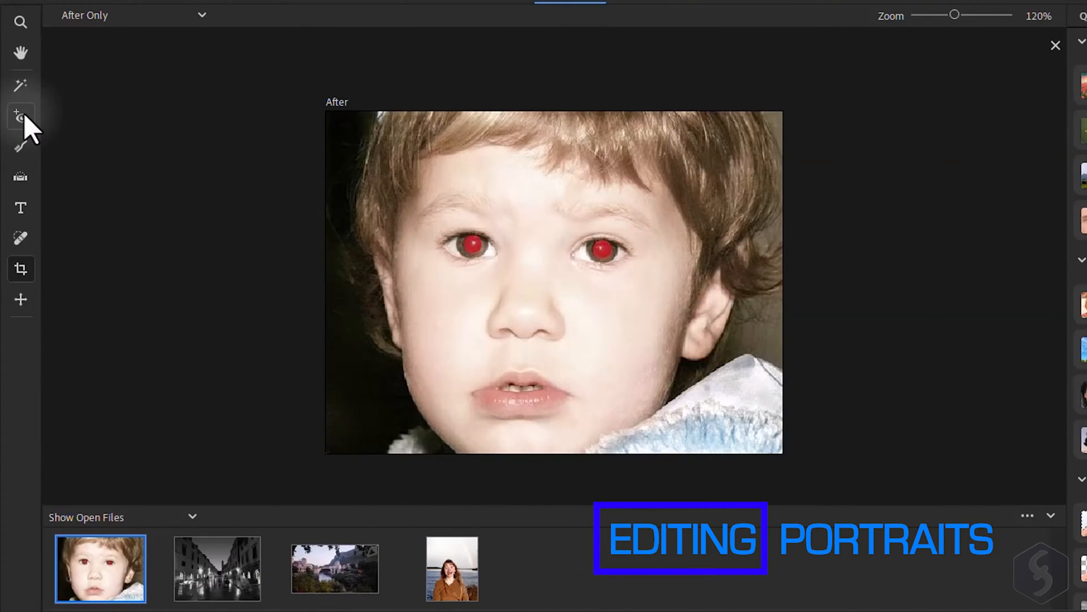
Remove red eye from the child's left and right eyes, then brush-whiten the teeth
{"action": "left_click", "coordinate": [21, 117]}
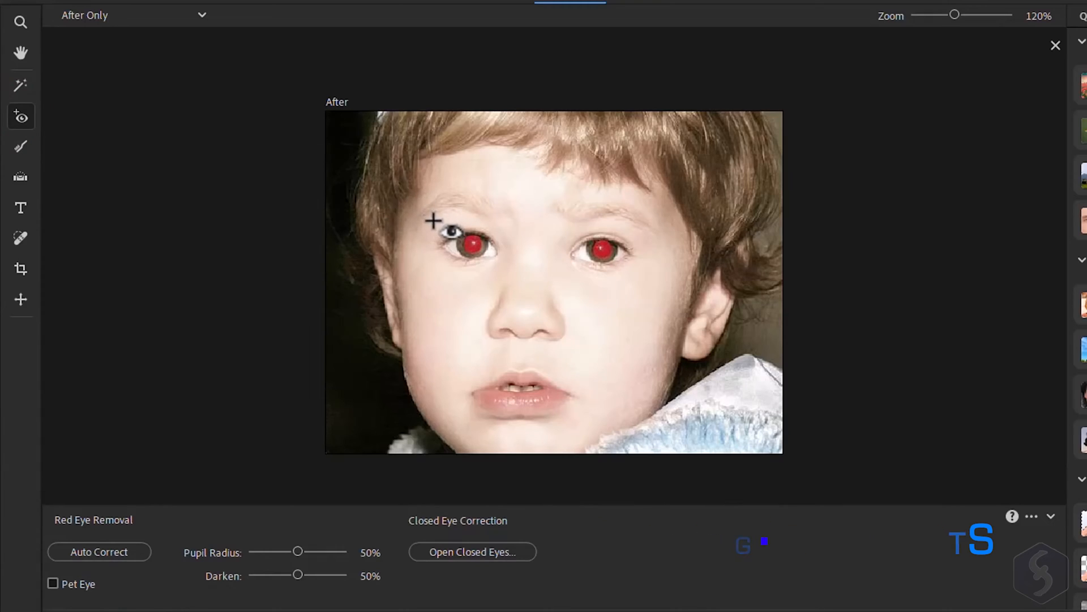
{"action": "left_click", "coordinate": [475, 245]}
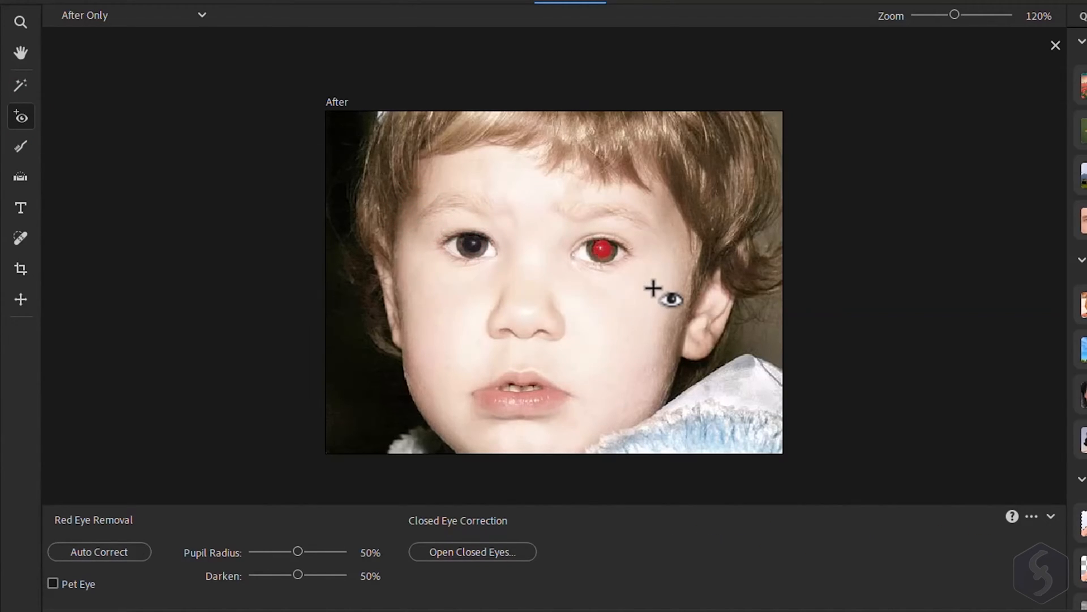
{"action": "left_click", "coordinate": [603, 248]}
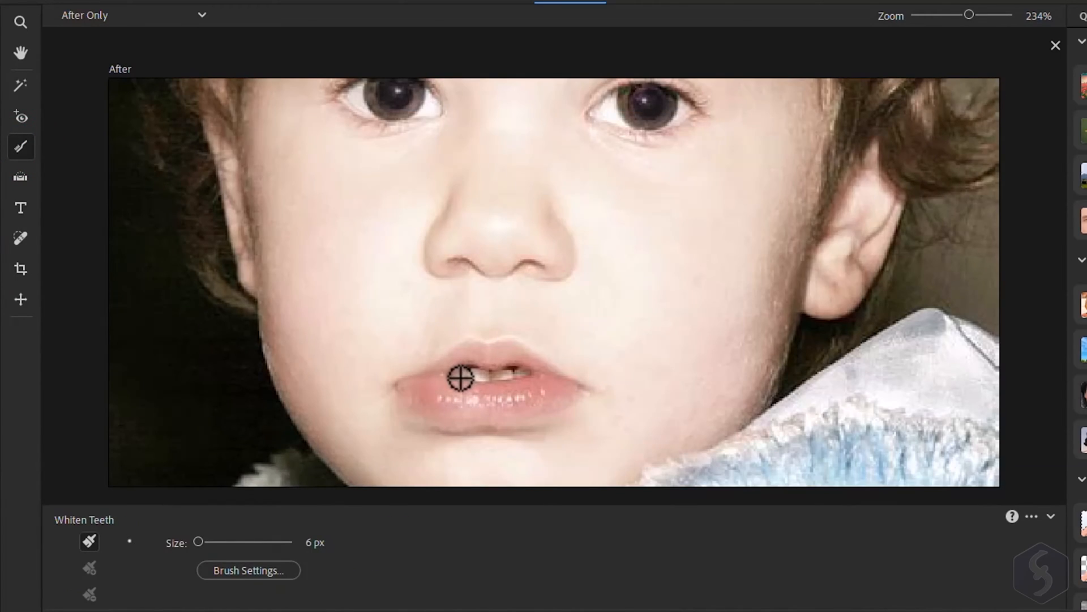
{"action": "left_click_drag", "start_coordinate": [461, 378], "coordinate": [520, 385]}
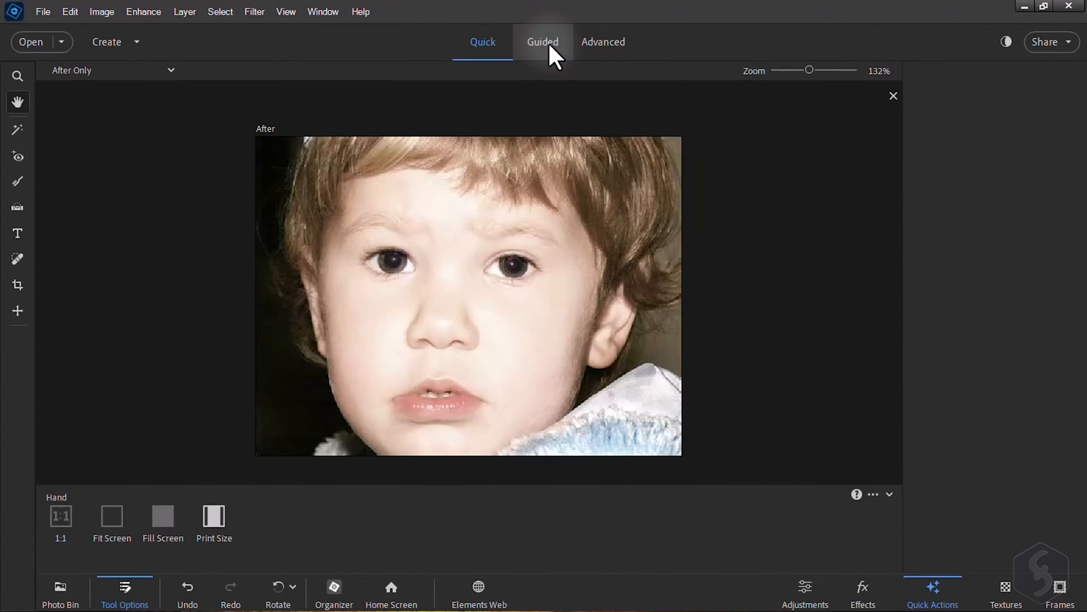
In Guided Perfect Portrait, open Features and darken the child's eyebrows
{"action": "left_click", "coordinate": [542, 41]}
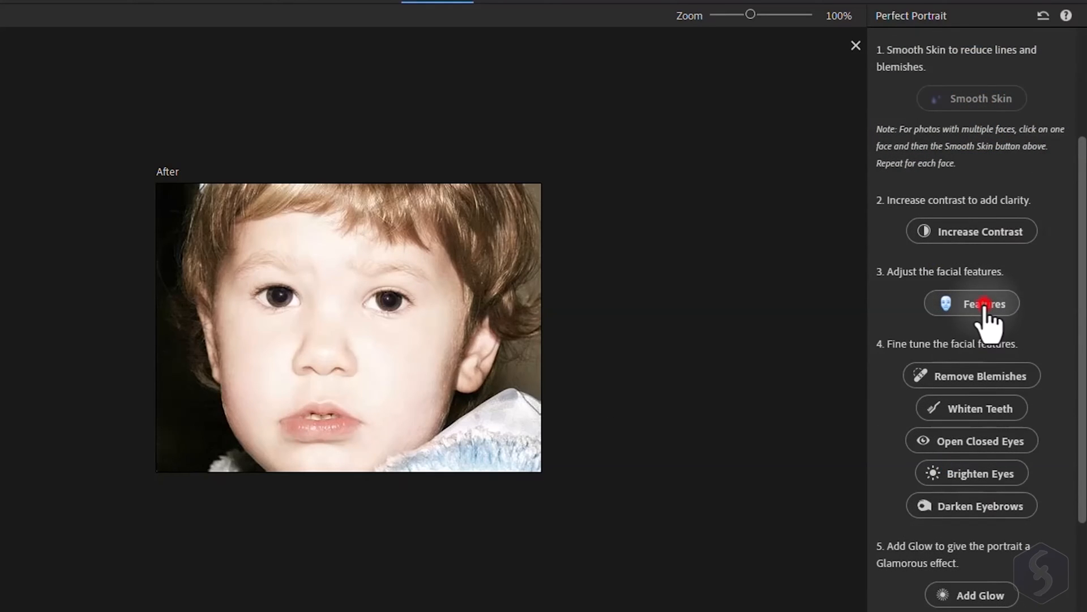
{"action": "left_click", "coordinate": [972, 303]}
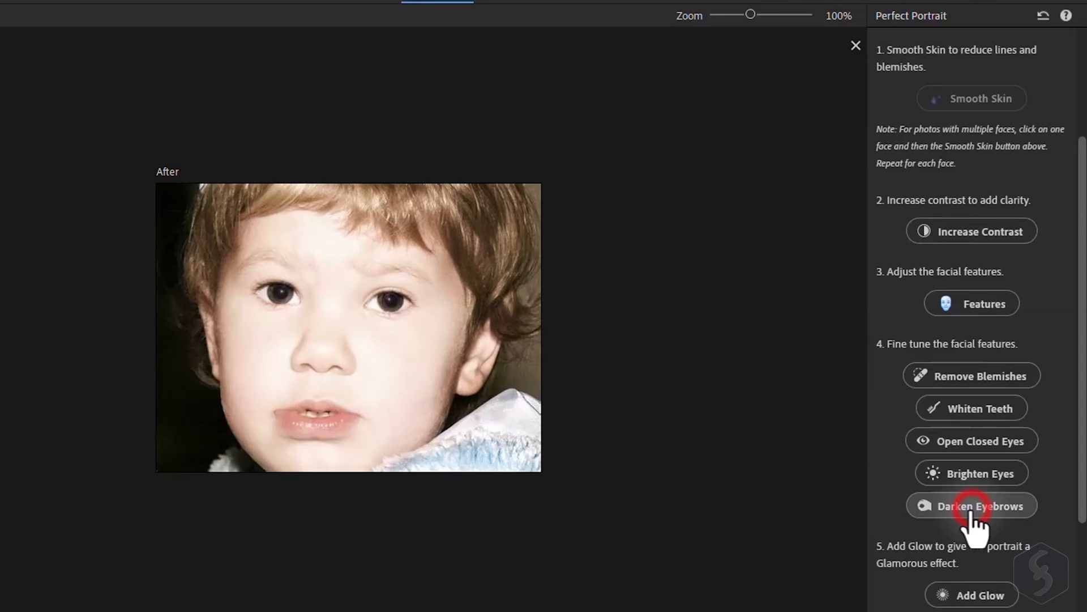
{"action": "left_click", "coordinate": [972, 505]}
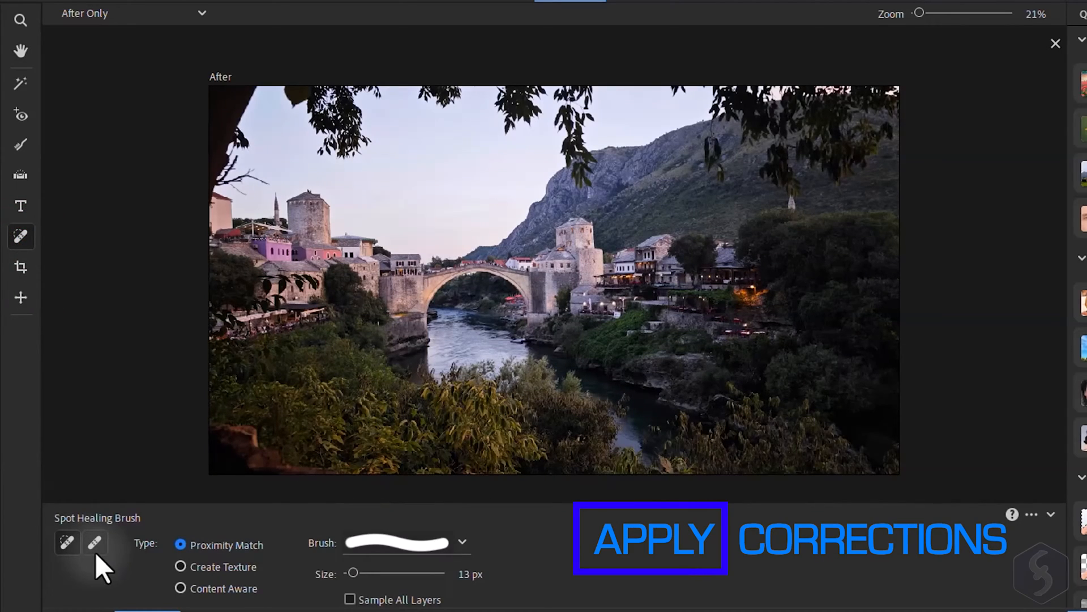
{"action": "mouse_move", "coordinate": [67, 541]}
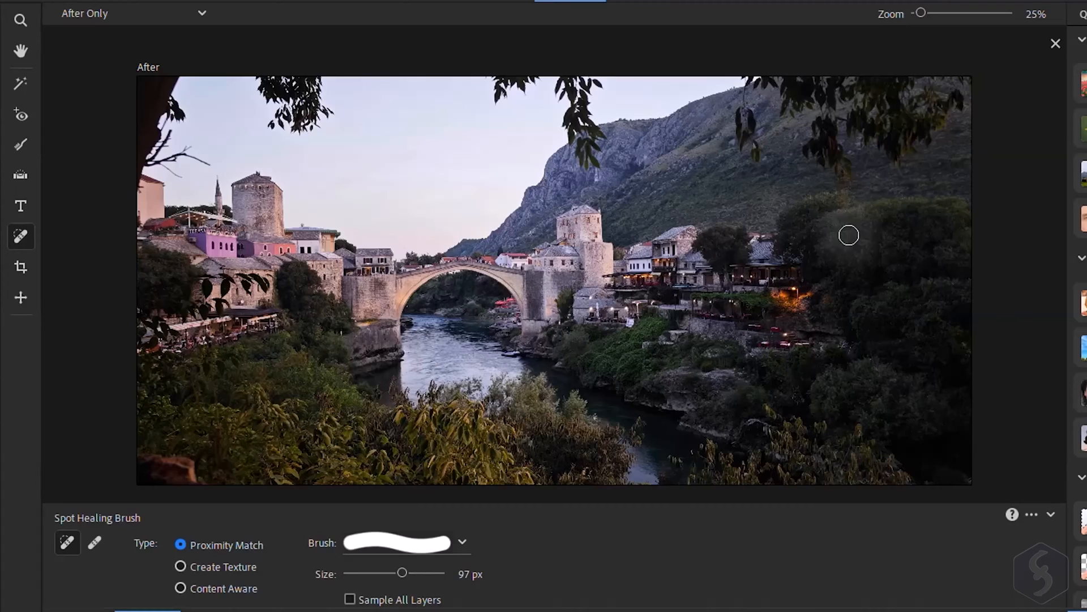
Heal the blemish in the bridge photo's dark trees with the Spot Healing Brush
{"action": "left_click", "coordinate": [95, 543]}
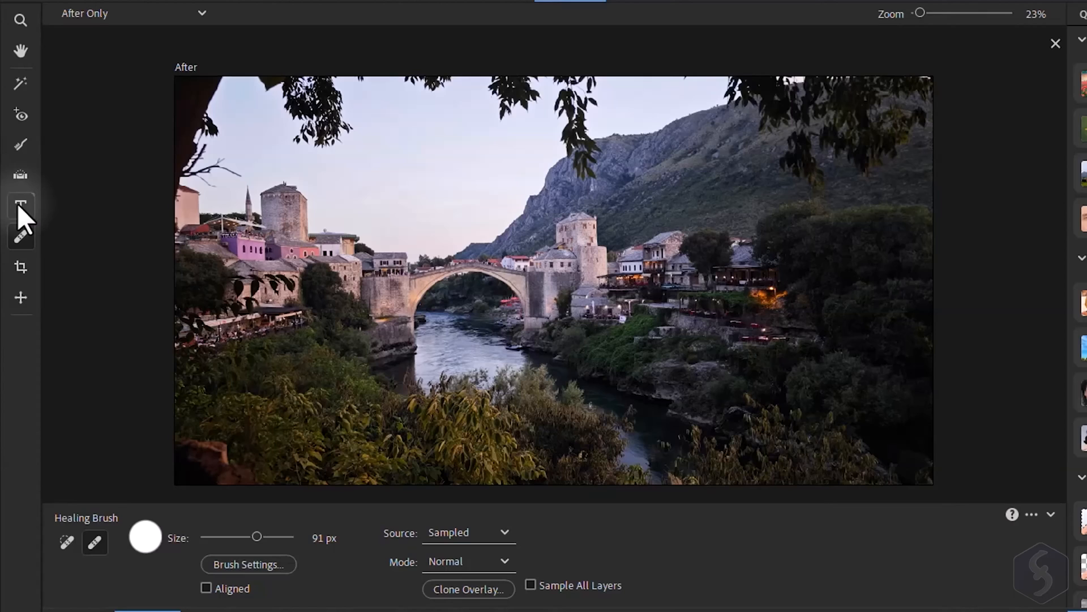
Add 'I love this!!!' in red bold italic type across the sky and commit it
{"action": "left_click", "coordinate": [20, 205]}
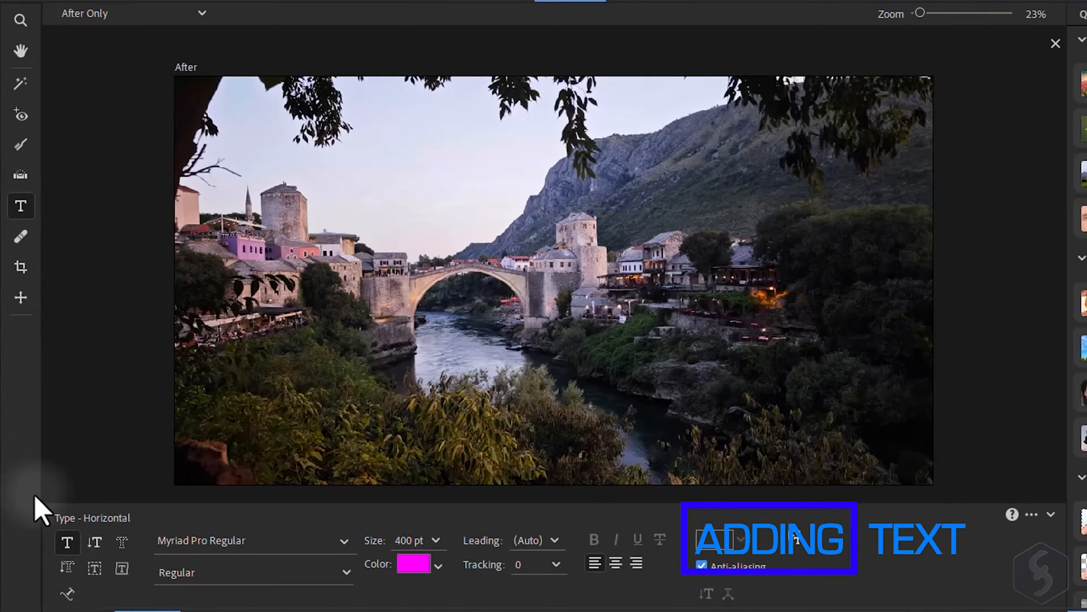
{"action": "left_click", "coordinate": [309, 208]}
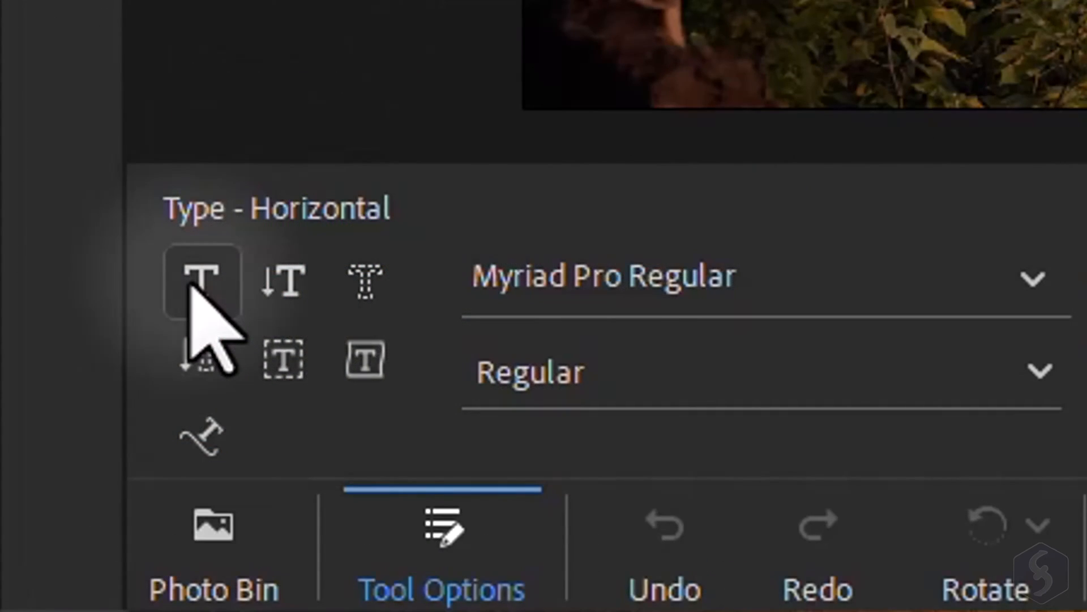
{"action": "mouse_move", "coordinate": [283, 281]}
{"action": "type", "text": "I love"}
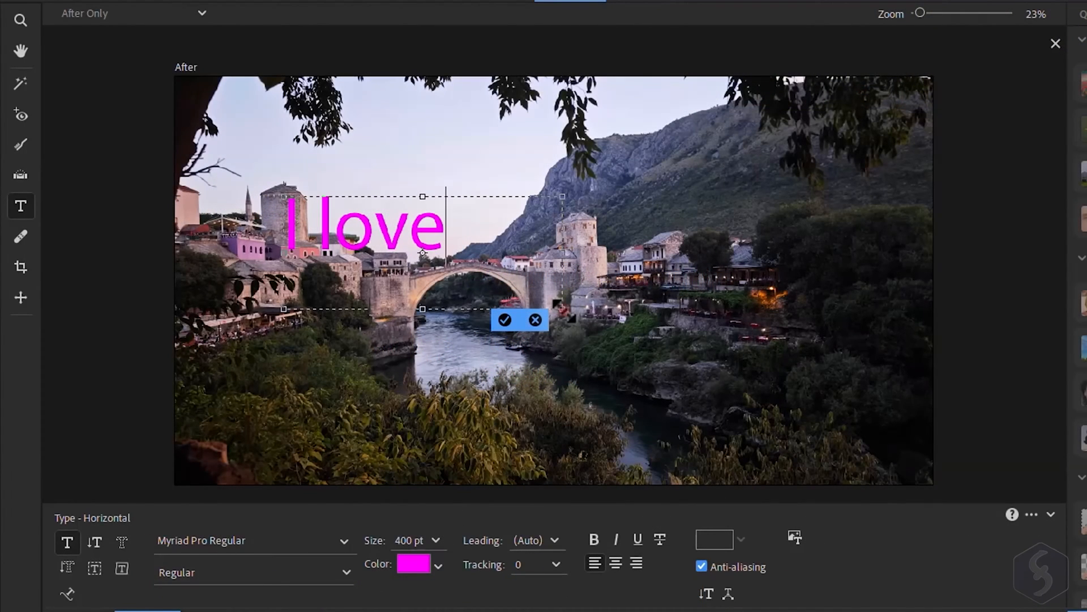
{"action": "type", "text": "this!!!"}
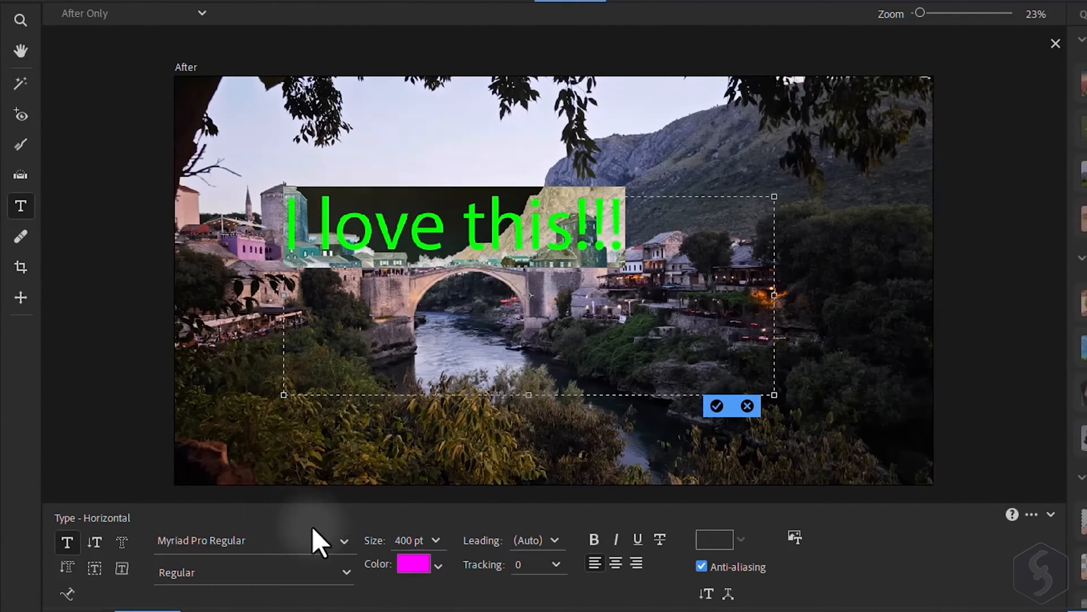
{"action": "left_click", "coordinate": [201, 540]}
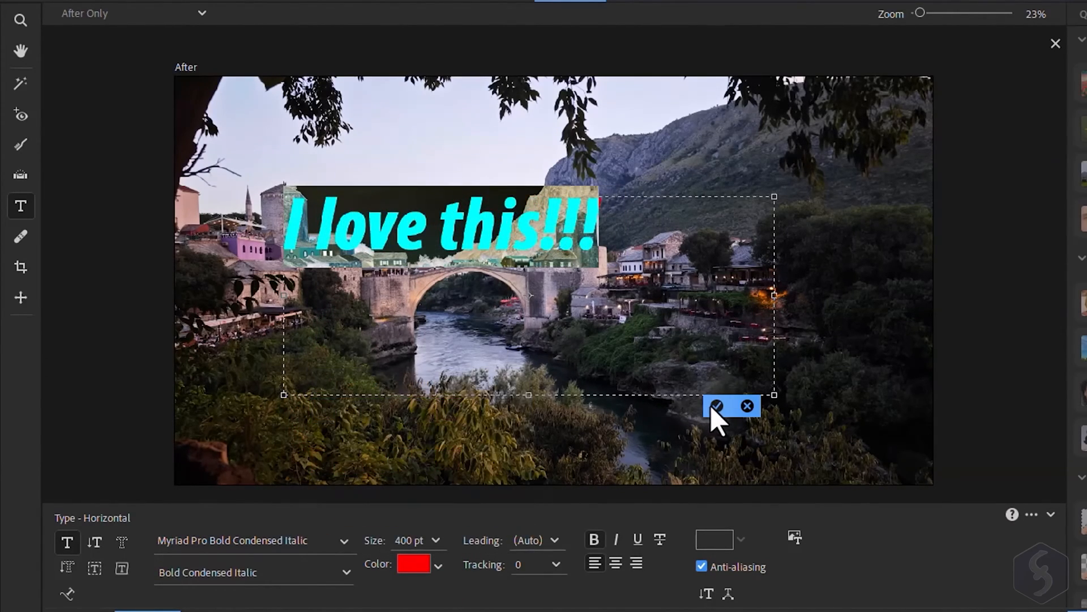
{"action": "left_click", "coordinate": [717, 405]}
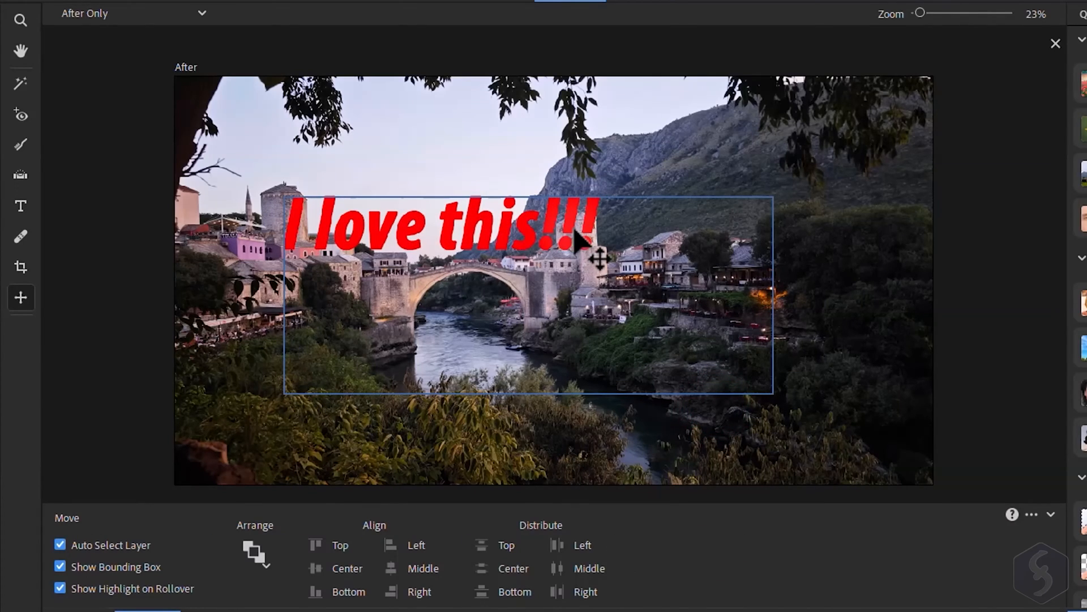
{"action": "left_click", "coordinate": [20, 205]}
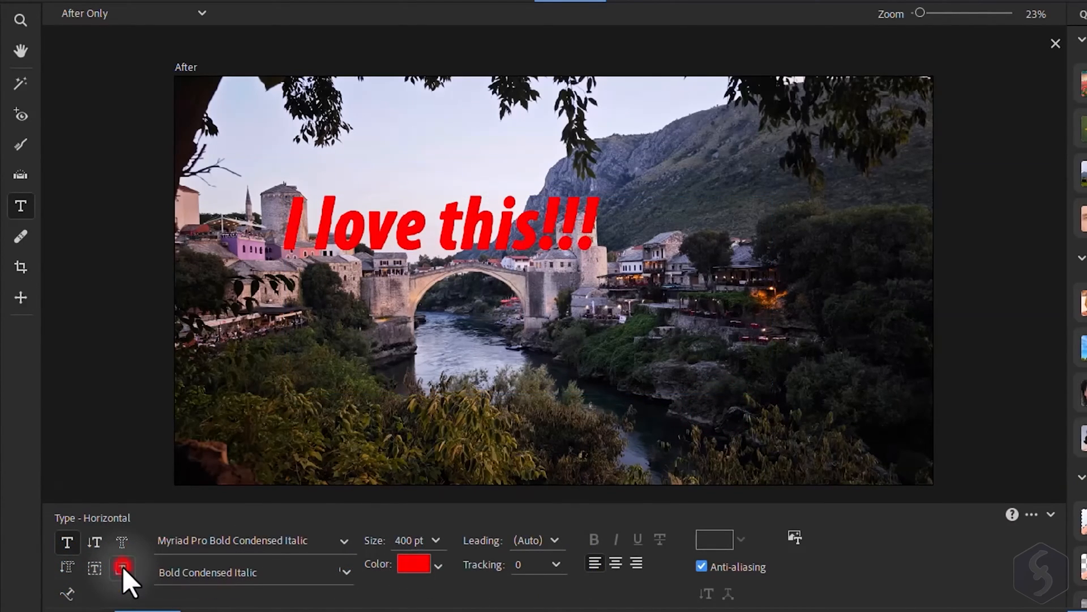
Try placing text on a heart shape
{"action": "left_click", "coordinate": [122, 569]}
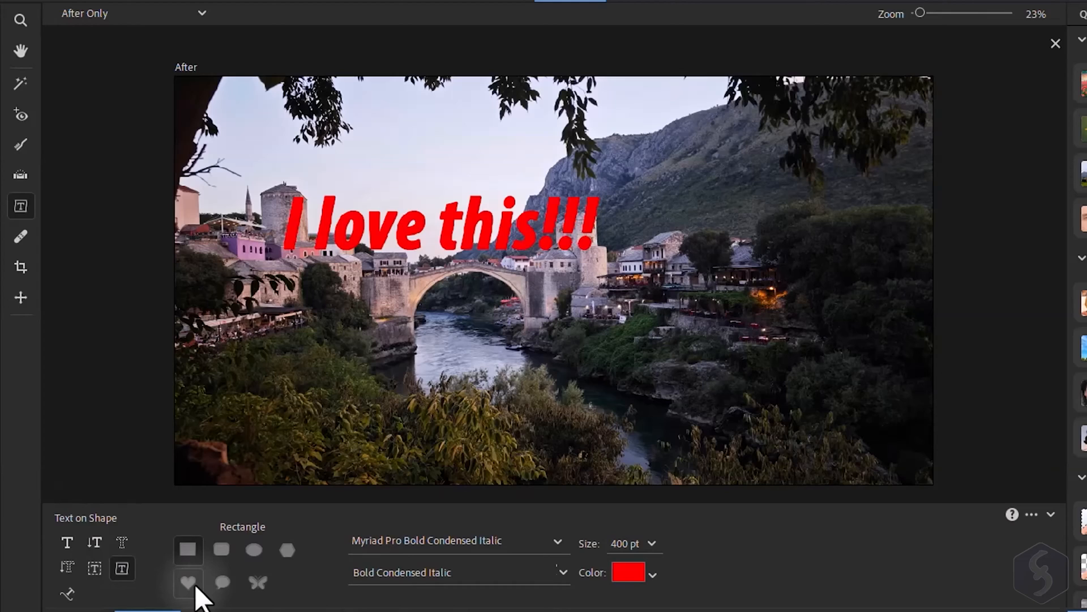
{"action": "left_click", "coordinate": [188, 583]}
{"action": "type", "text": "hel"}
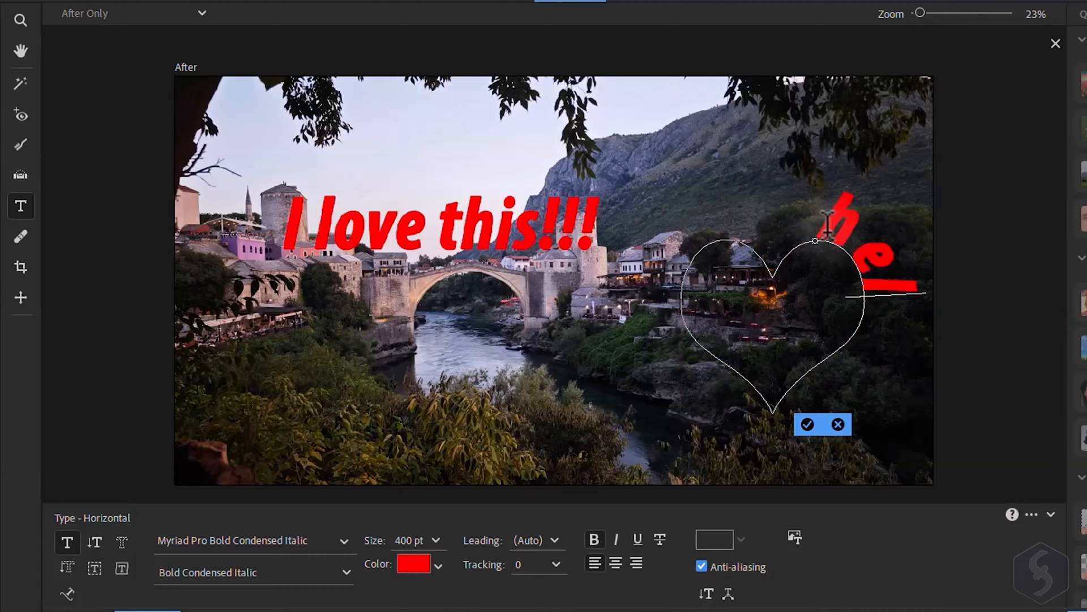
{"action": "type", "text": "800"}
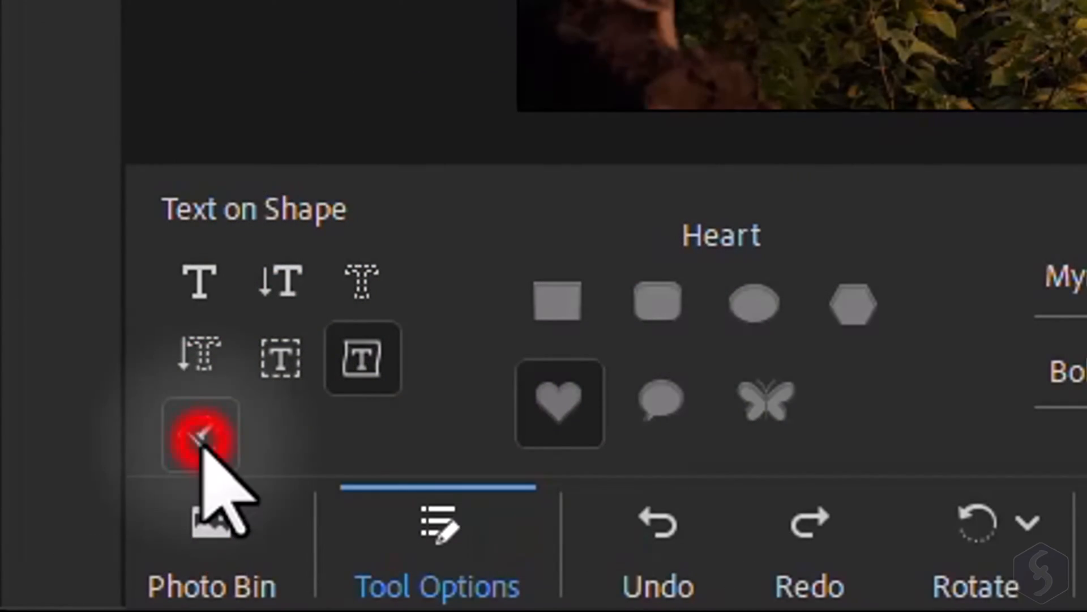
Draw a wavy path across the trees and commit text along it
{"action": "left_click", "coordinate": [201, 436]}
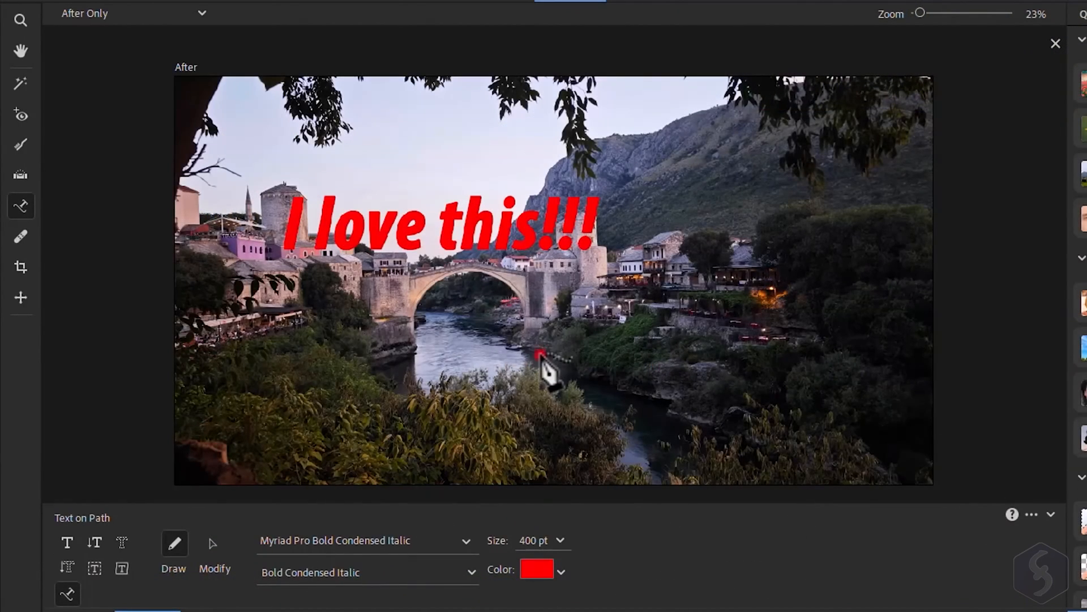
{"action": "left_click_drag", "start_coordinate": [544, 361], "coordinate": [932, 340]}
{"action": "type", "text": "hello !!!"}
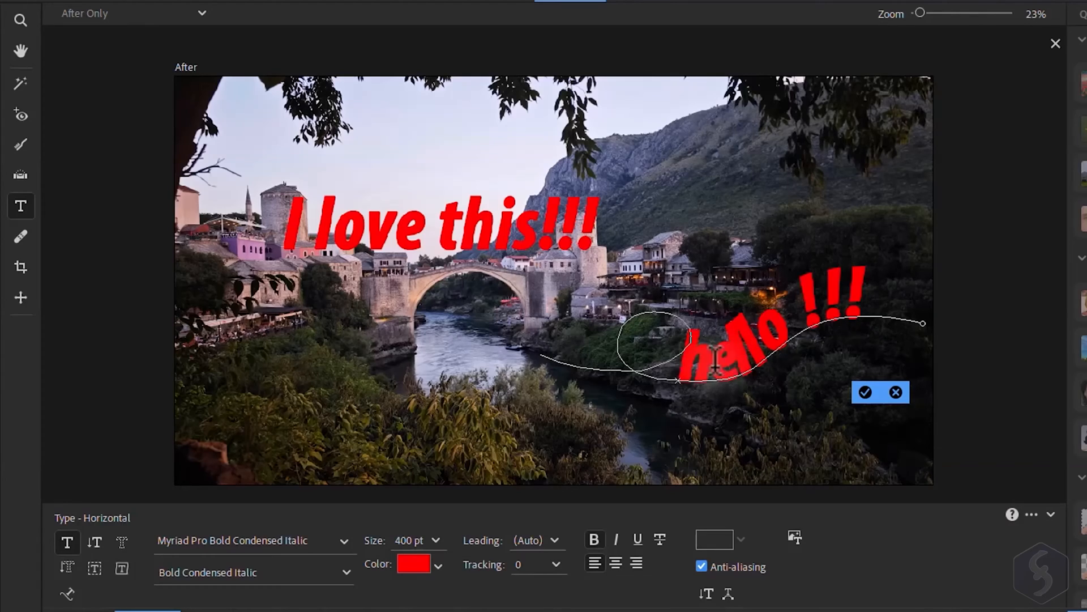
{"action": "left_click", "coordinate": [21, 297]}
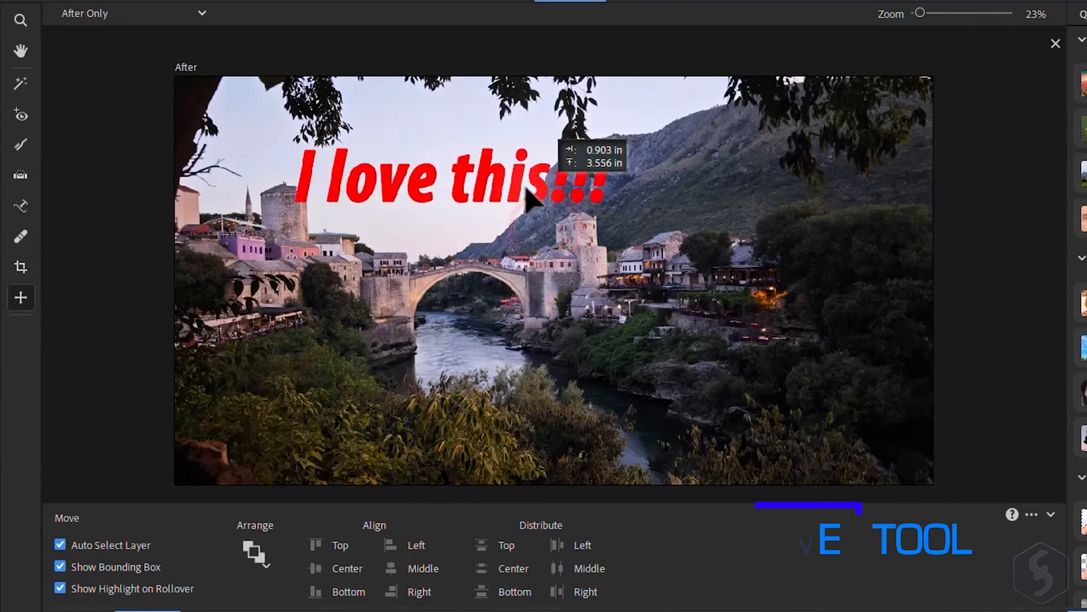
Nudge the 'I love this!!!' caption right, then discard it to restore the plain photo
{"action": "left_click_drag", "start_coordinate": [530, 201], "coordinate": [811, 391]}
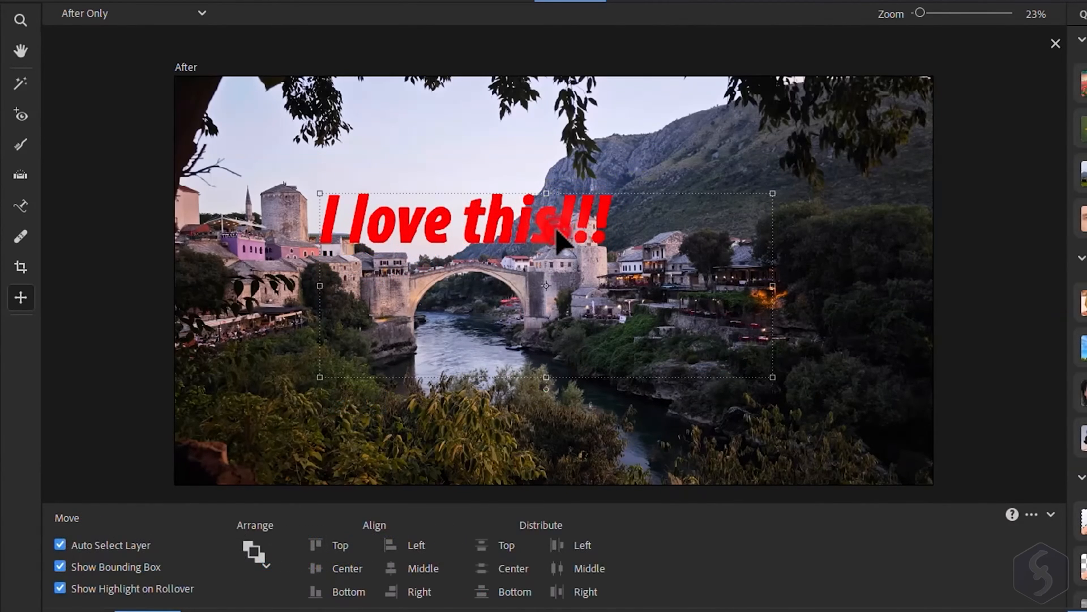
{"action": "left_click", "coordinate": [20, 205]}
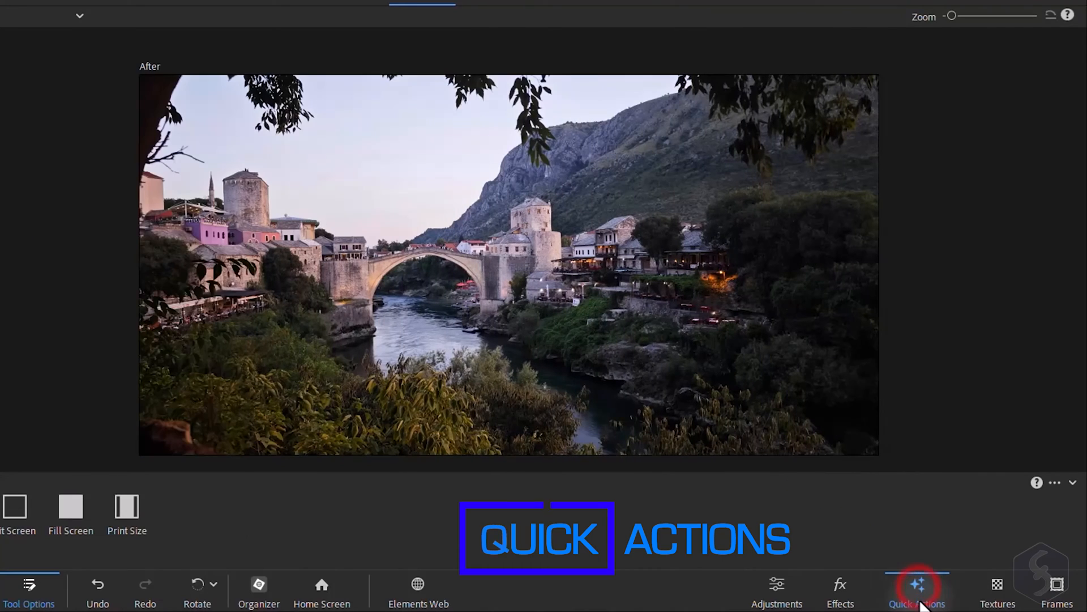
Apply the Color Correction, Dehaze and Add Blue Sky quick actions to the bridge photo
{"action": "left_click", "coordinate": [917, 589]}
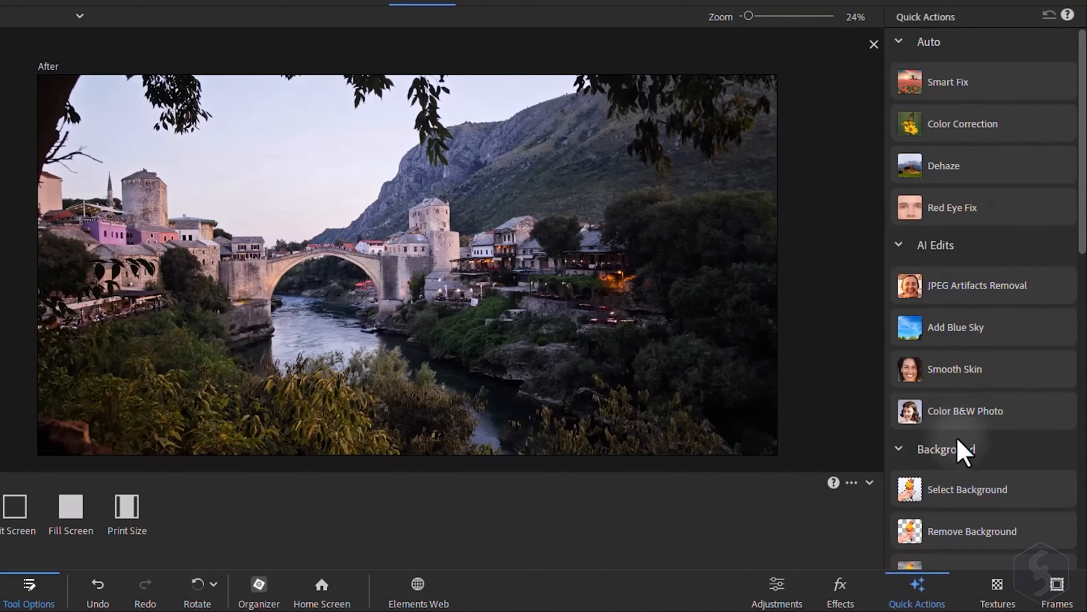
{"action": "scroll", "scroll_direction": "down", "scroll_amount": 3}
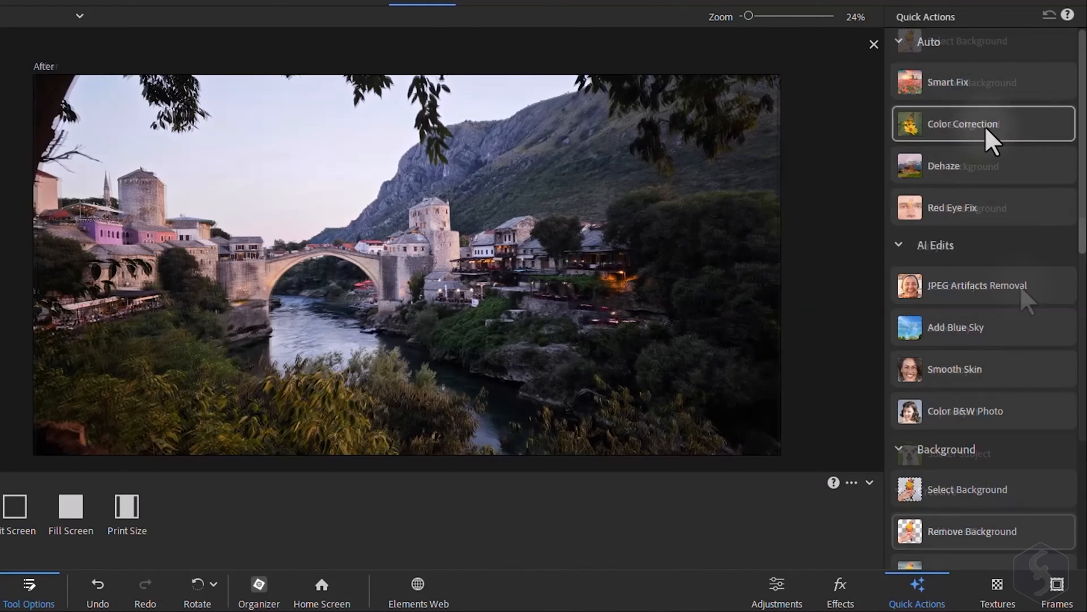
{"action": "left_click", "coordinate": [963, 123]}
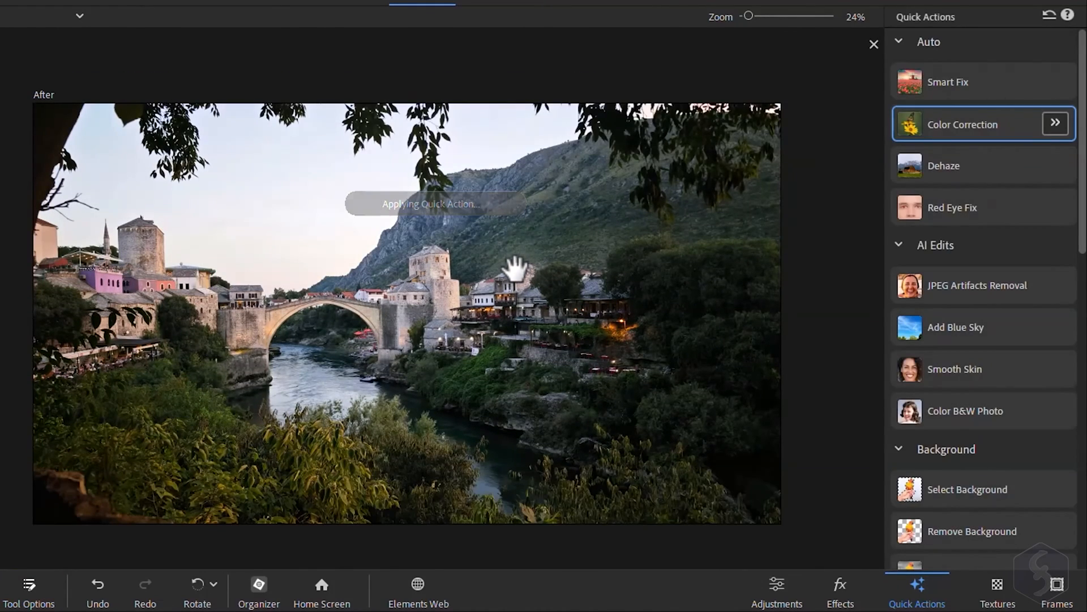
{"action": "left_click", "coordinate": [942, 166]}
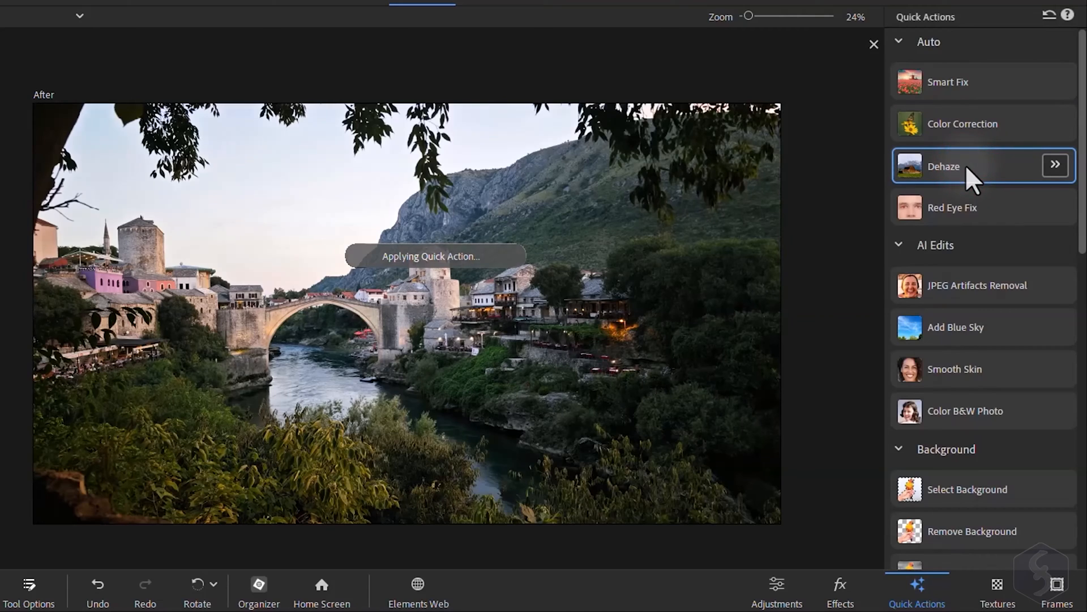
{"action": "left_click", "coordinate": [974, 328]}
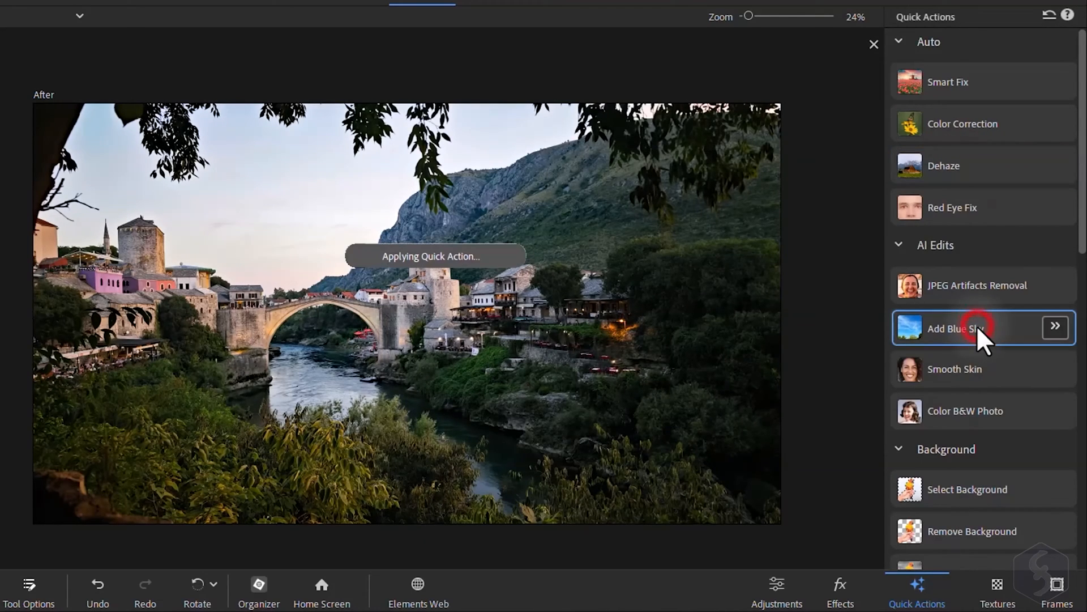
{"action": "left_click", "coordinate": [957, 328]}
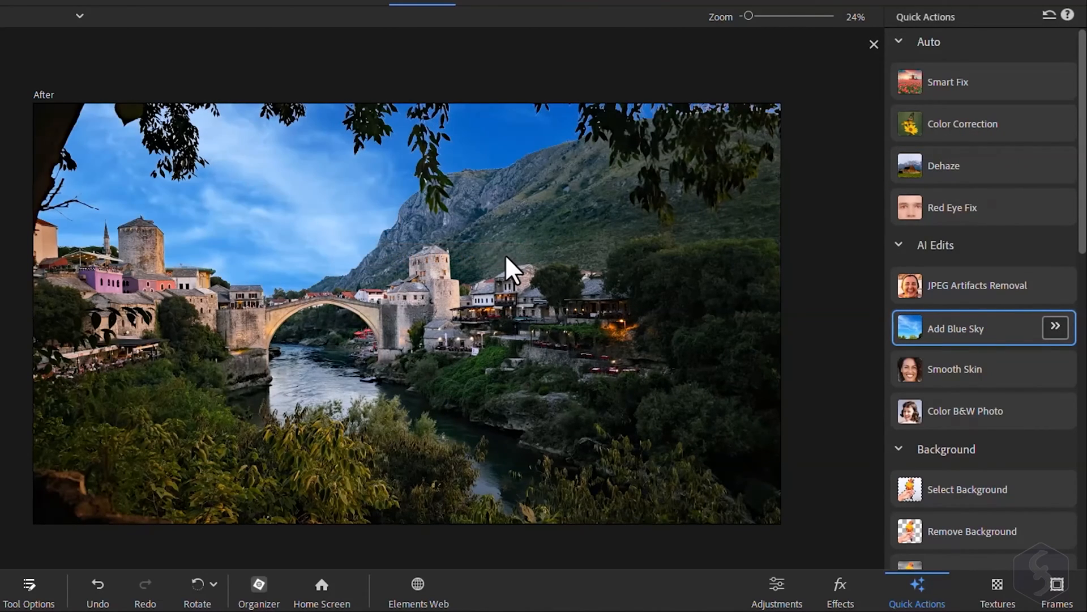
Try the Colorize B&W, Lens Flare and Vignette quick actions, then open the rainbow portrait
{"action": "left_click", "coordinate": [964, 411]}
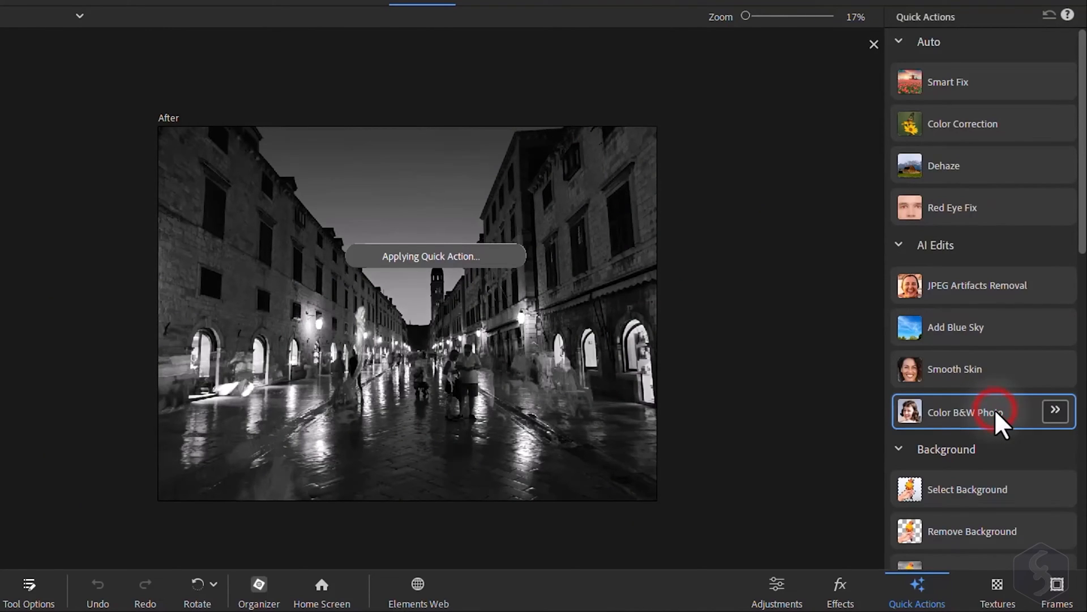
{"action": "left_click", "coordinate": [966, 412]}
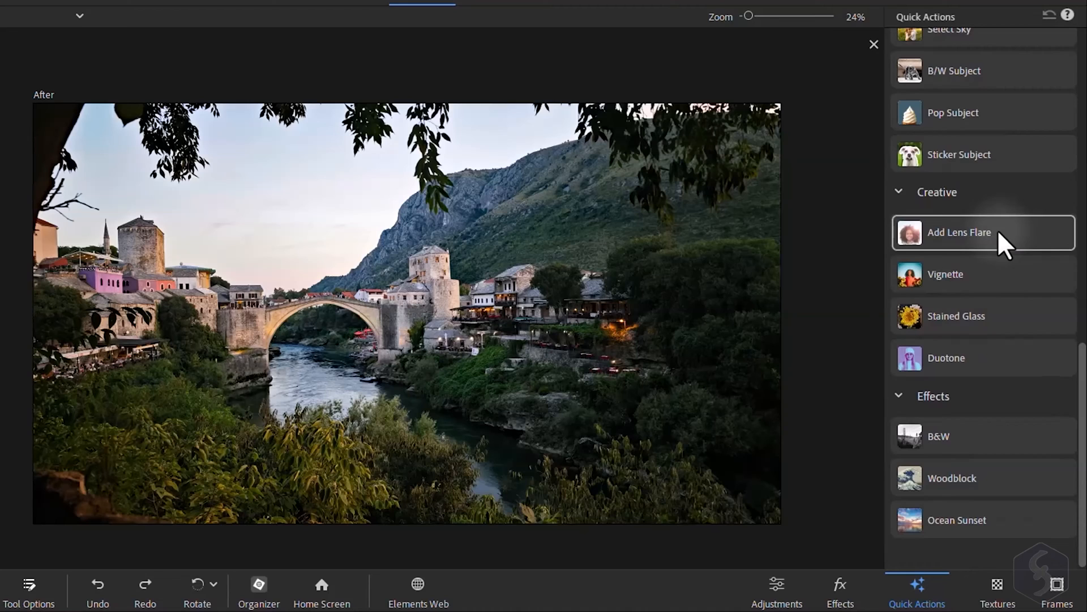
{"action": "left_click", "coordinate": [960, 232]}
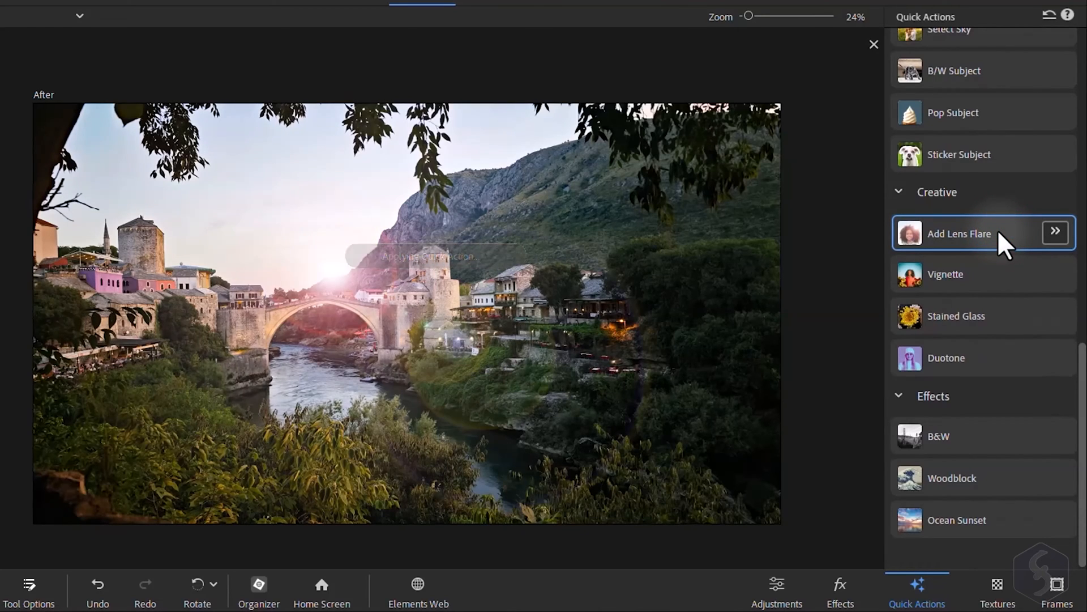
{"action": "left_click", "coordinate": [971, 275]}
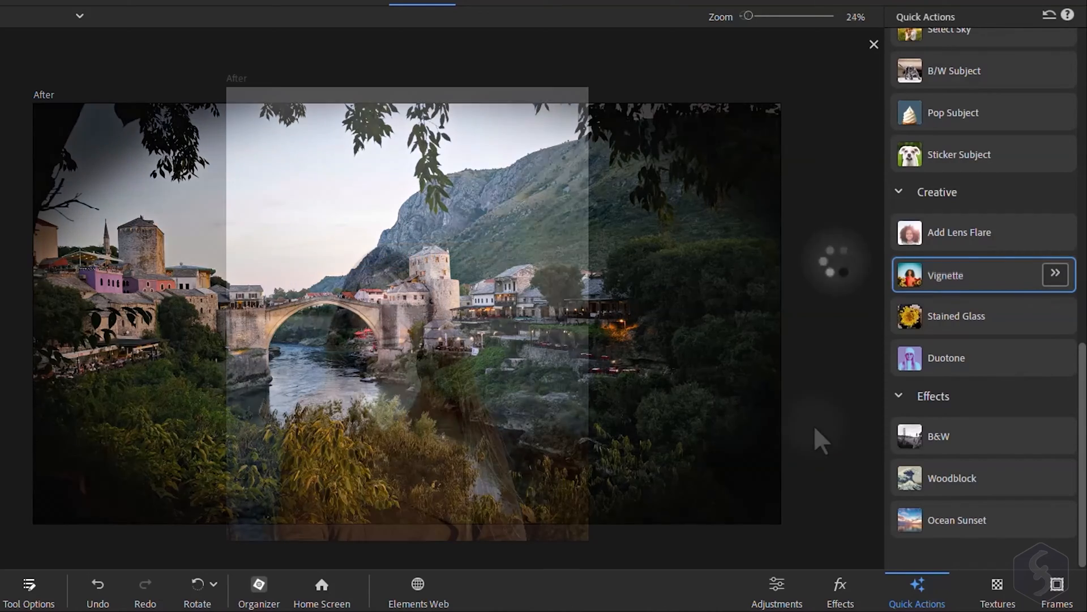
{"action": "left_click", "coordinate": [776, 589]}
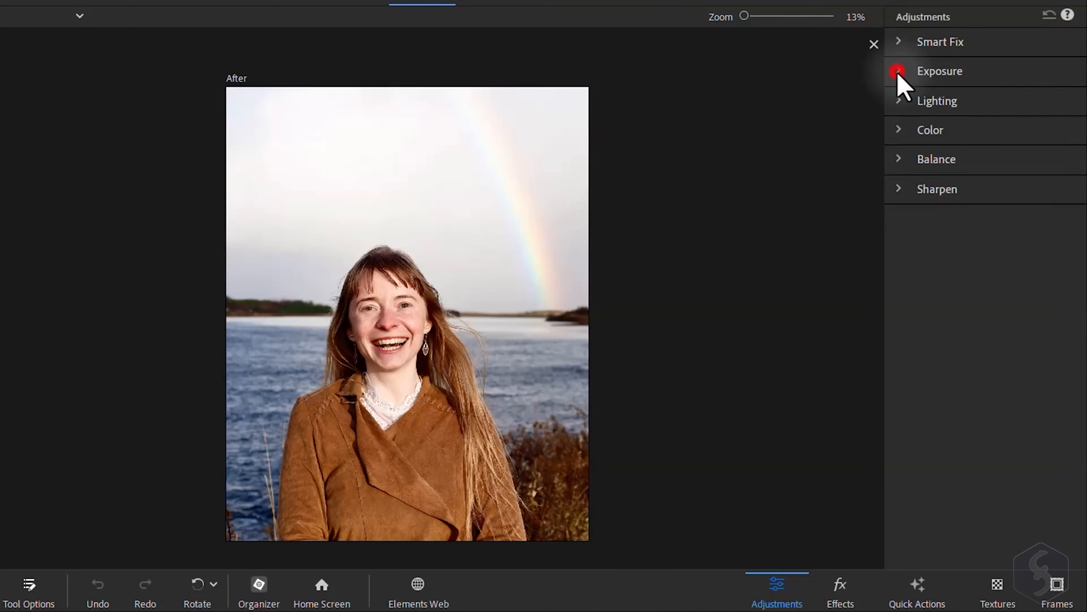
Preview the exposure and midtone lighting adjustments on the rainbow portrait
{"action": "left_click", "coordinate": [940, 71]}
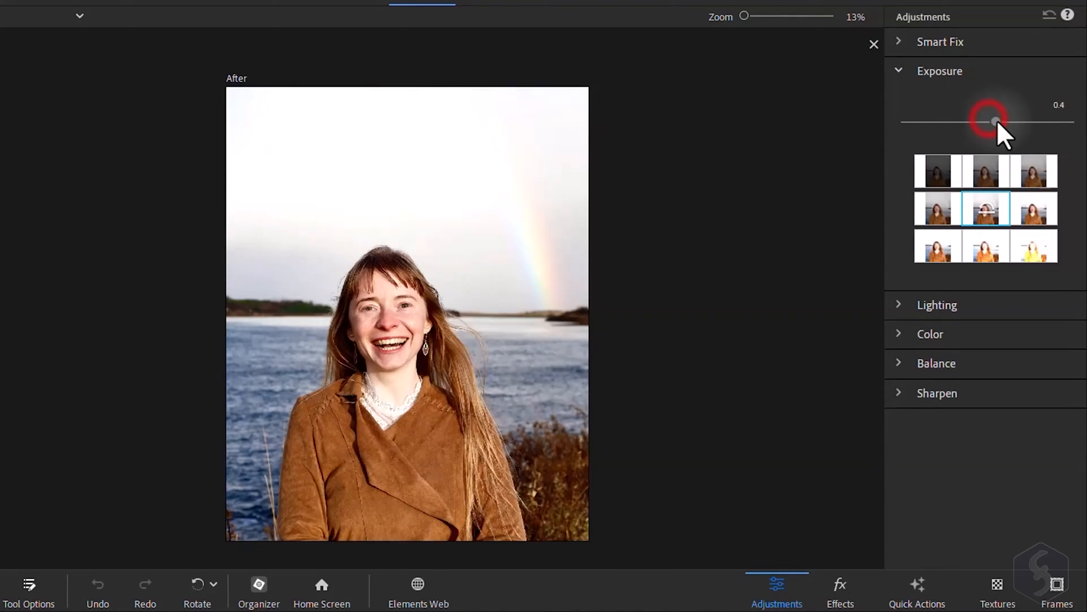
{"action": "left_click", "coordinate": [899, 71]}
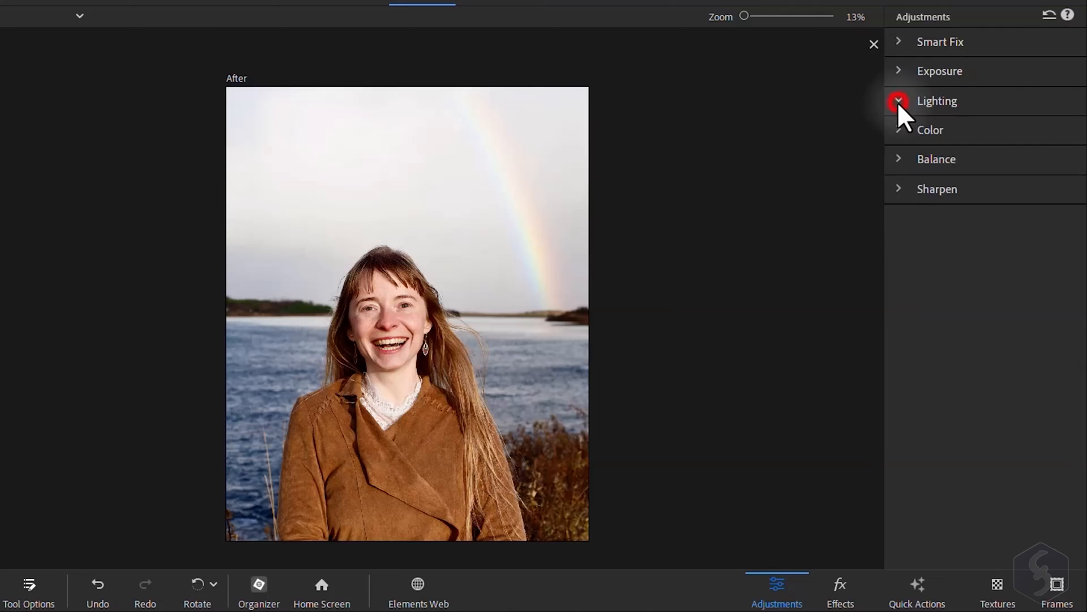
{"action": "left_click", "coordinate": [936, 101]}
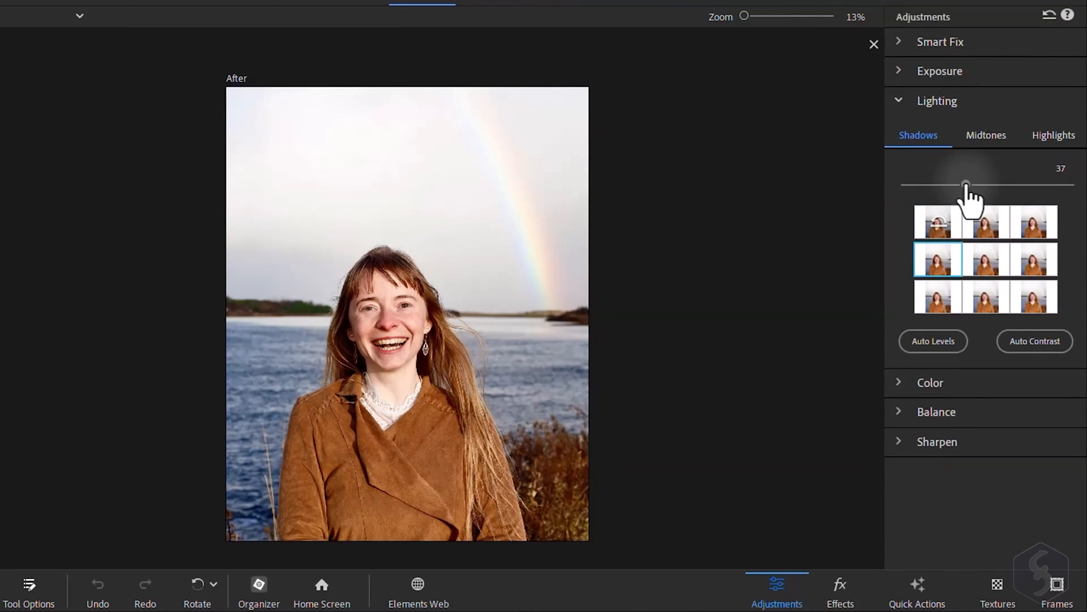
{"action": "left_click", "coordinate": [985, 134]}
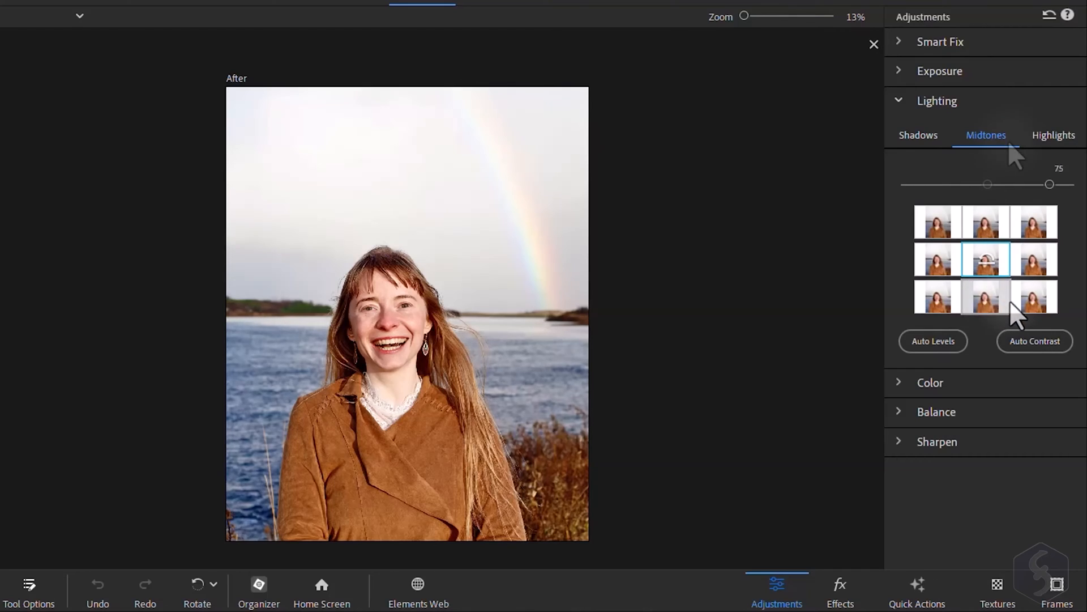
Preview saturation, yellow-green hue and vibrance variations in the colour adjustments
{"action": "left_click", "coordinate": [1053, 135]}
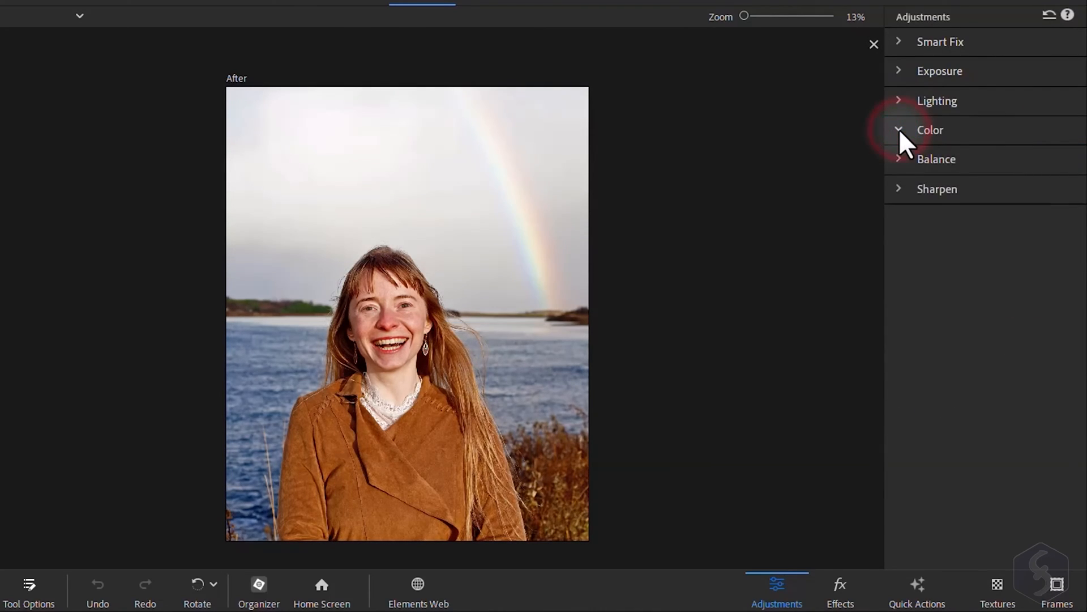
{"action": "left_click", "coordinate": [930, 129]}
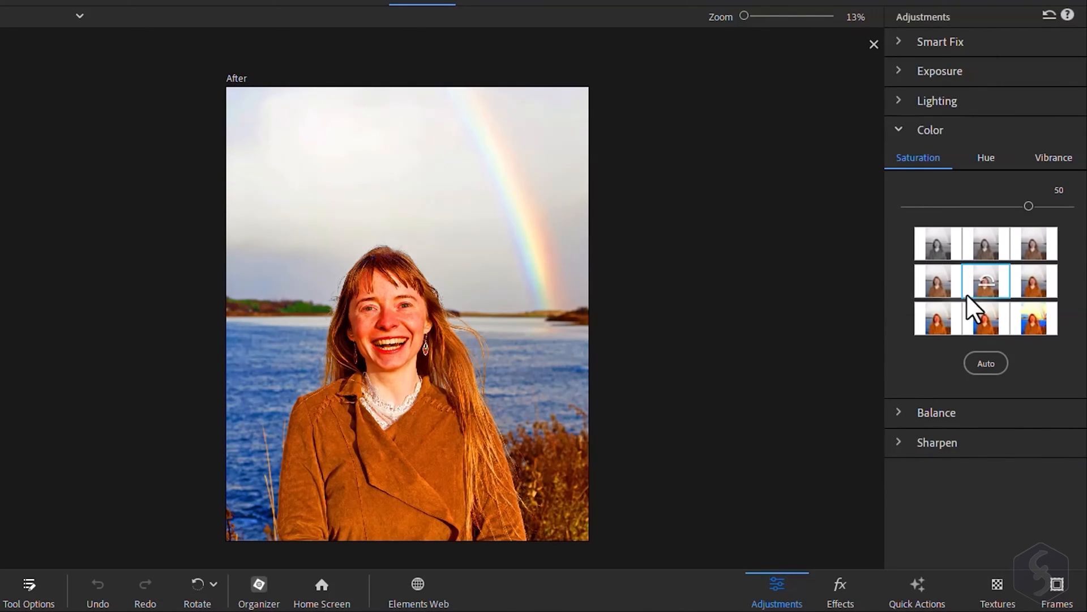
{"action": "left_click", "coordinate": [1033, 281]}
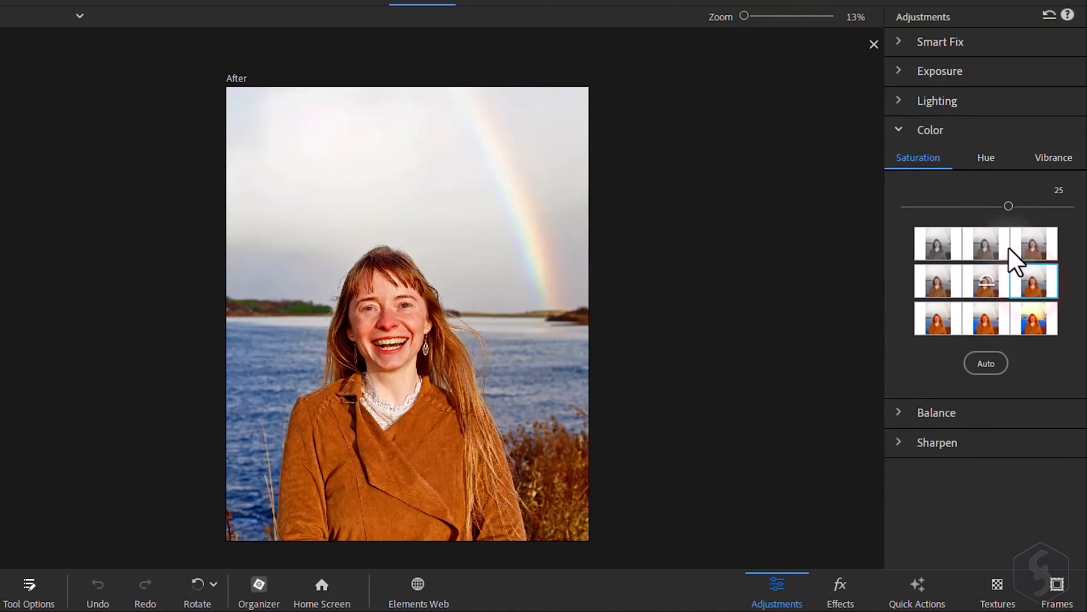
{"action": "left_click", "coordinate": [986, 158]}
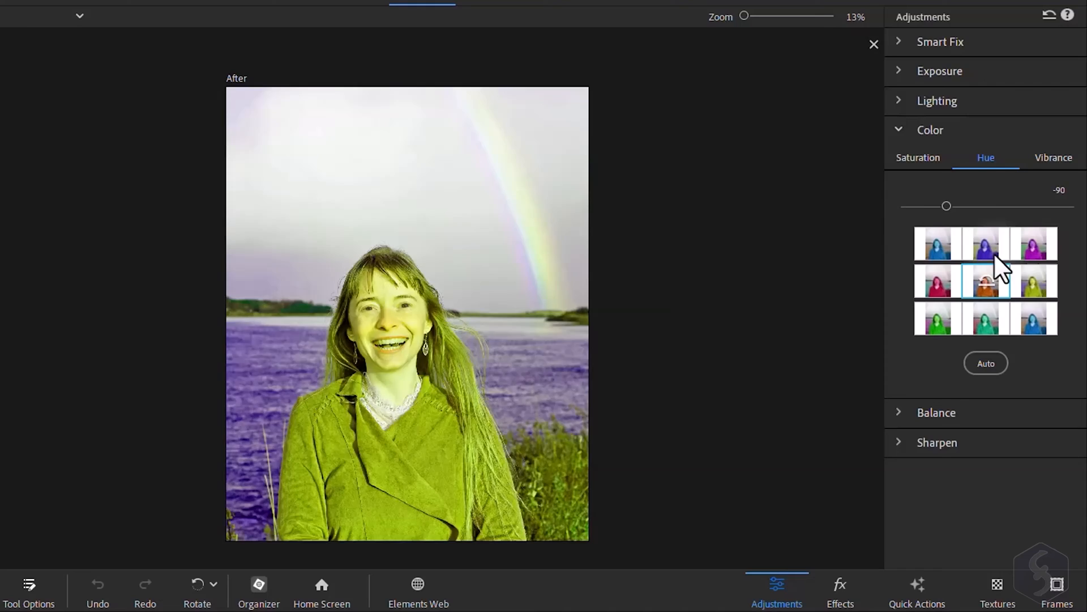
{"action": "left_click", "coordinate": [1053, 158]}
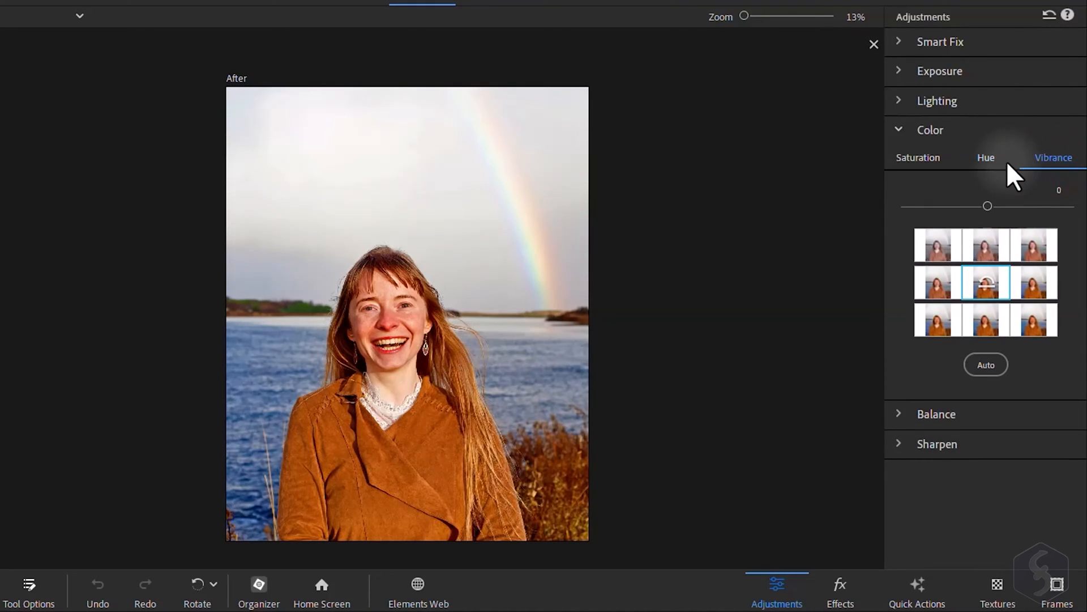
{"action": "left_click", "coordinate": [898, 130]}
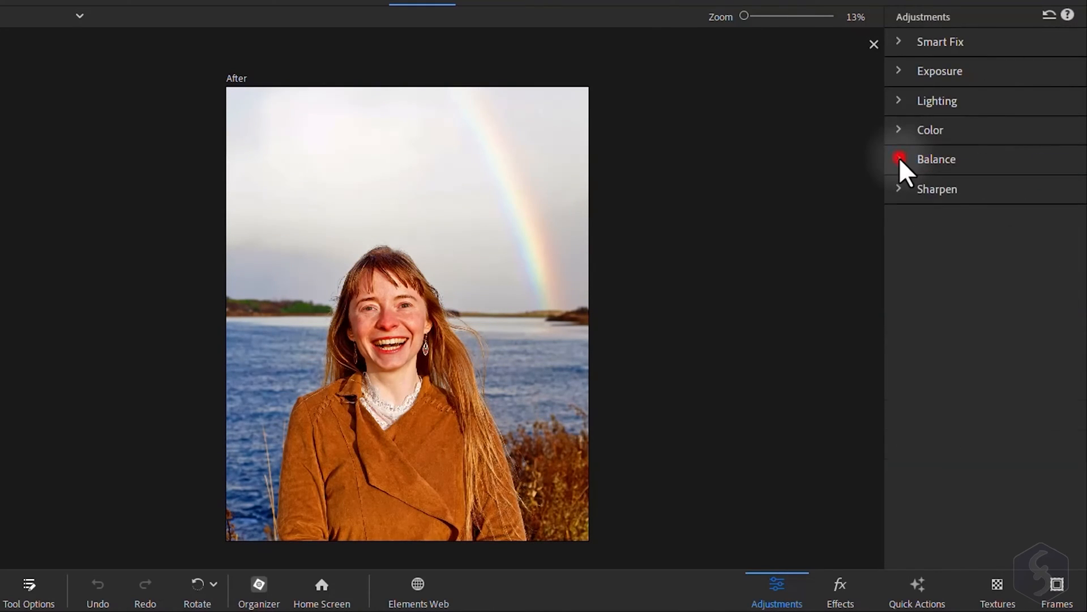
View the colour balance adjustments, then show the Color Match effects
{"action": "left_click", "coordinate": [936, 158]}
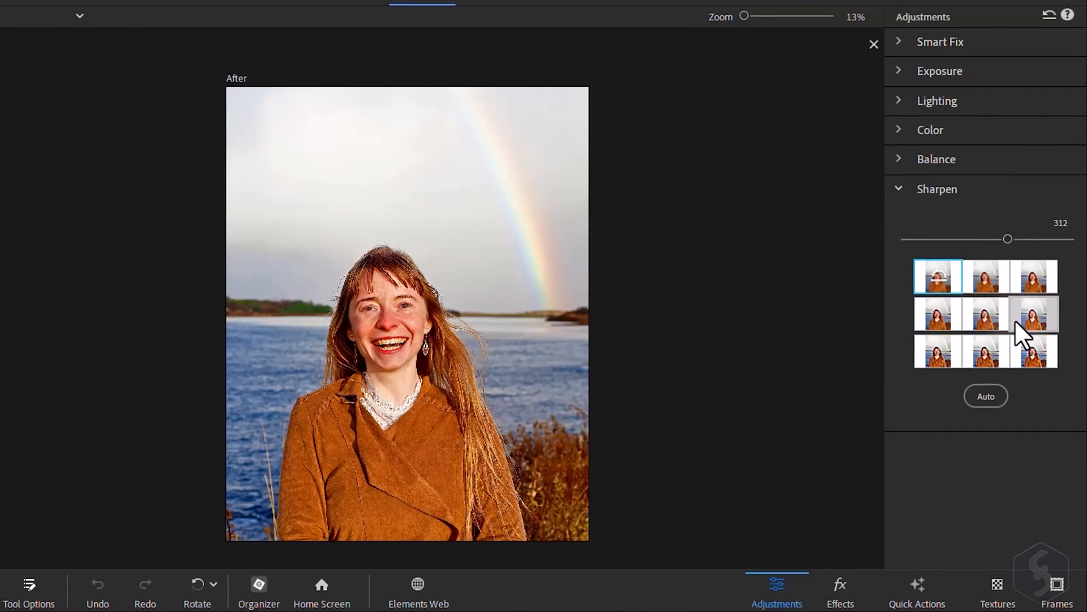
{"action": "left_click", "coordinate": [840, 590]}
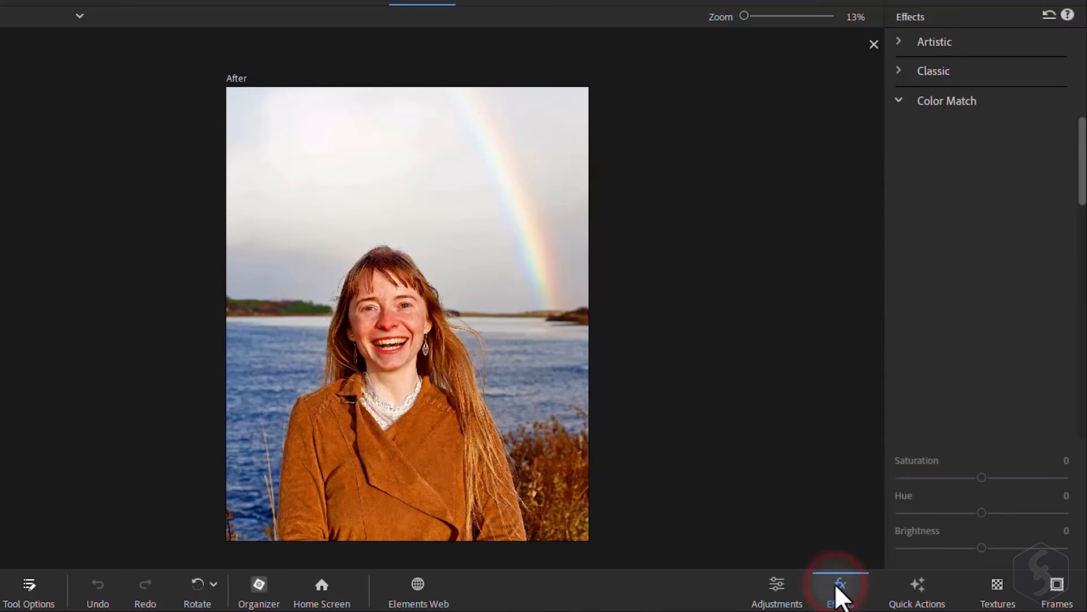
{"action": "left_click", "coordinate": [946, 101]}
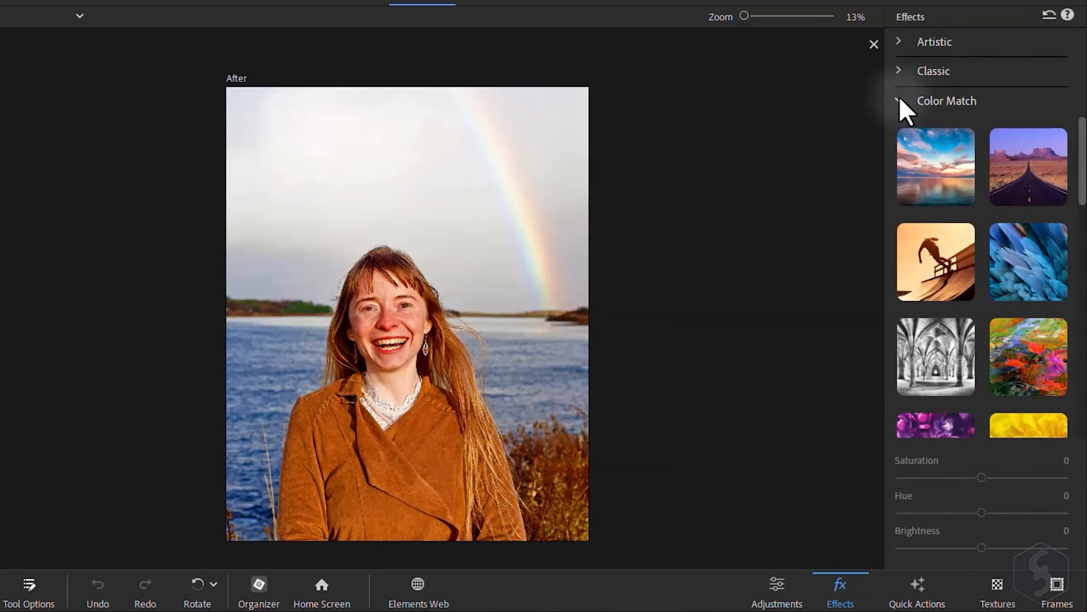
{"action": "left_click", "coordinate": [1028, 166]}
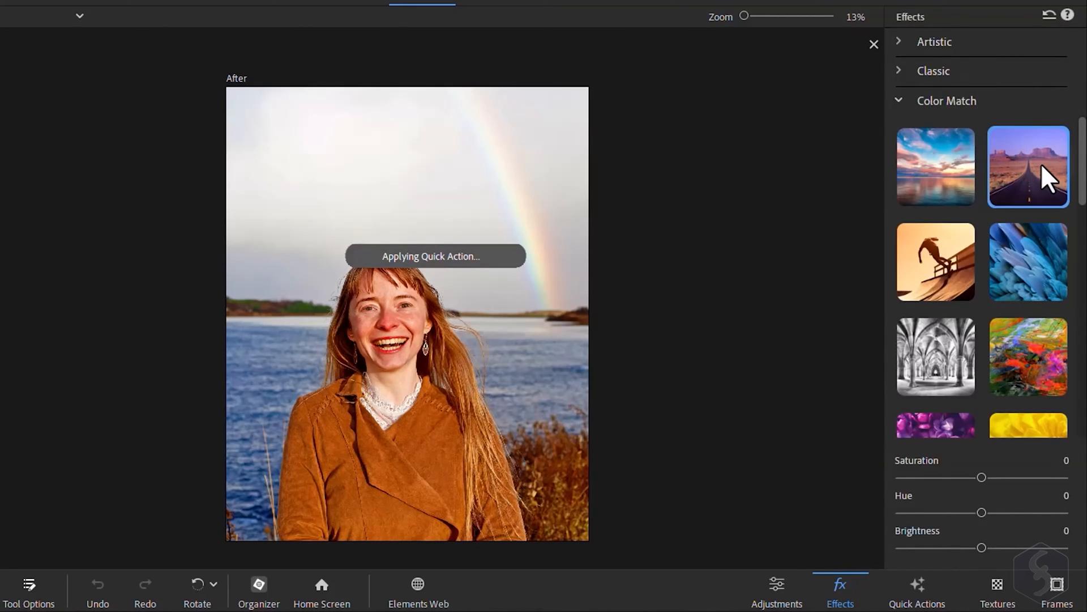
{"action": "left_click", "coordinate": [1028, 167]}
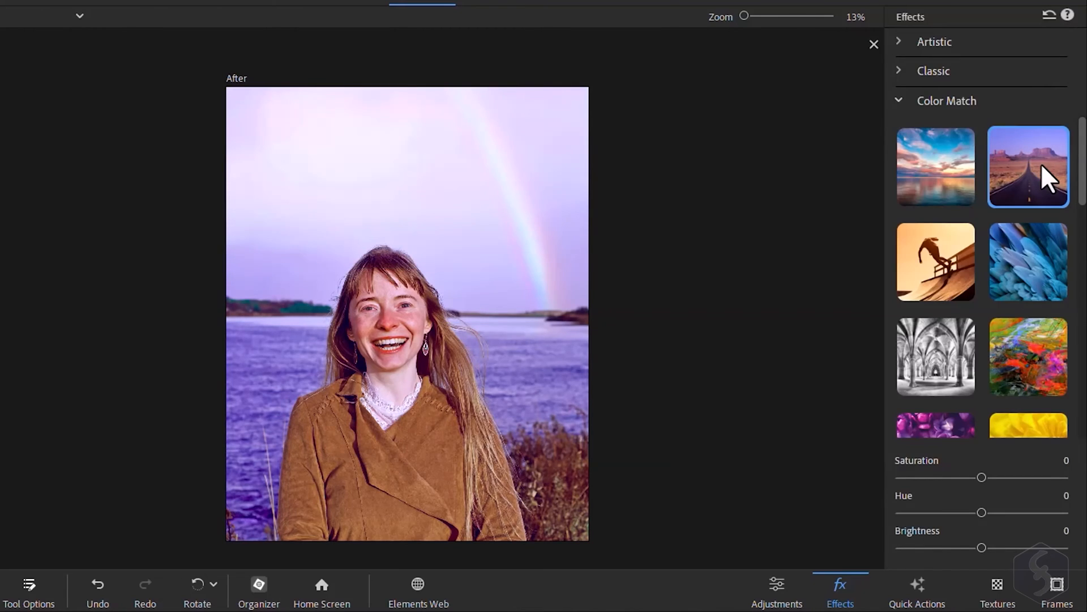
{"action": "left_click", "coordinate": [935, 261]}
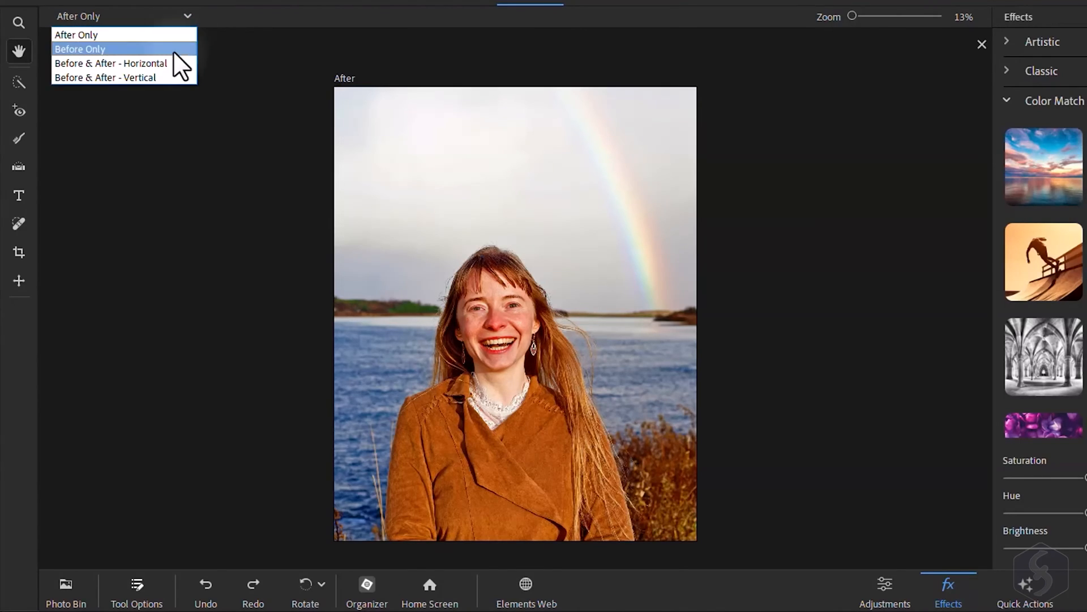
{"action": "left_click", "coordinate": [111, 63]}
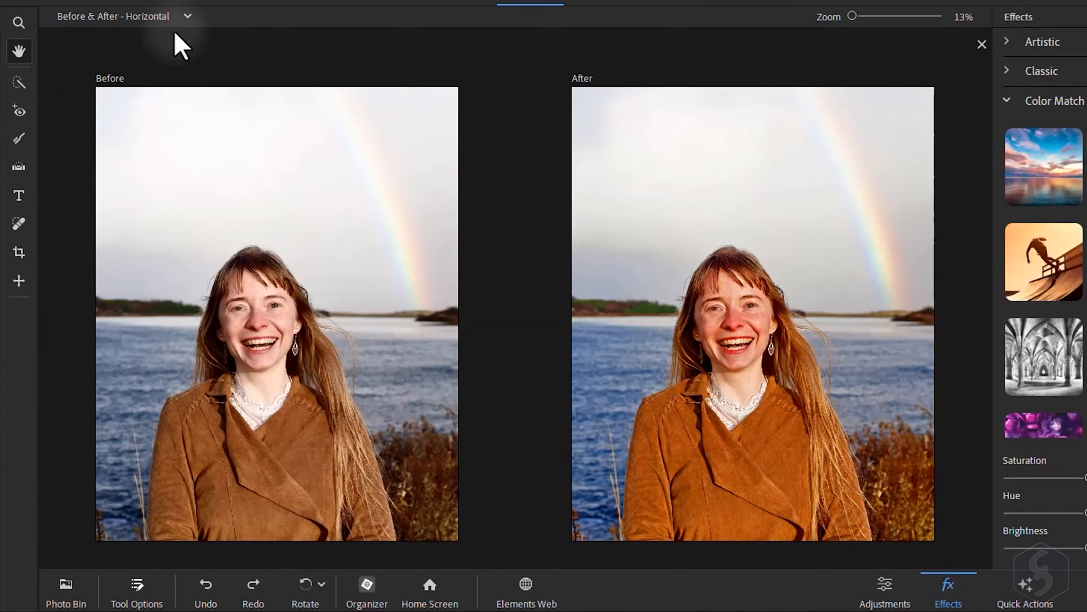
{"action": "left_click", "coordinate": [115, 16]}
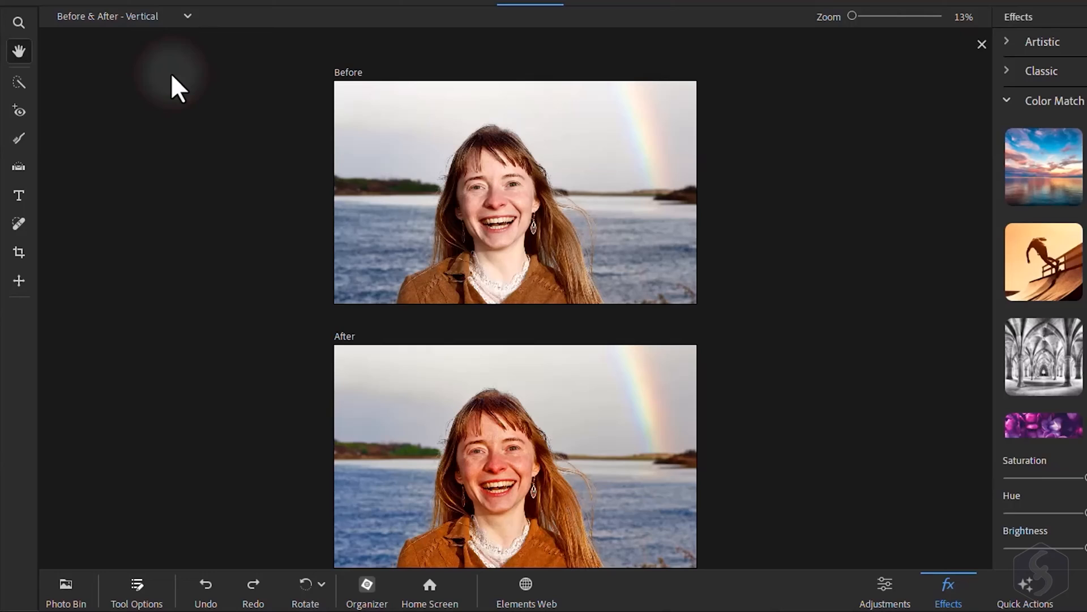
{"action": "left_click", "coordinate": [177, 34]}
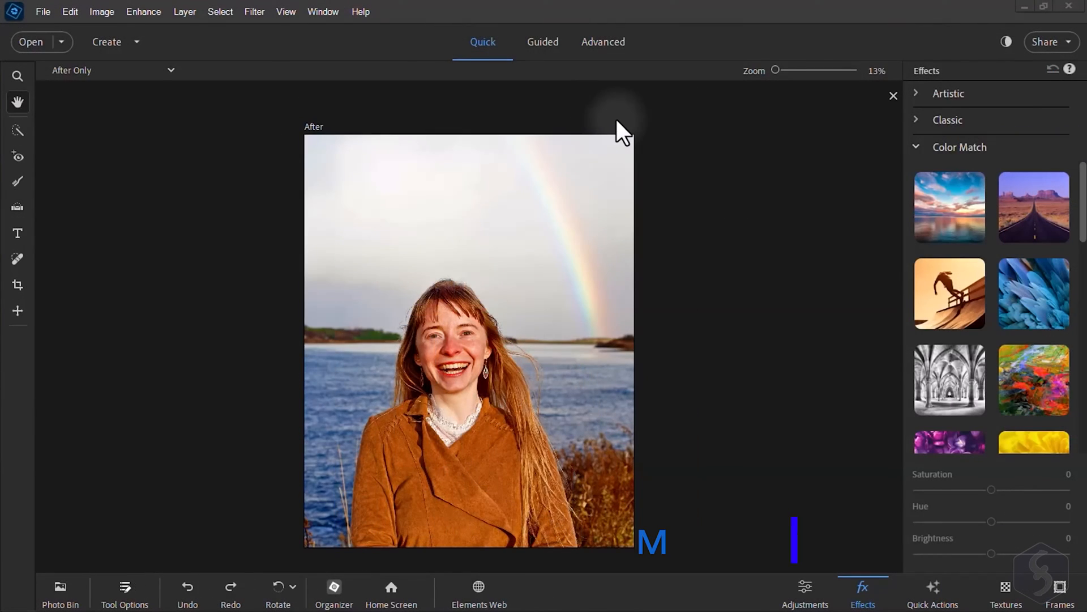
Animate the water beside the woman with a set direction, then preview Zoom In motion
{"action": "left_click", "coordinate": [143, 11]}
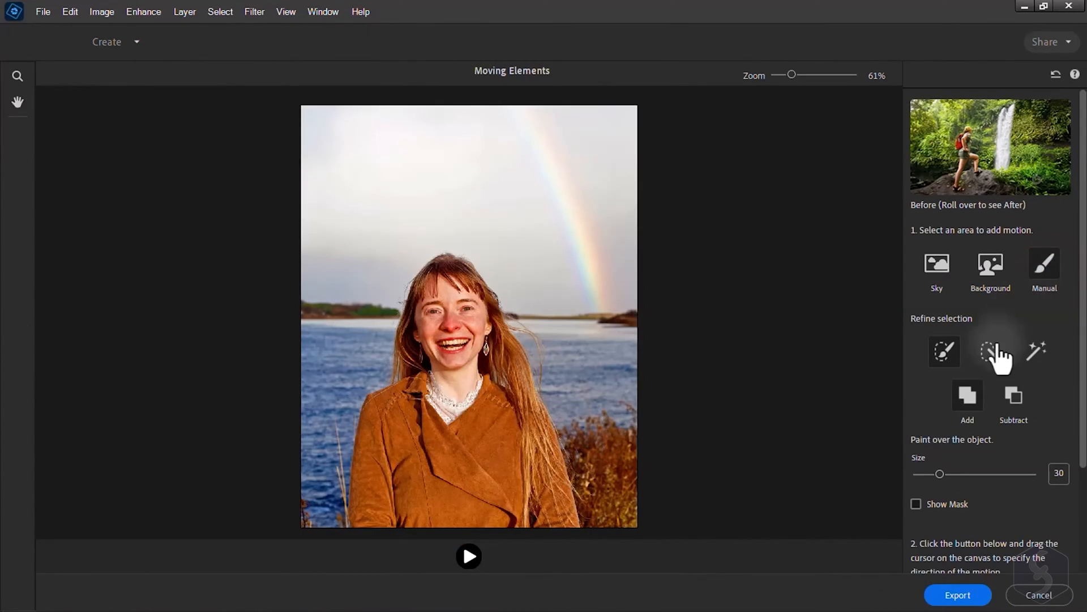
{"action": "left_click_drag", "start_coordinate": [534, 340], "coordinate": [628, 343]}
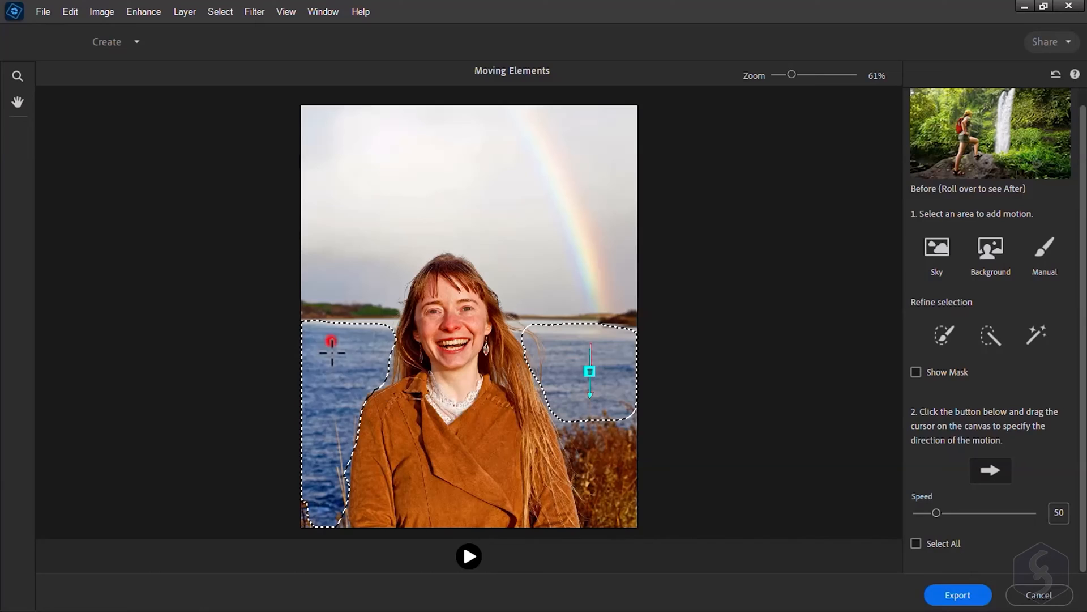
{"action": "left_click", "coordinate": [469, 555]}
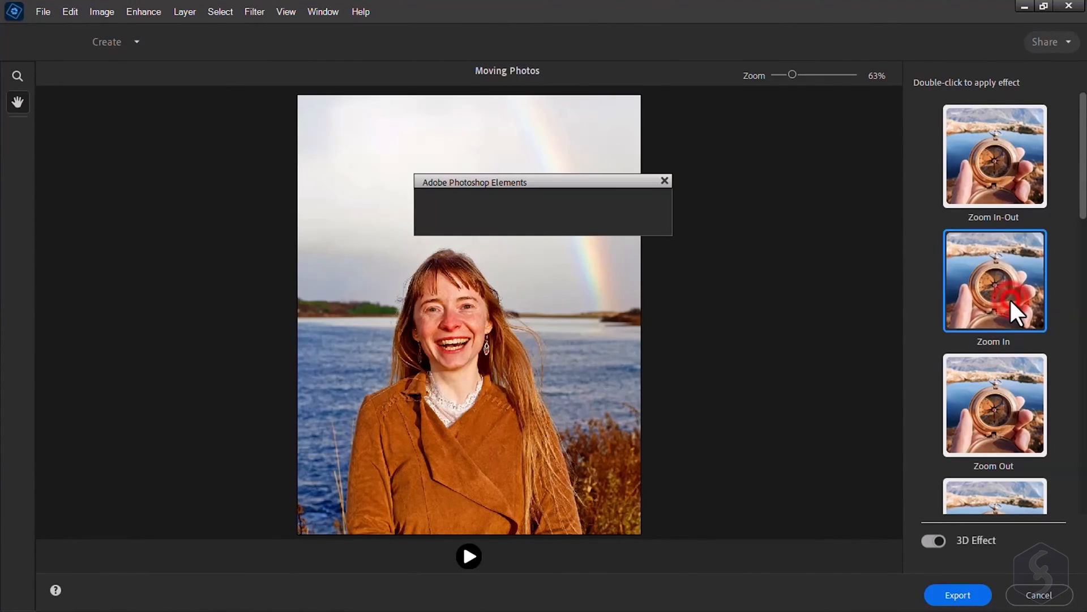
{"action": "double_click", "coordinate": [994, 280]}
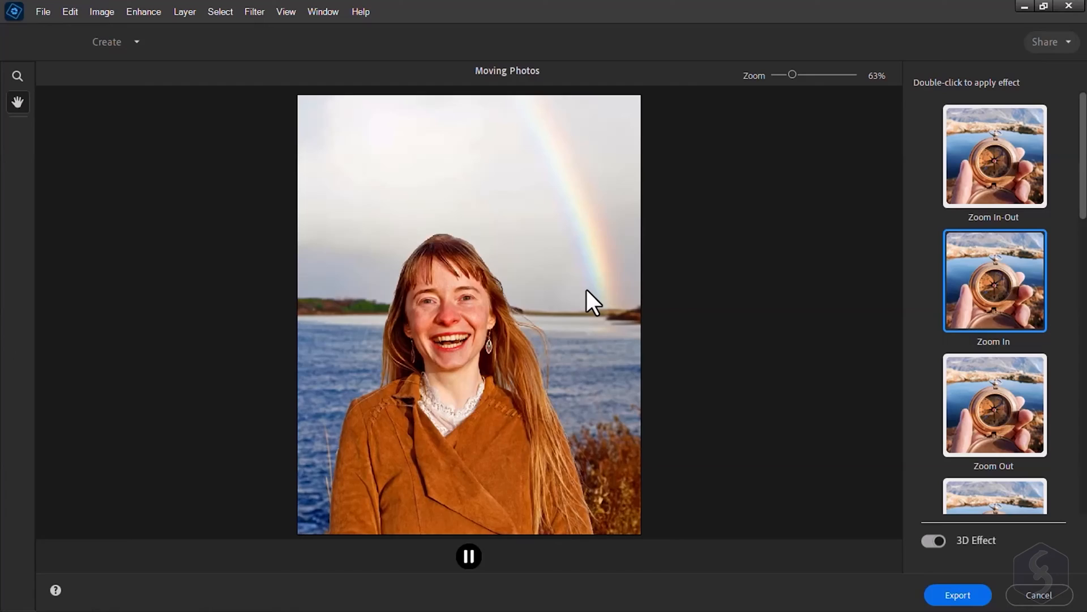
{"action": "left_click", "coordinate": [957, 595]}
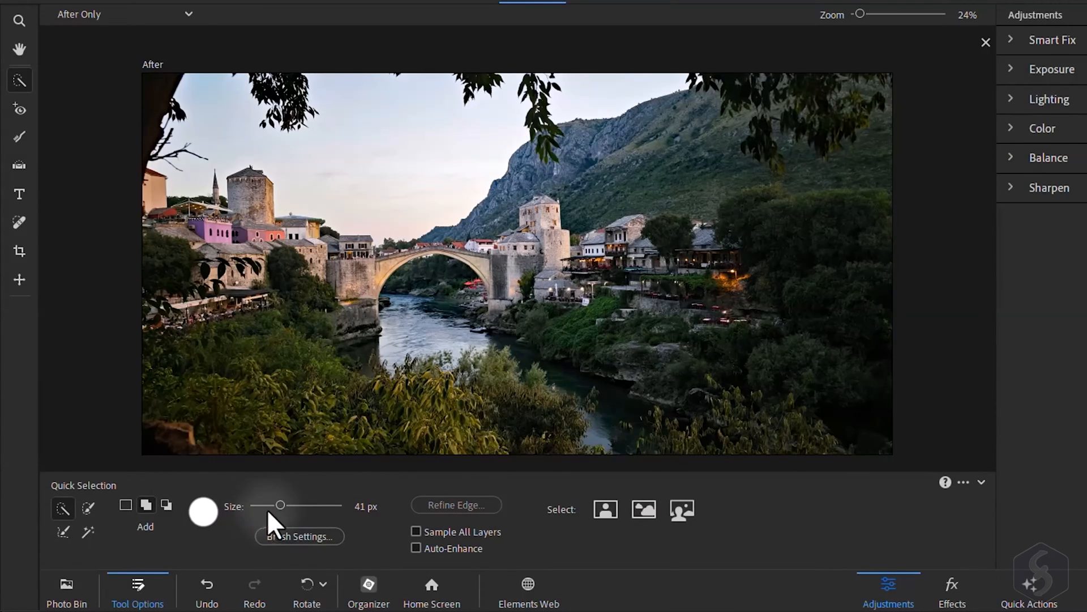
Enlarge the selection brush and paint a selection over part of the mountainside
{"action": "left_click_drag", "start_coordinate": [280, 504], "coordinate": [294, 505]}
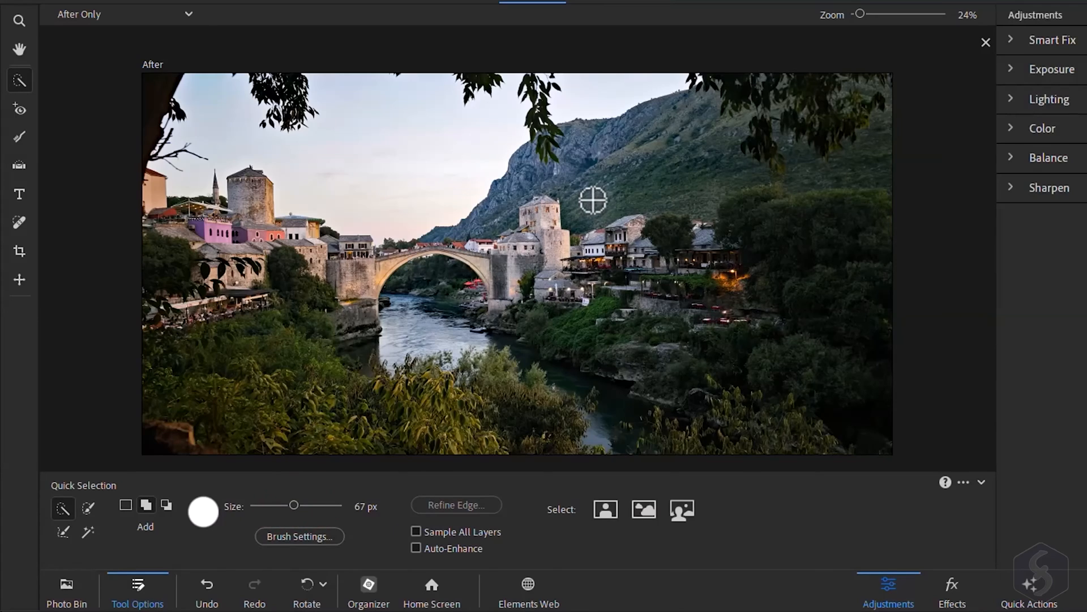
{"action": "left_click_drag", "start_coordinate": [593, 200], "coordinate": [738, 167]}
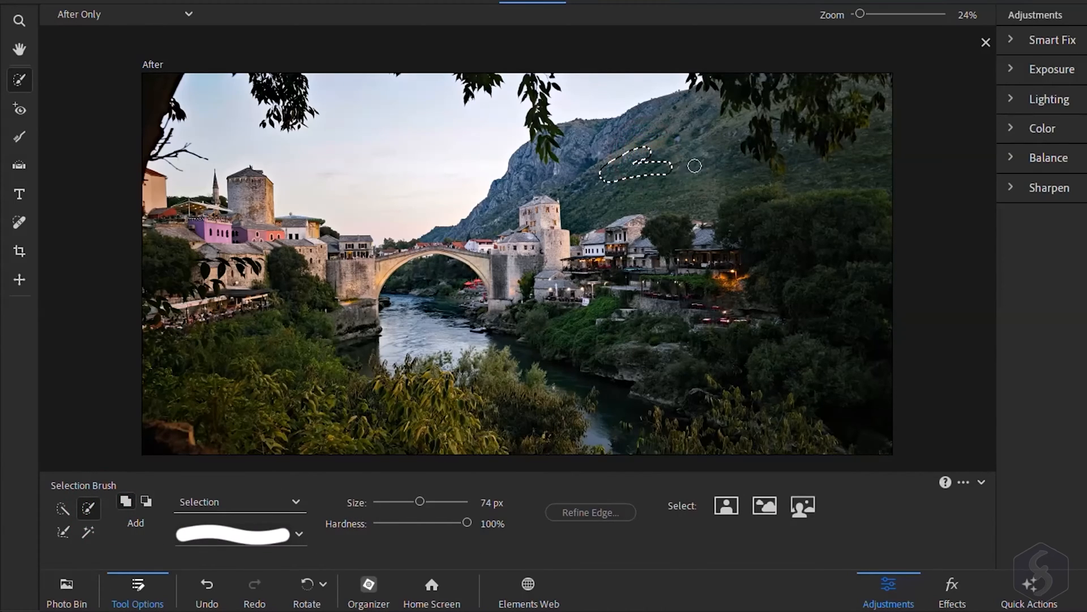
{"action": "left_click_drag", "start_coordinate": [694, 165], "coordinate": [689, 228]}
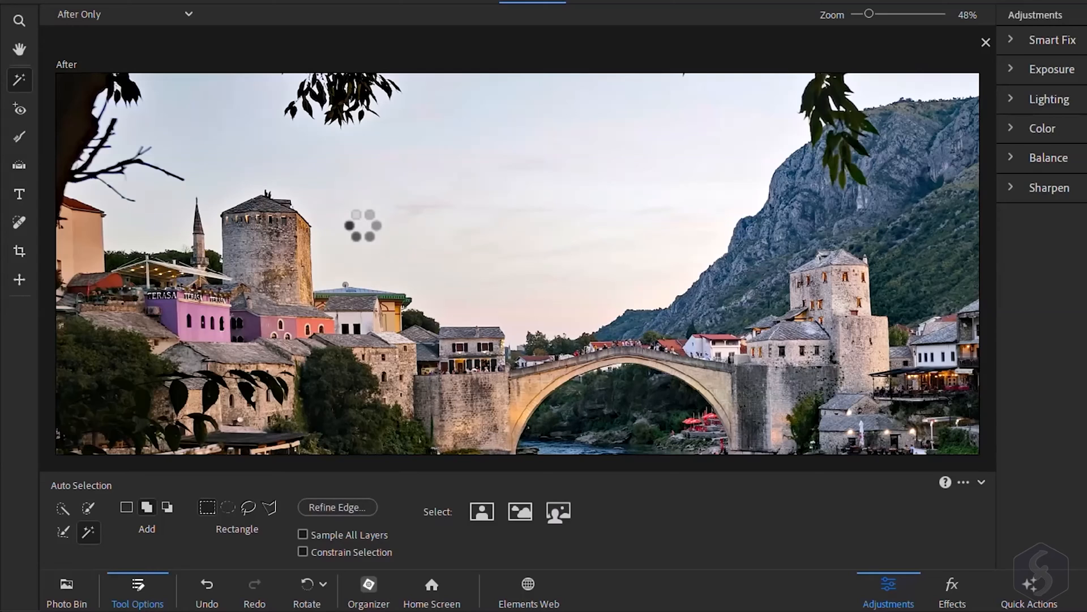
{"action": "left_click", "coordinate": [18, 195]}
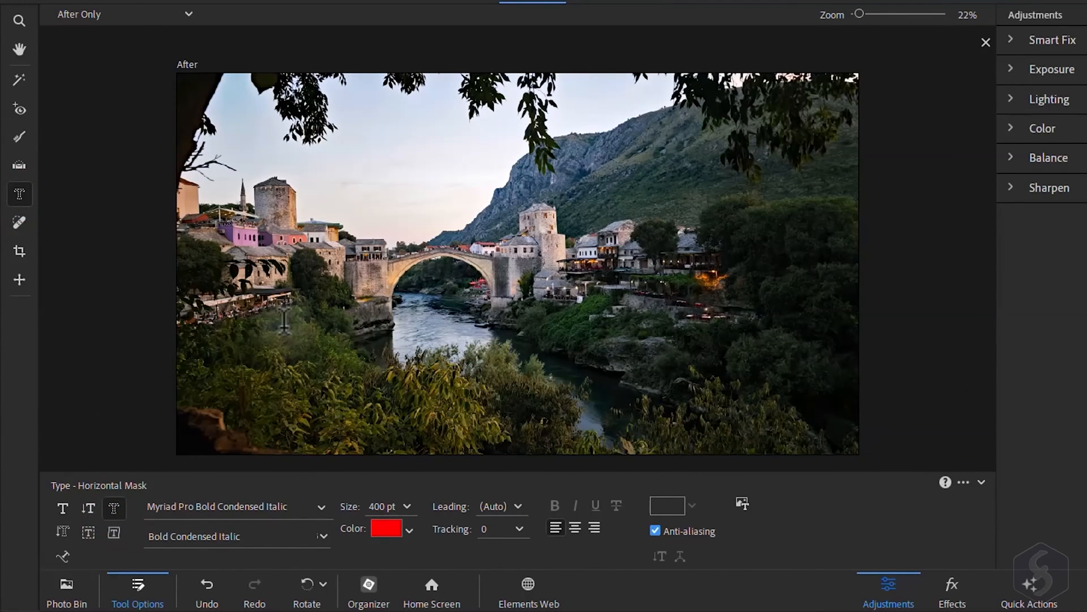
{"action": "mouse_move", "coordinate": [392, 326]}
{"action": "type", "text": "Hello there"}
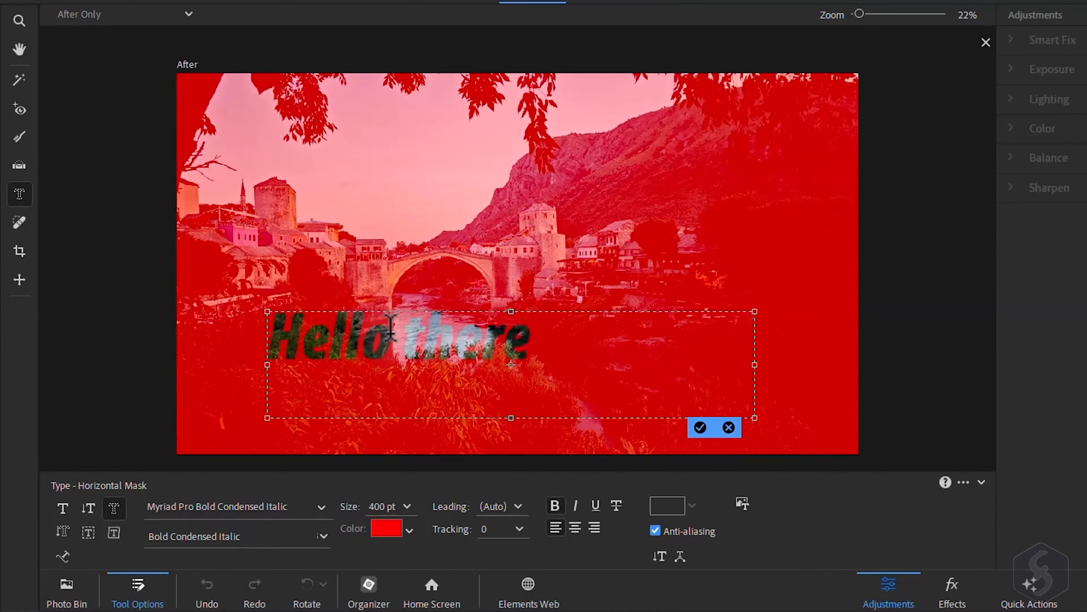
{"action": "left_click", "coordinate": [699, 427]}
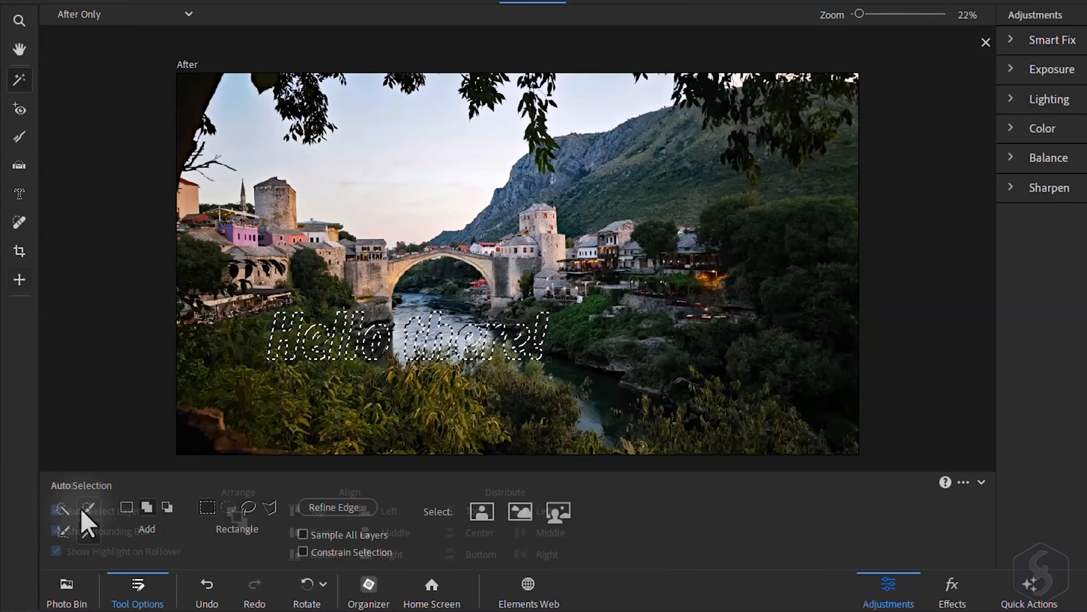
{"action": "left_click", "coordinate": [19, 78]}
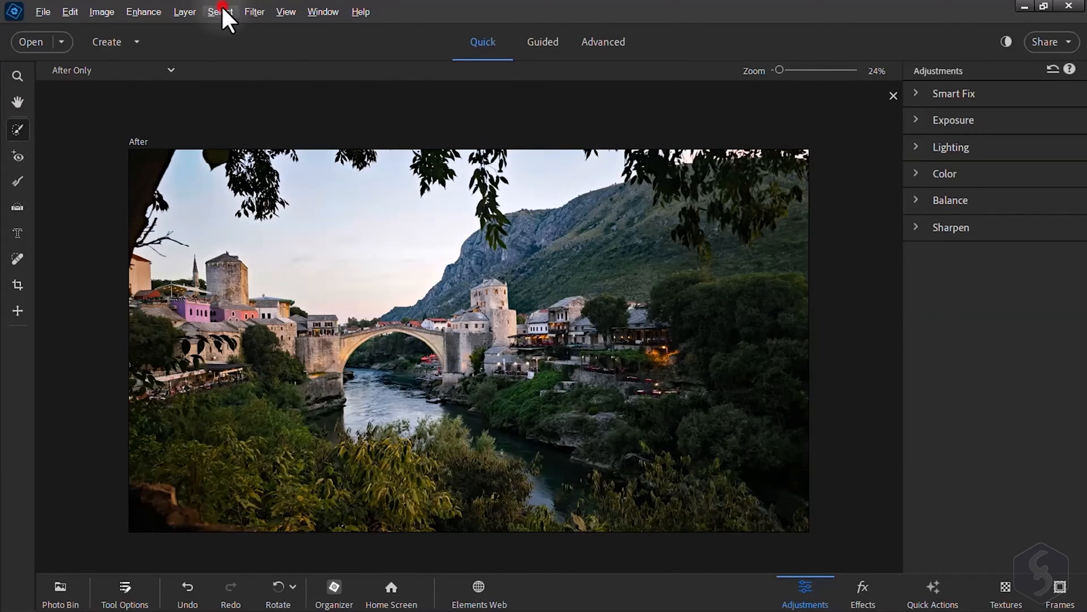
{"action": "left_click", "coordinate": [219, 12]}
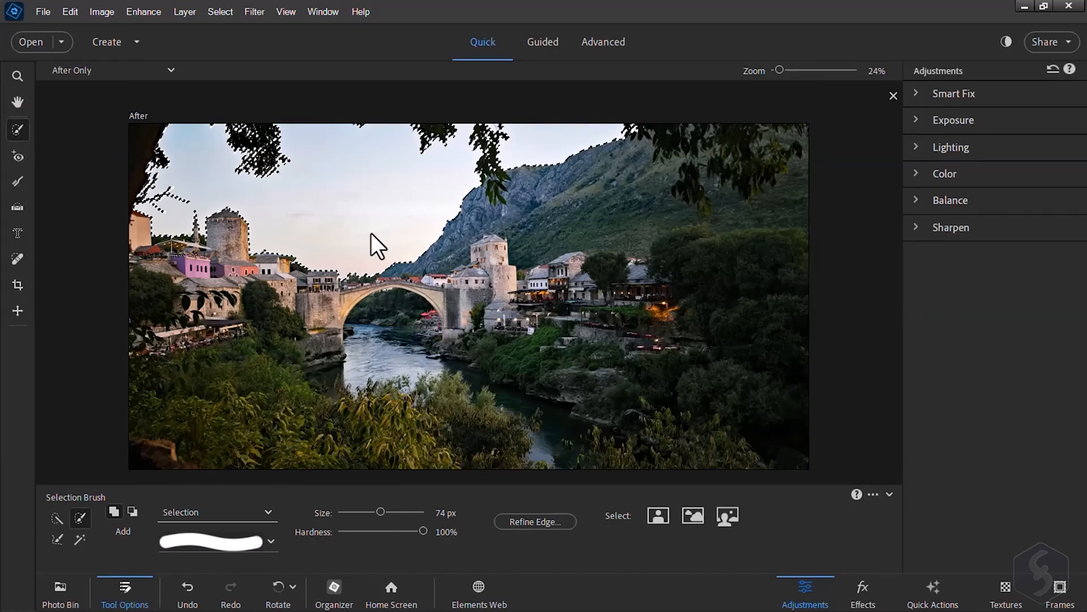
{"action": "left_click", "coordinate": [602, 41]}
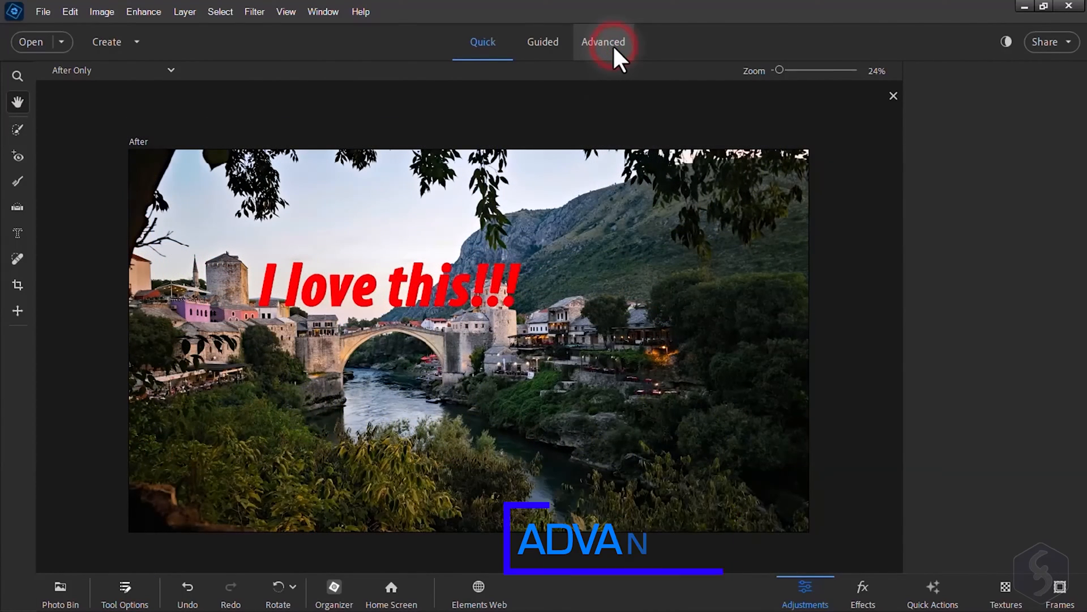
Smudge the lower-left foliage, then desaturate the right-side houses and riverbank with a 647 px sponge
{"action": "left_click", "coordinate": [602, 41]}
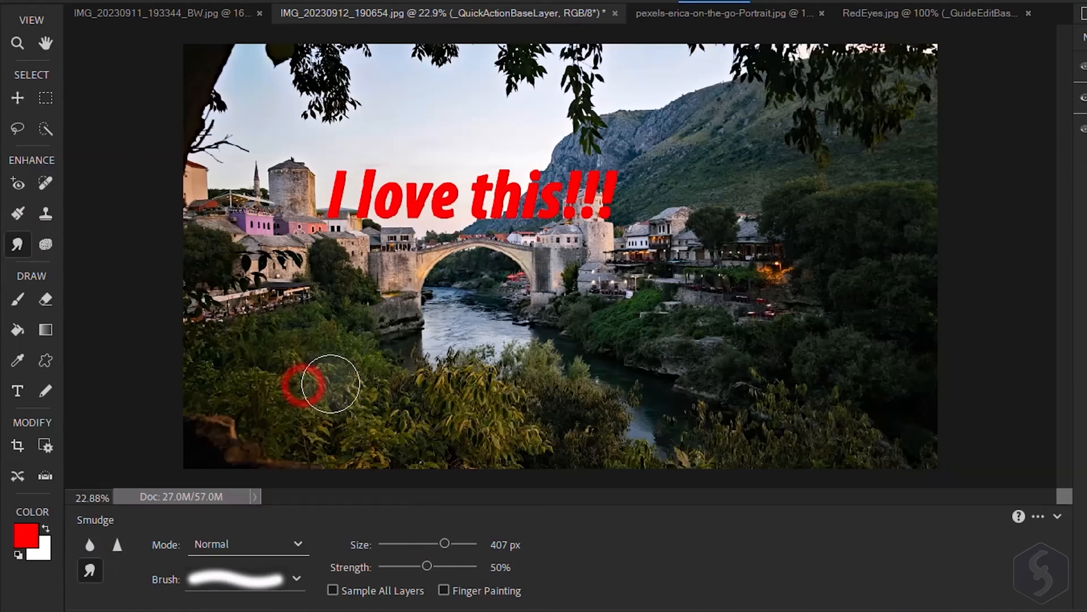
{"action": "left_click_drag", "start_coordinate": [329, 385], "coordinate": [451, 339]}
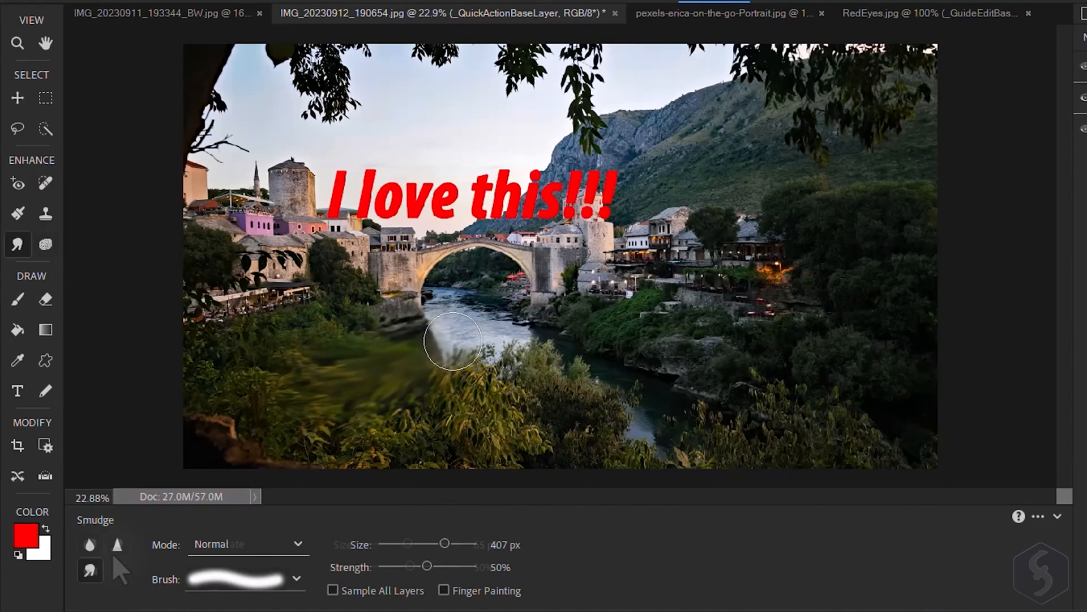
{"action": "left_click", "coordinate": [46, 244]}
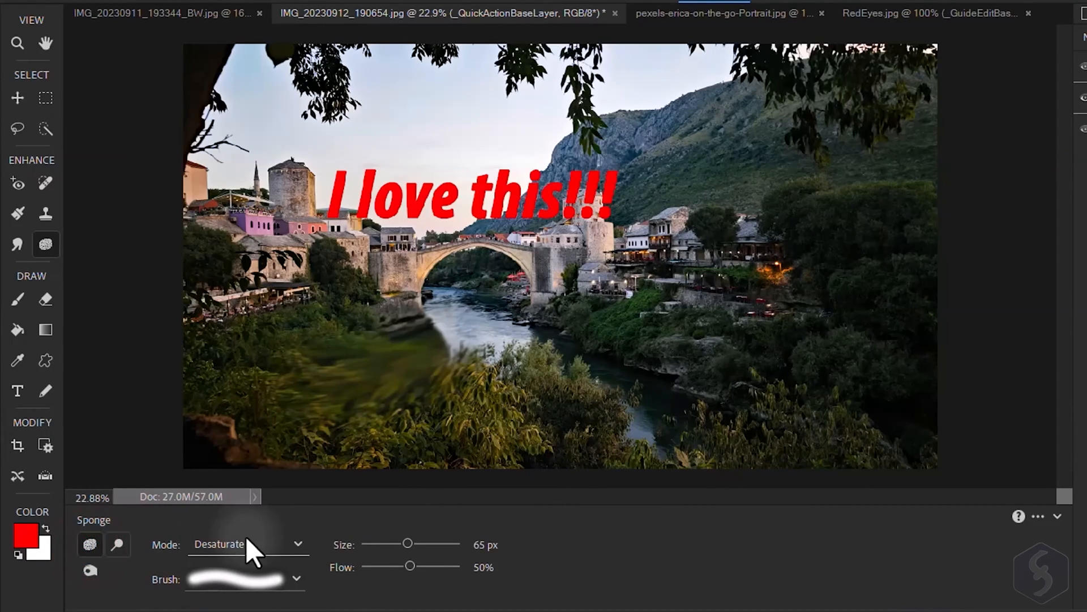
{"action": "left_click_drag", "start_coordinate": [407, 543], "coordinate": [433, 543]}
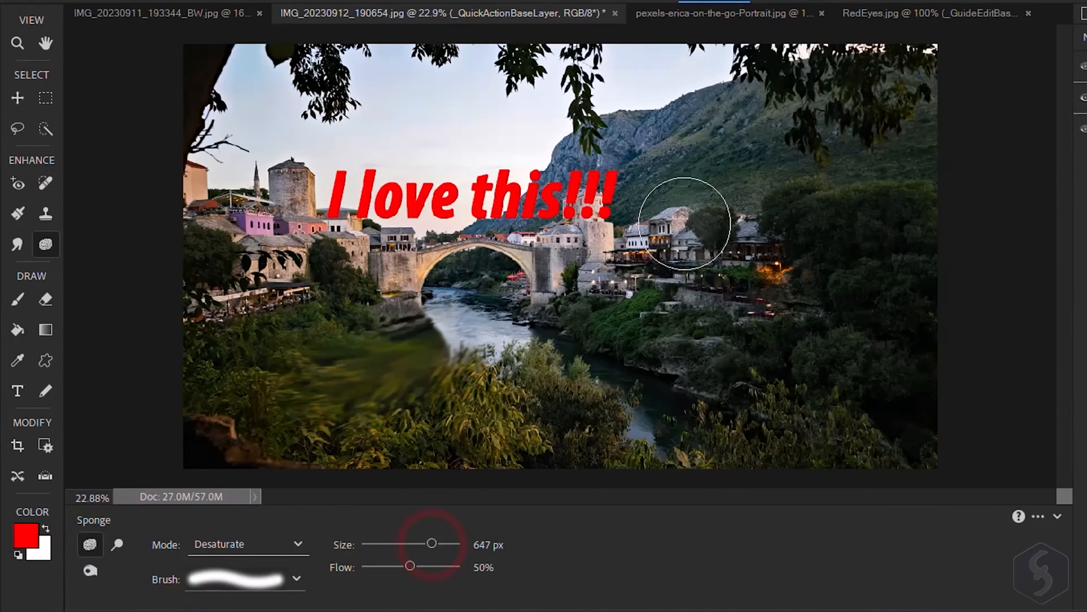
{"action": "left_click_drag", "start_coordinate": [683, 222], "coordinate": [692, 388]}
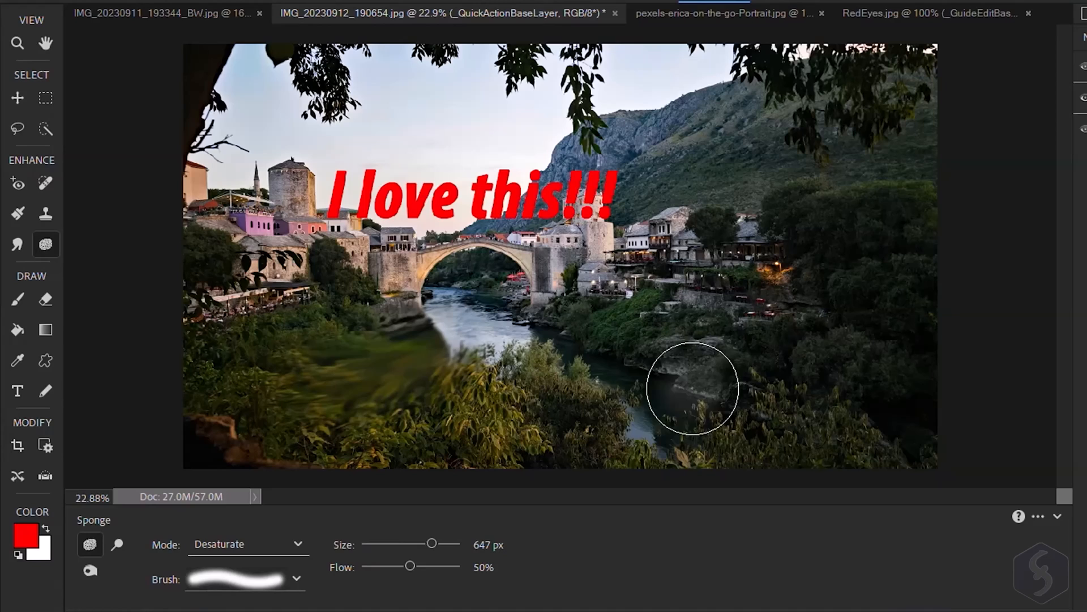
Select the Brush tool and briefly open the foreground colour chooser
{"action": "left_click", "coordinate": [18, 299]}
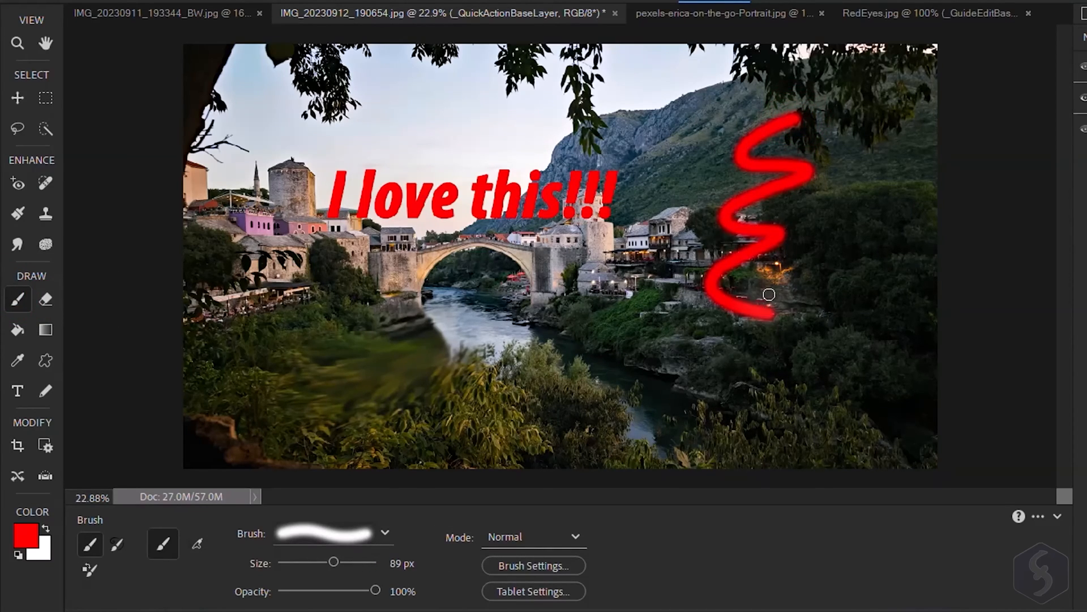
{"action": "left_click", "coordinate": [25, 532]}
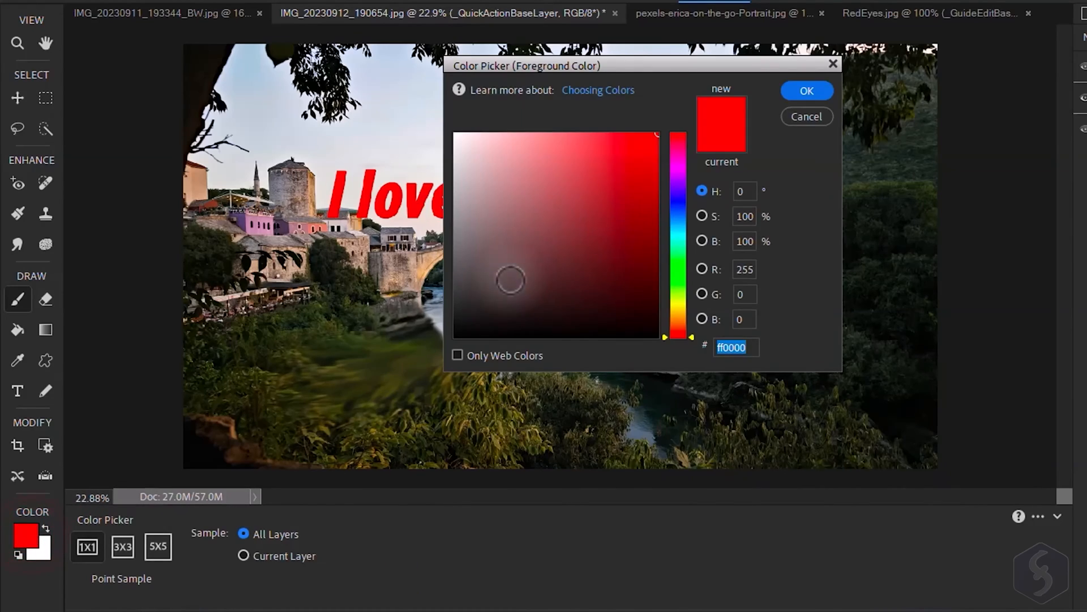
{"action": "left_click", "coordinate": [806, 90]}
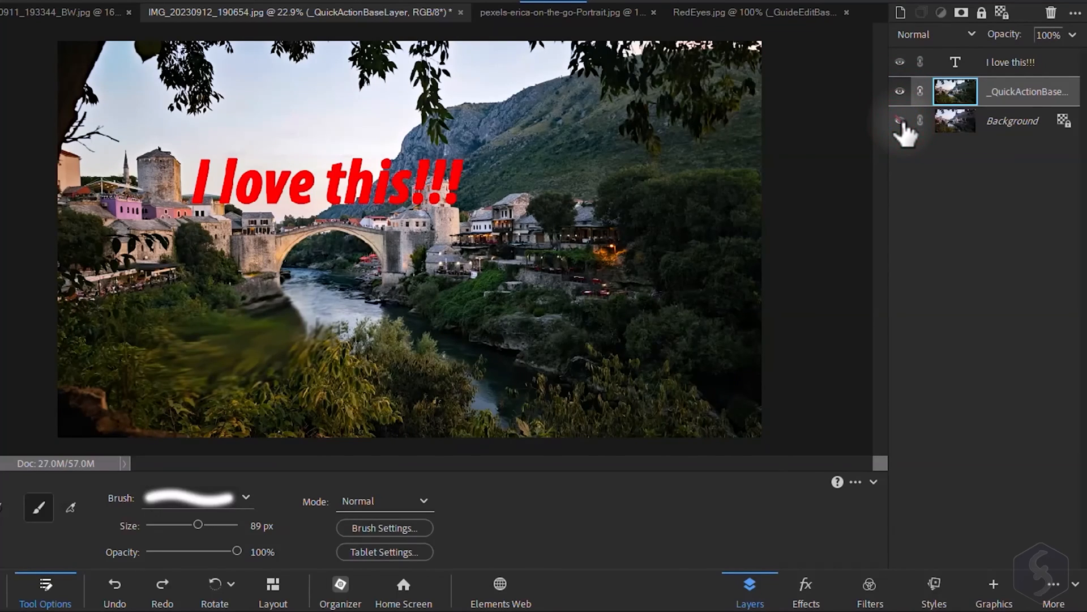
Hide and reshow the 'I love this!!!' layer, then toggle the Background layer's visibility
{"action": "left_click", "coordinate": [900, 61]}
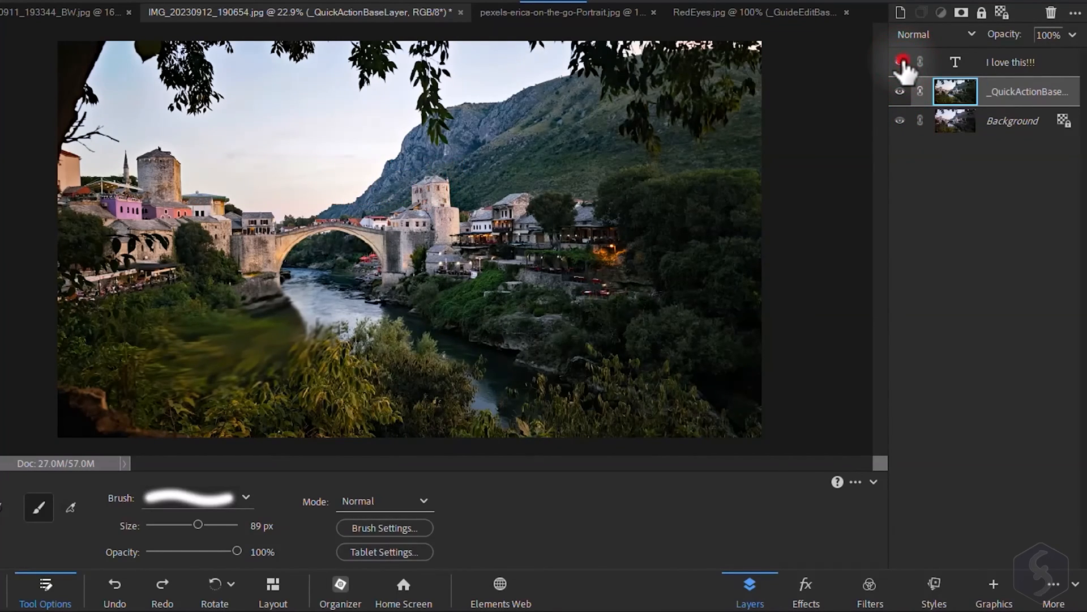
{"action": "left_click", "coordinate": [900, 62]}
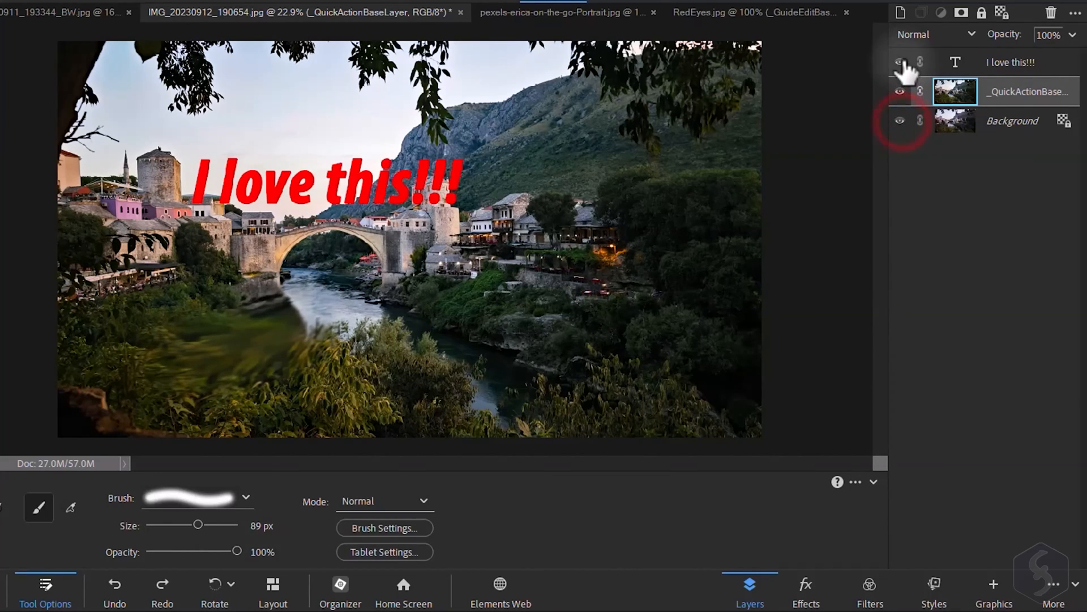
{"action": "left_click", "coordinate": [1010, 62]}
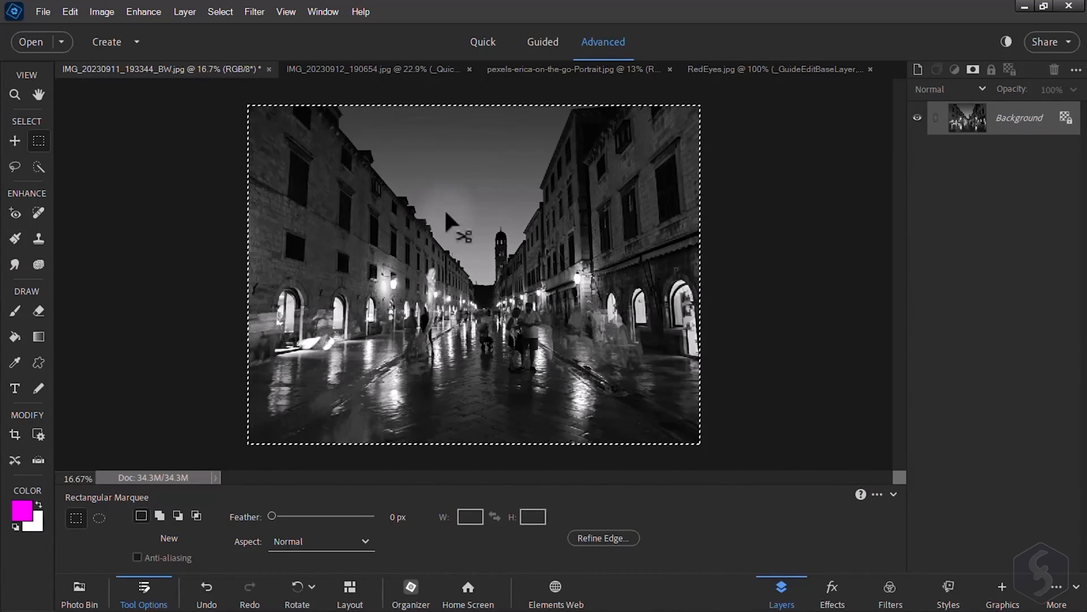
Scale the pasted street-photo layer in the bridge document to about 59% and commit
{"action": "left_click", "coordinate": [378, 69]}
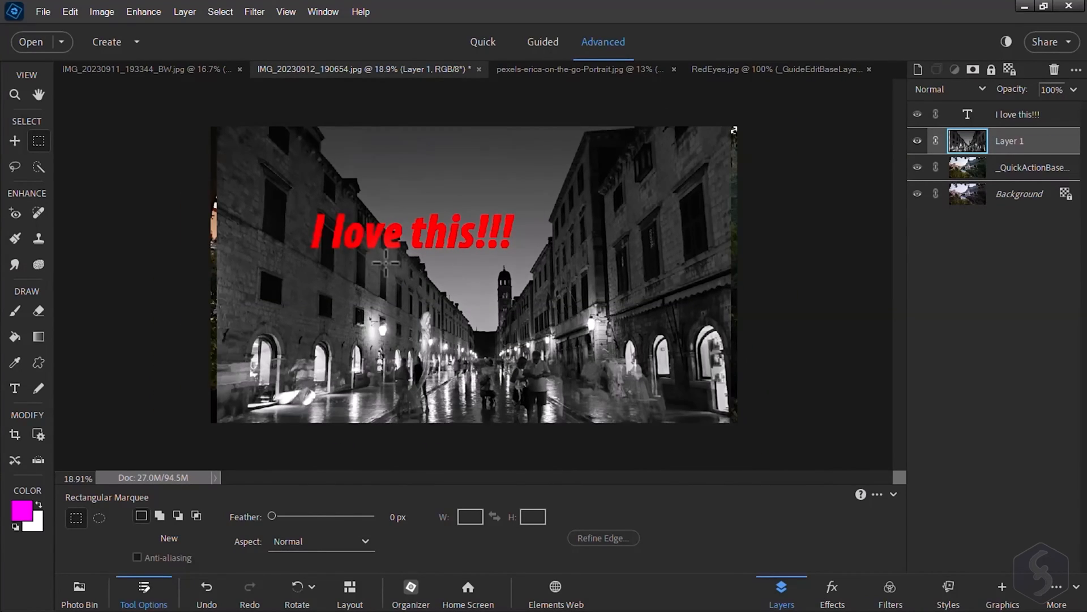
{"action": "left_click", "coordinate": [14, 141]}
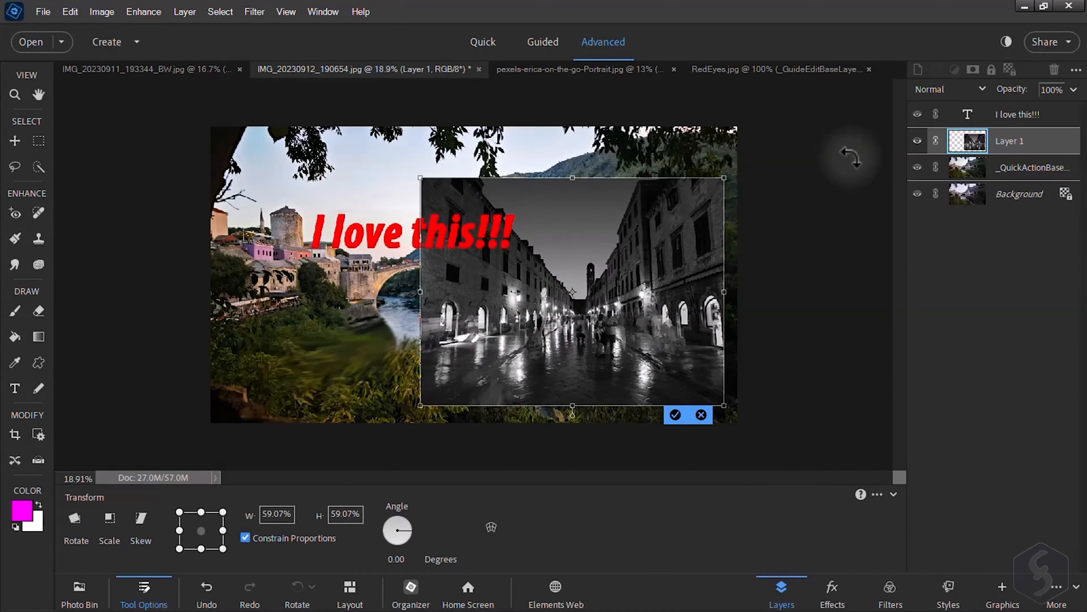
{"action": "left_click", "coordinate": [238, 12]}
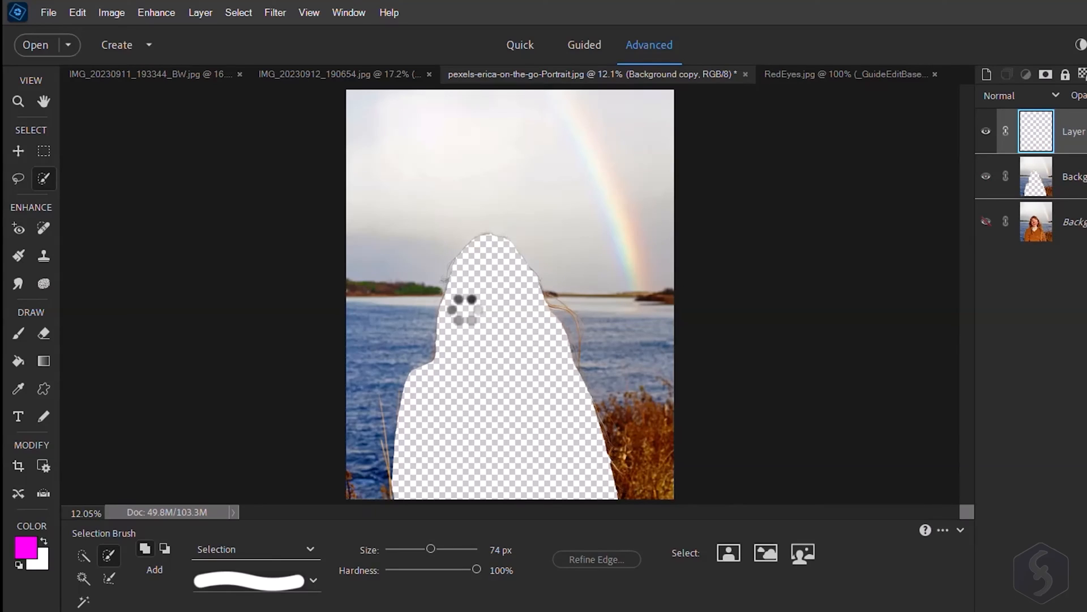
Open the Move & Scale Object guided edit and choose Move for the selected woman
{"action": "left_click", "coordinate": [17, 151]}
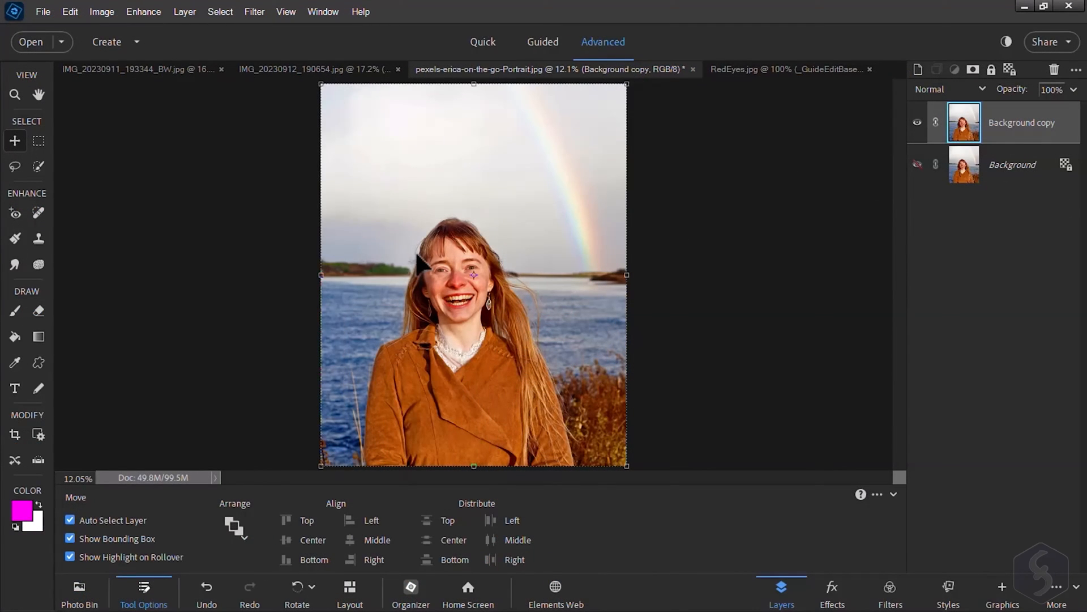
{"action": "left_click", "coordinate": [543, 41]}
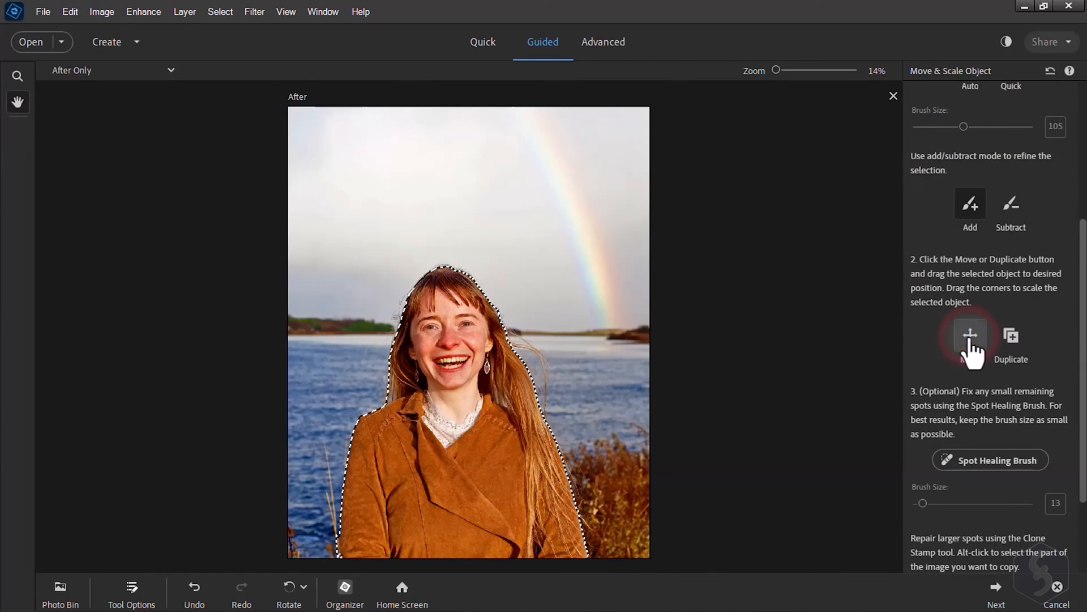
{"action": "left_click", "coordinate": [969, 335]}
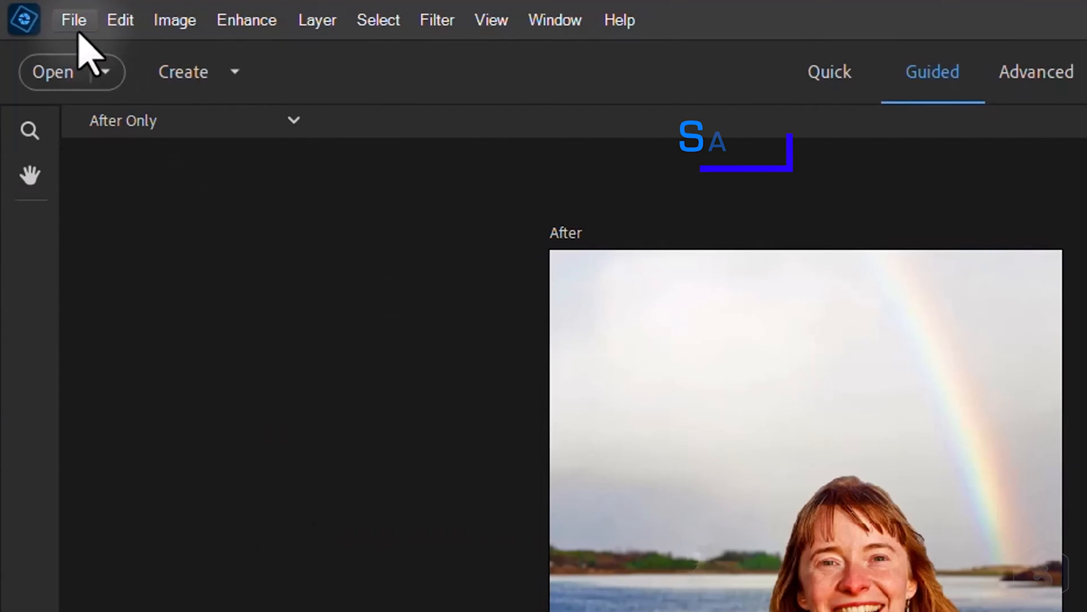
Save the rainbow portrait as a new file via File > Save As
{"action": "left_click", "coordinate": [73, 19]}
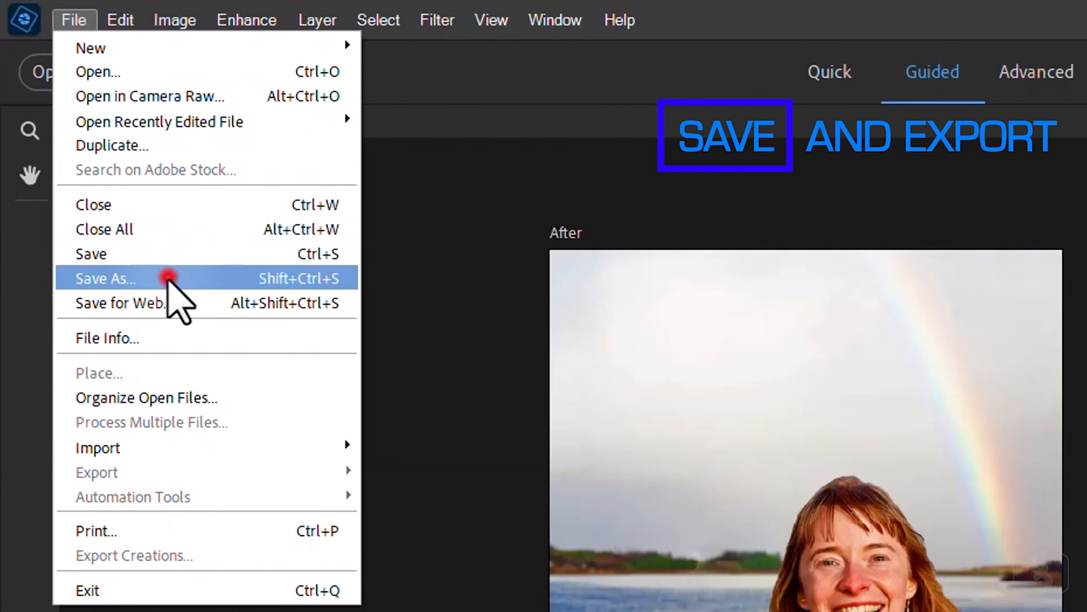
{"action": "left_click", "coordinate": [104, 278]}
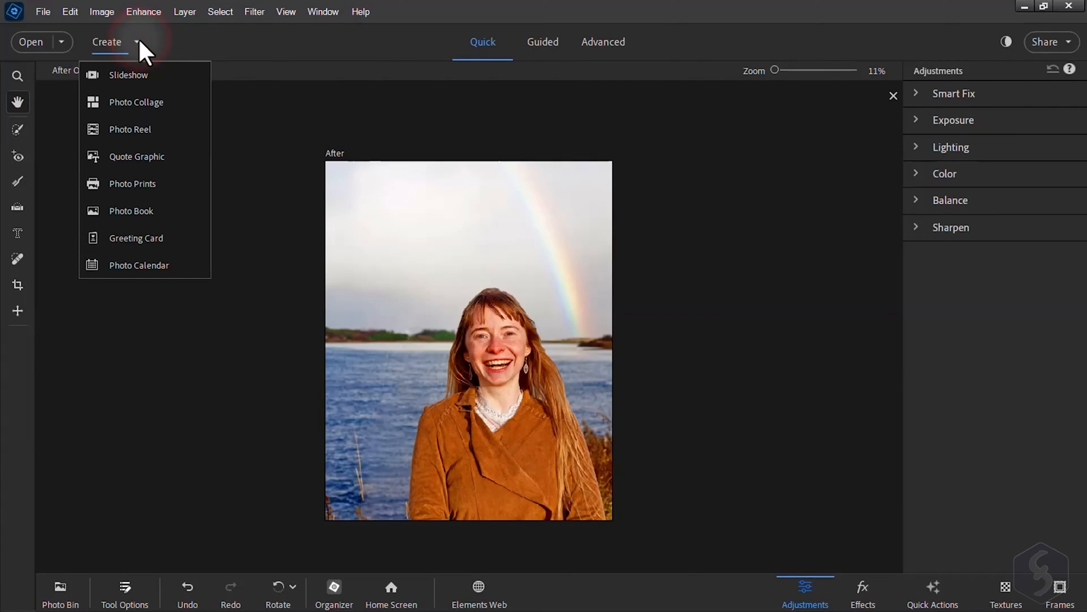
{"action": "mouse_move", "coordinate": [157, 129]}
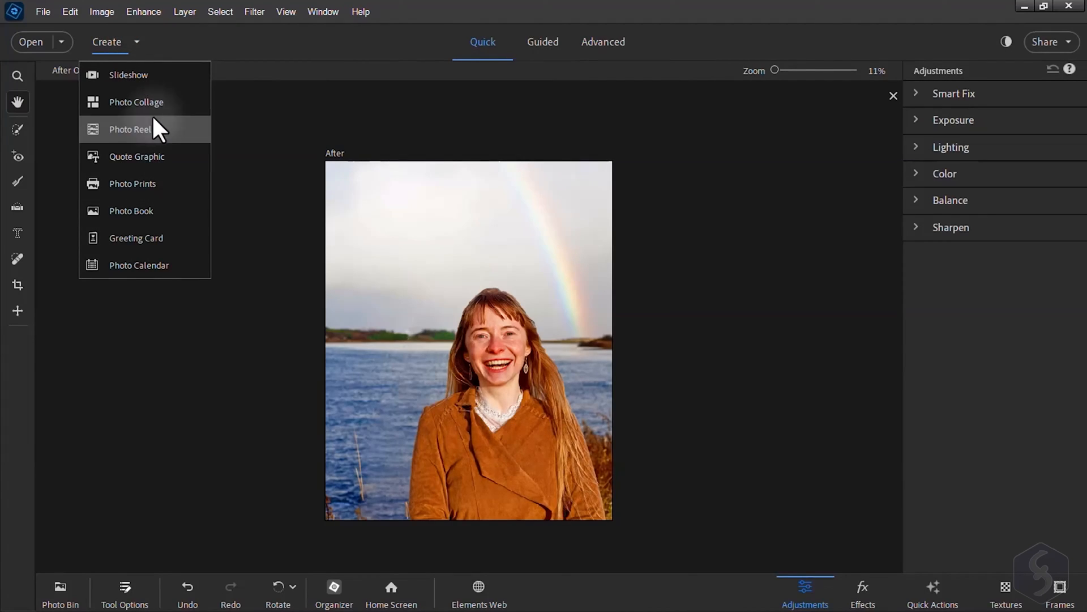
{"action": "mouse_move", "coordinate": [156, 114]}
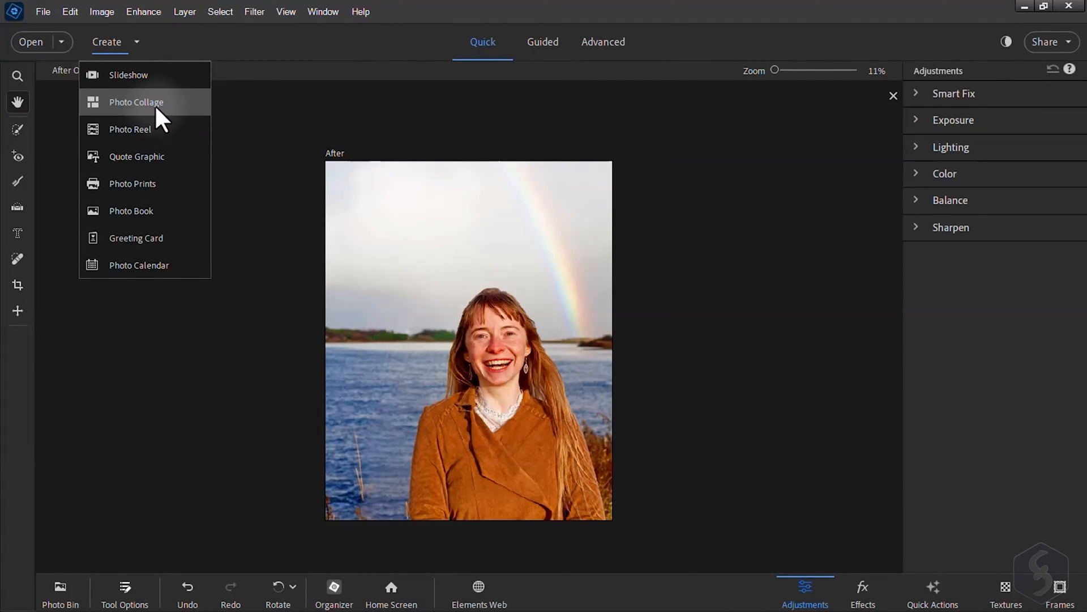
Create a photo collage of the bridge, child and portrait photos, browsing toward Vertical layouts
{"action": "left_click", "coordinate": [136, 102]}
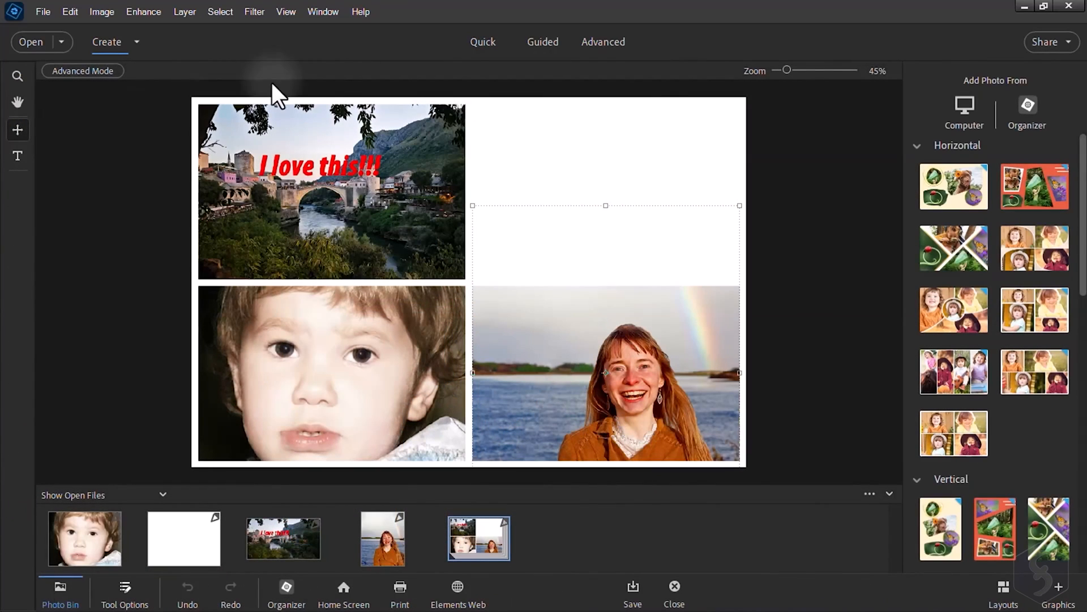
{"action": "scroll", "scroll_direction": "down", "scroll_amount": 3}
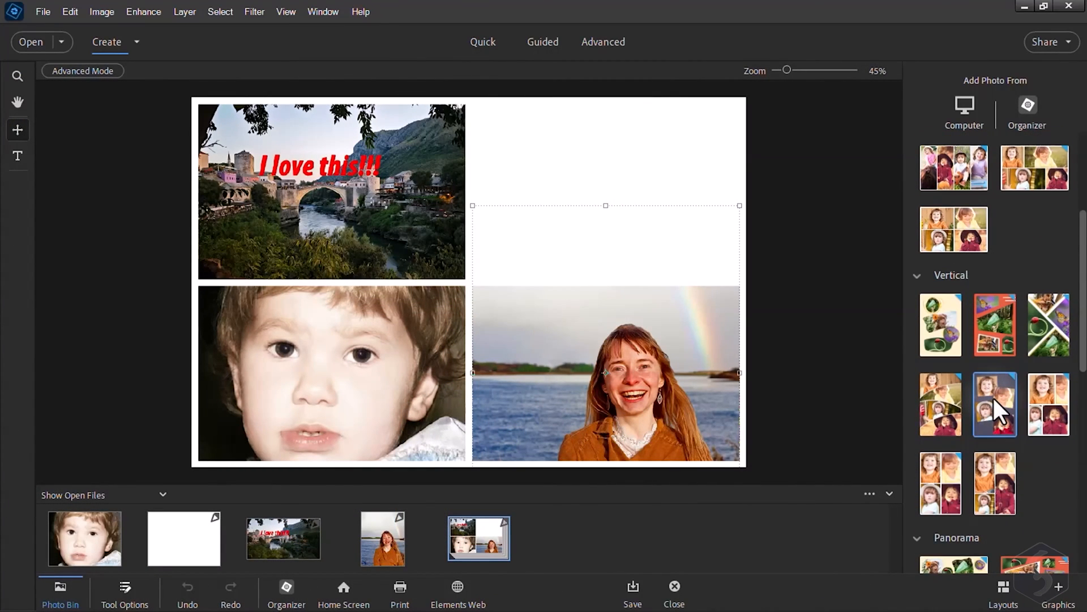